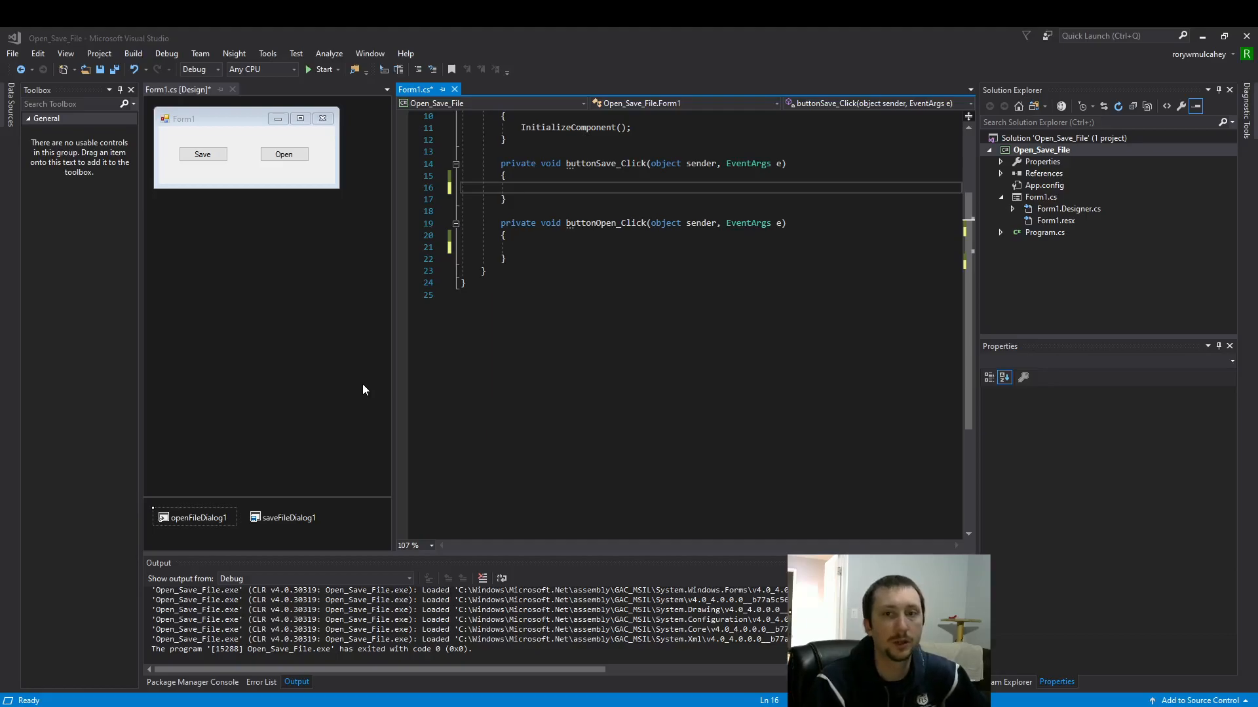
mouse_move(239, 164)
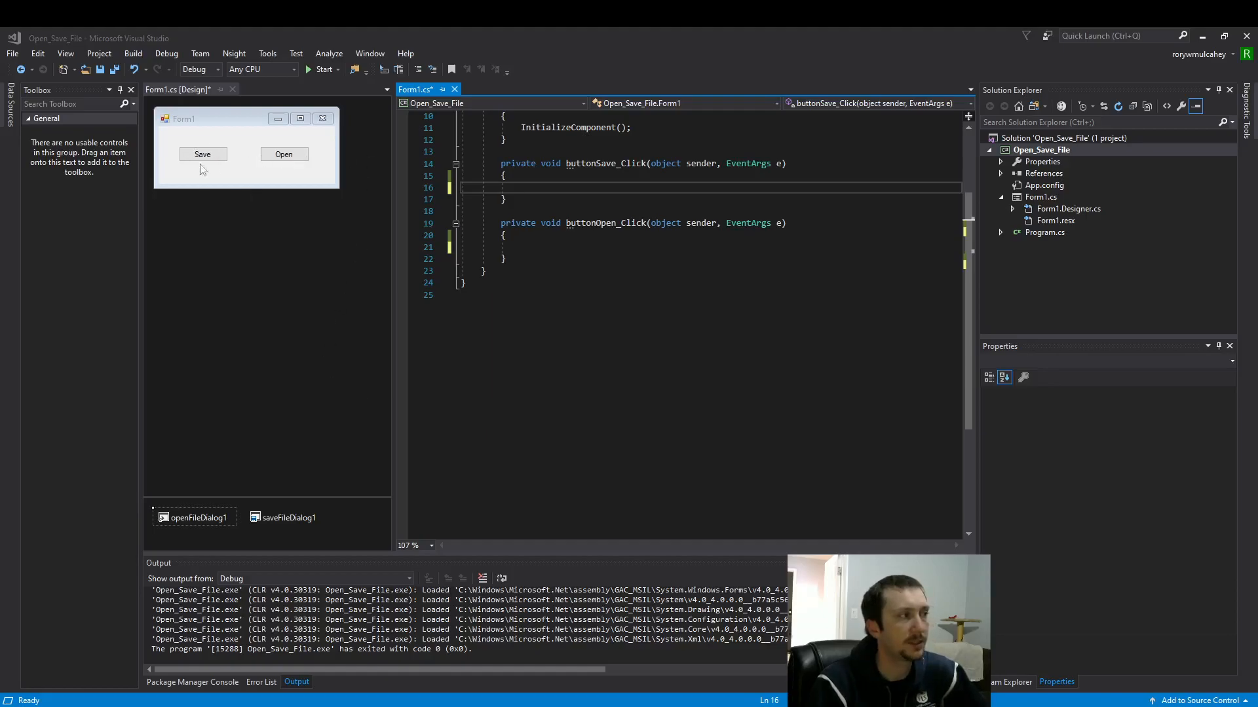
mouse_move(258, 498)
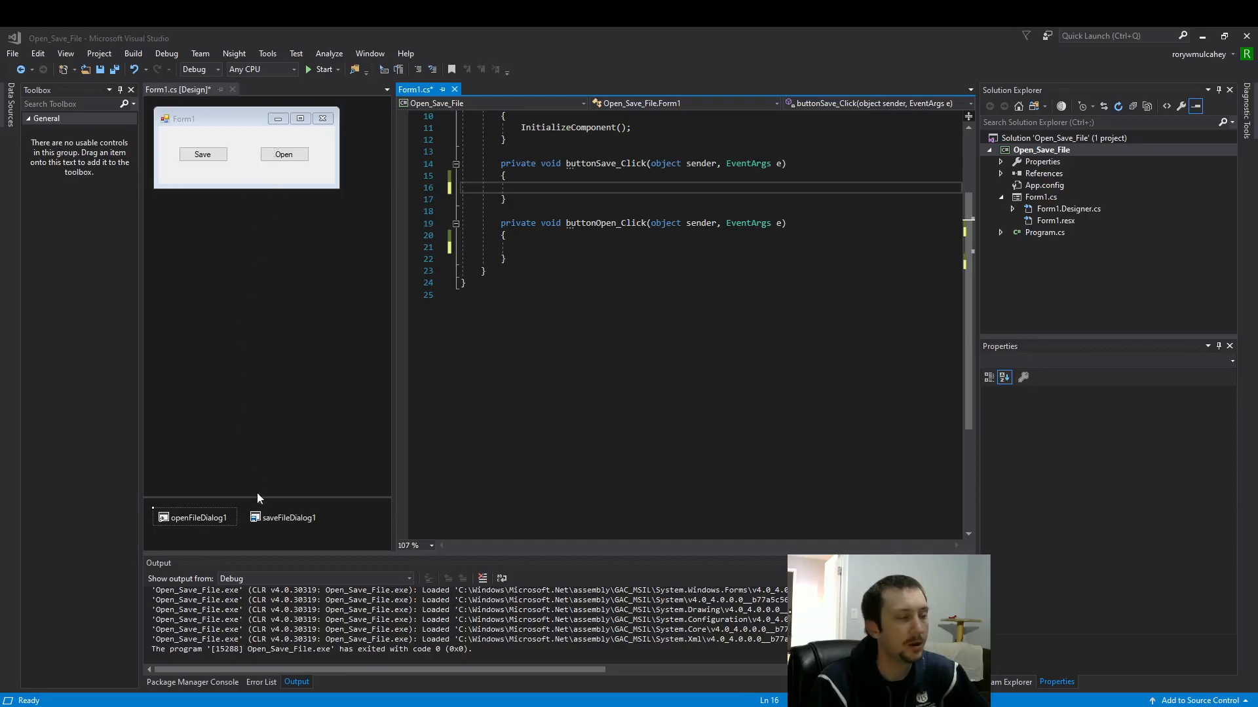
mouse_move(351, 466)
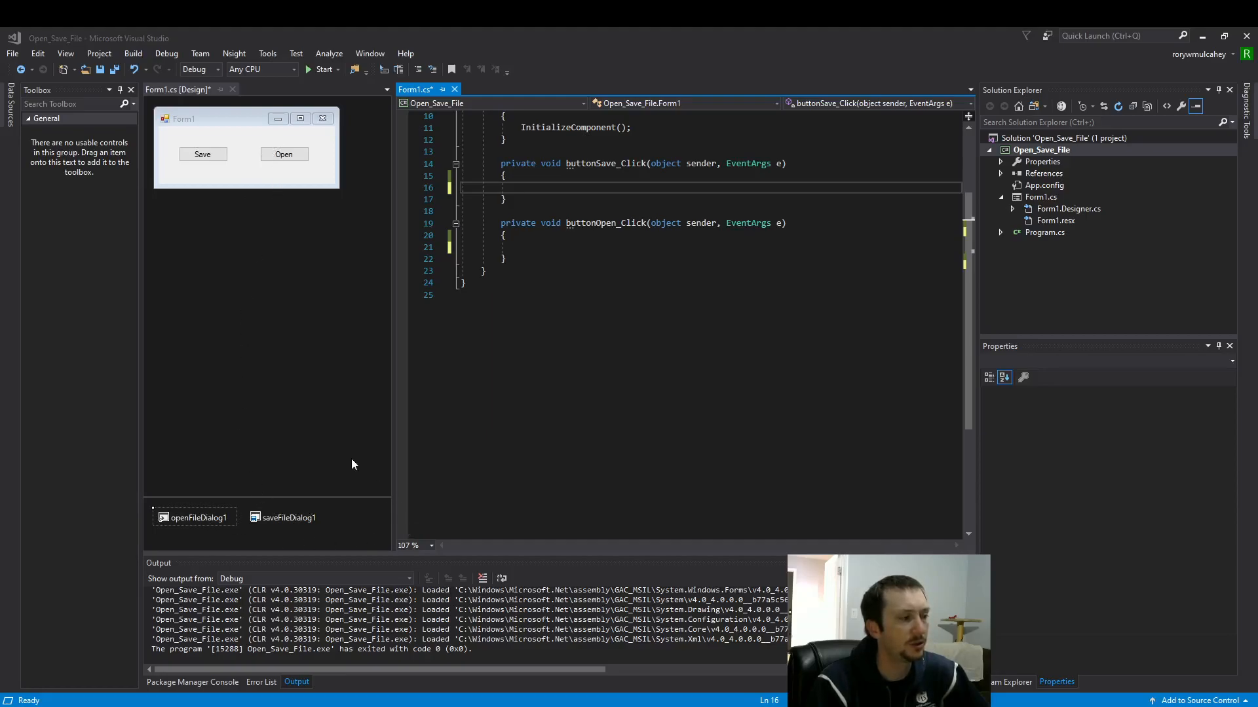
Step: Search the form components for 'dialog' and add a dialog component to the form
left_click(72, 104)
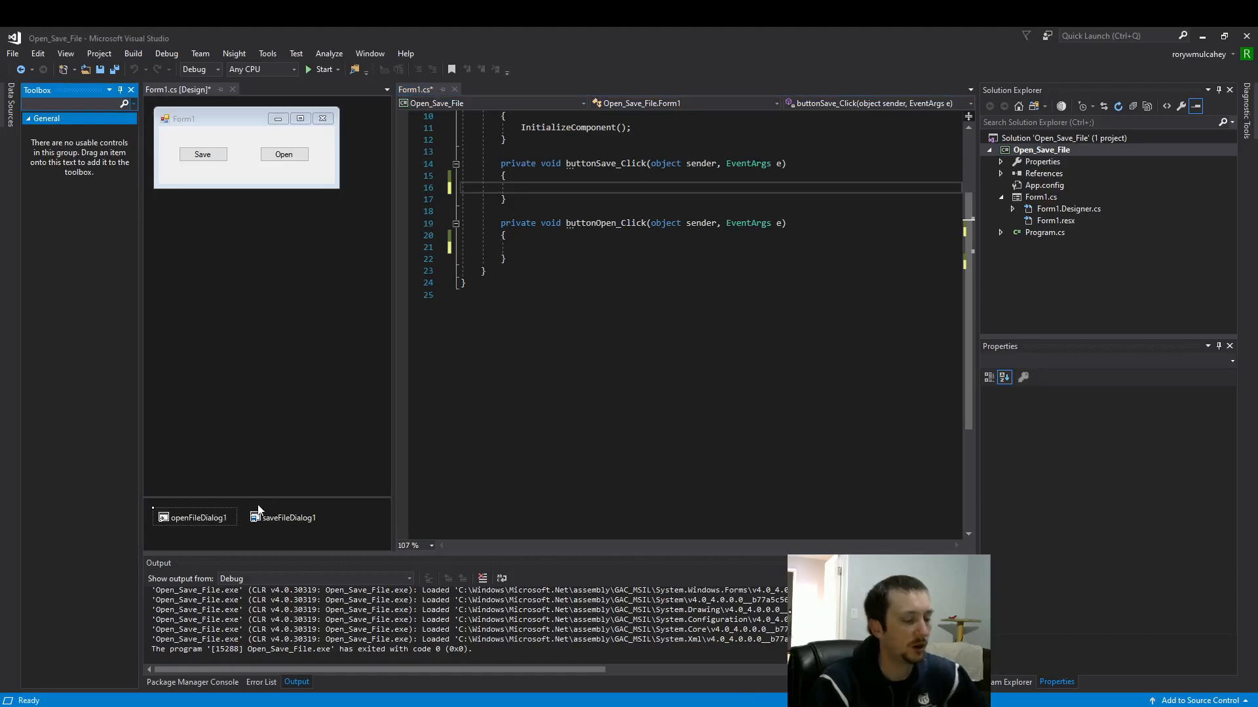
type("dialog")
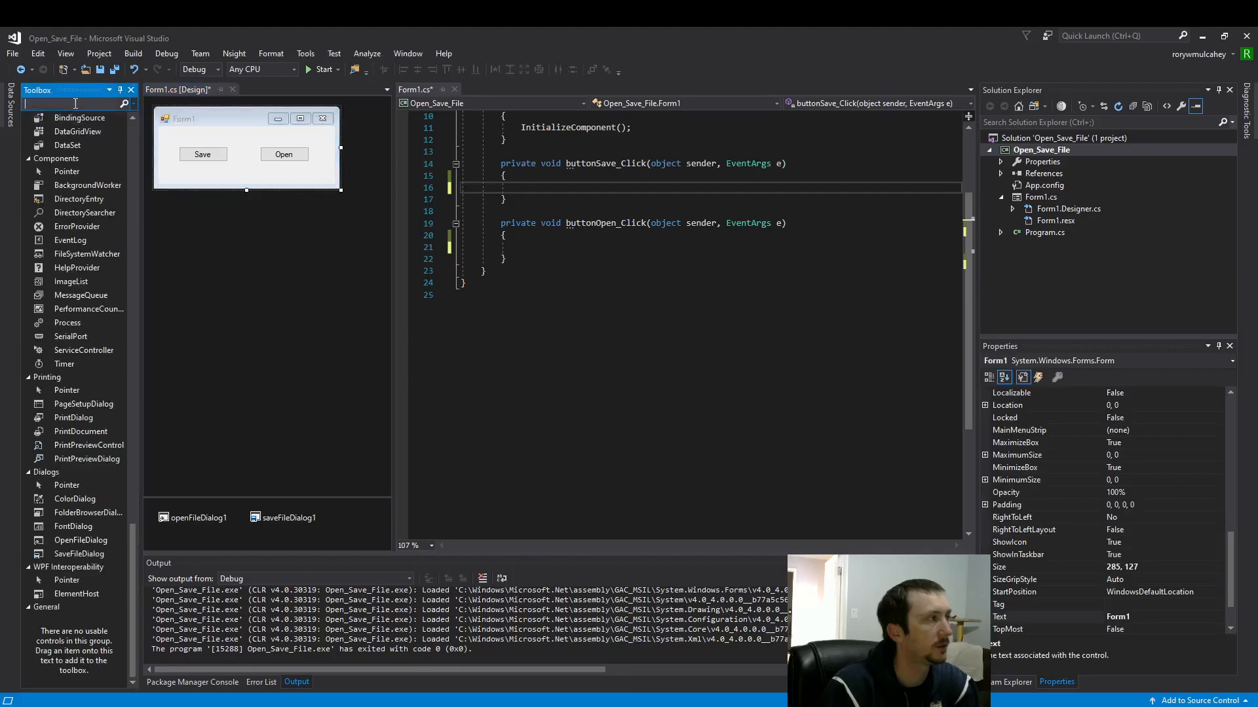
type("dialog")
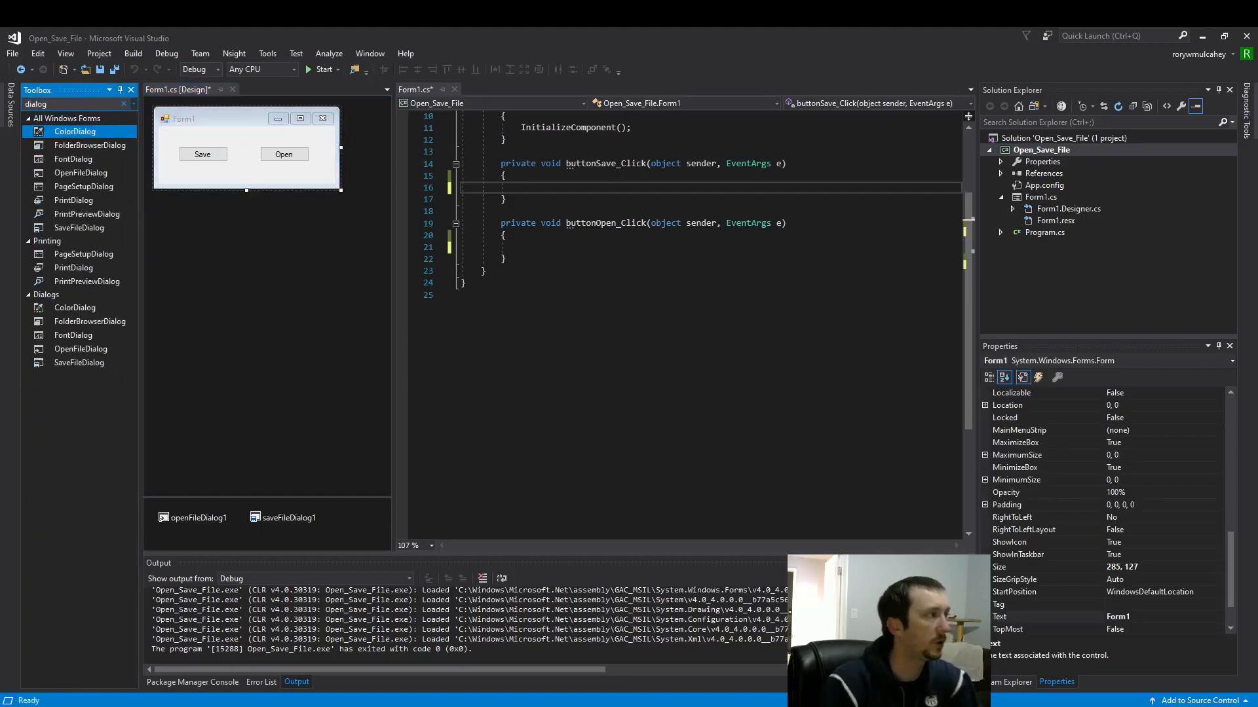
left_click(78, 362)
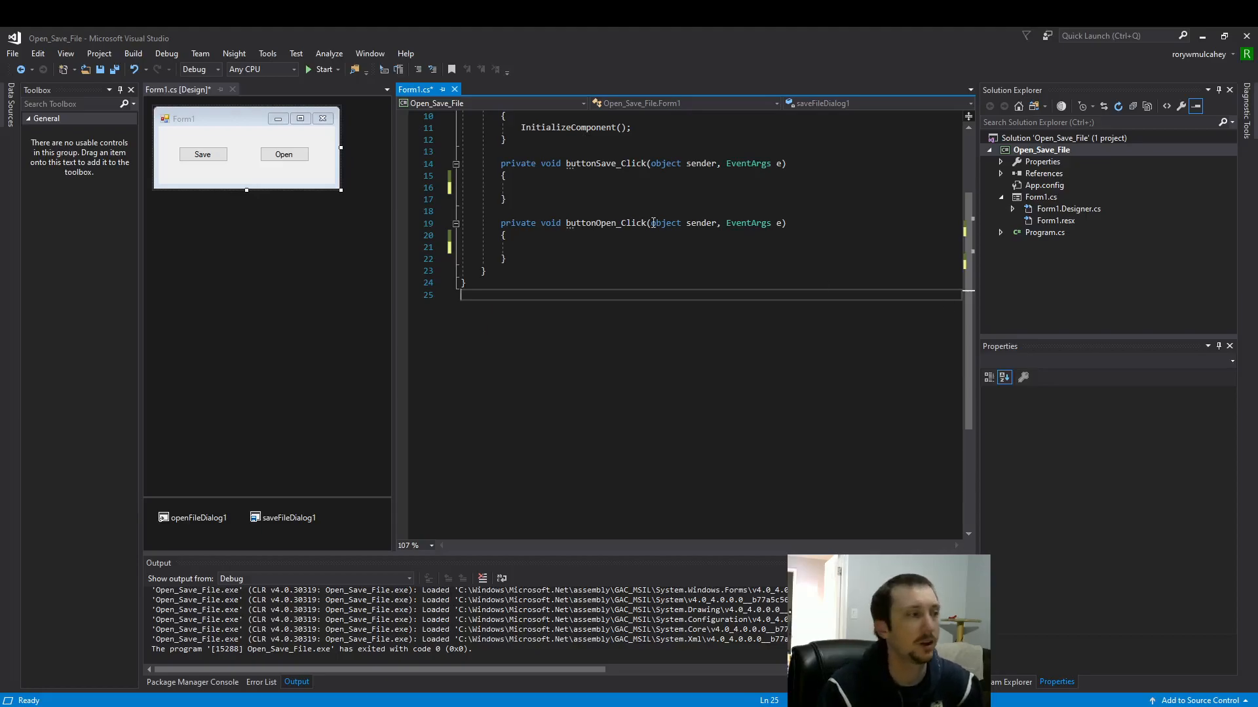
Step: In buttonSave_Click, start declaring a StreamWriter named outFile
type("s")
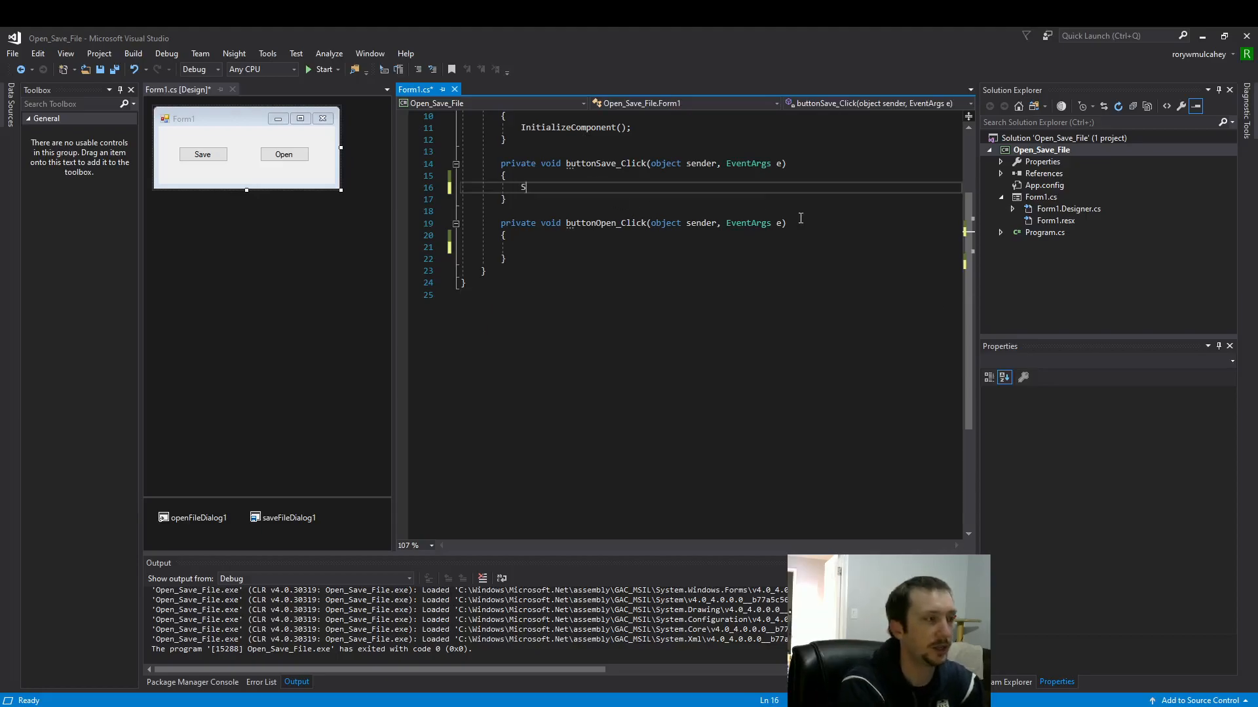
type("treamWriter")
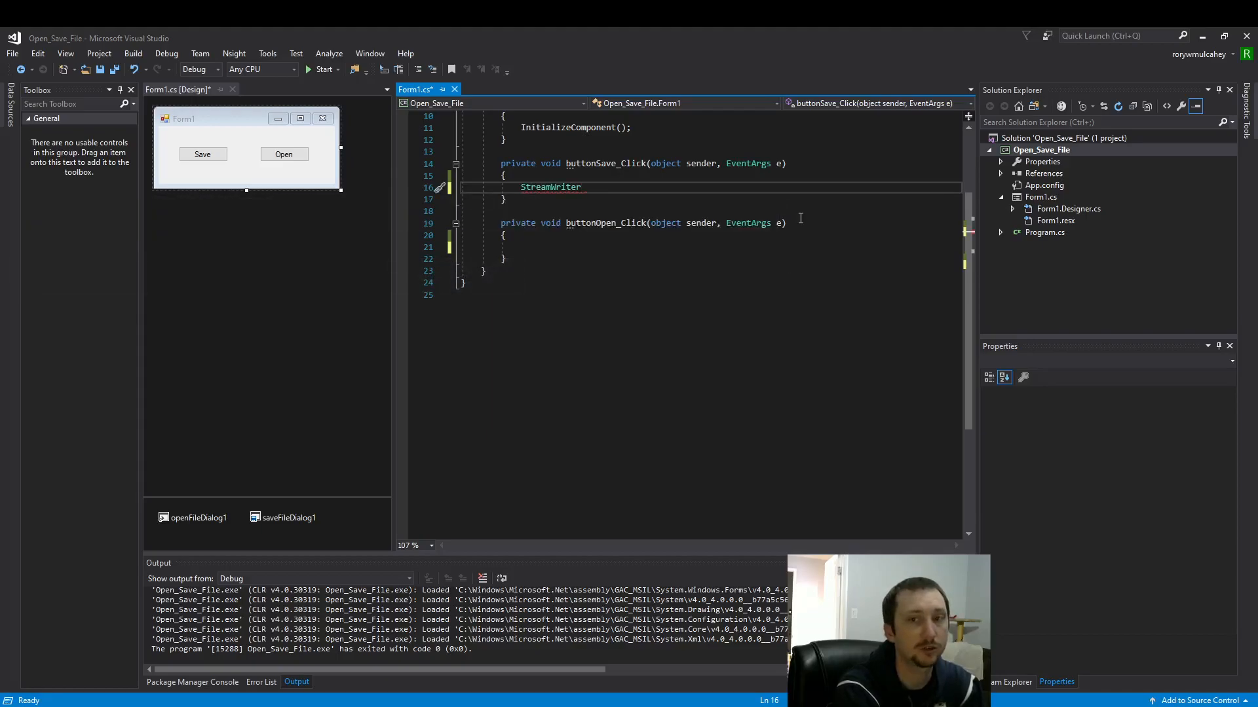
double_click(550, 187)
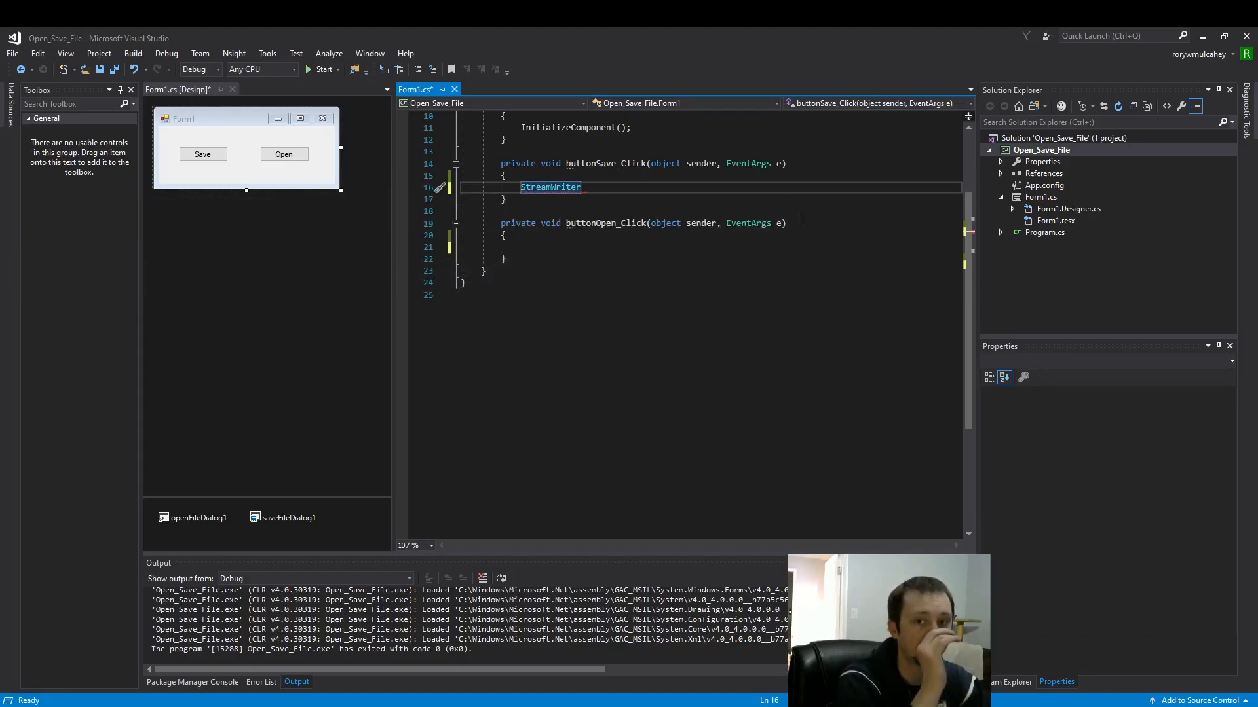
type("o")
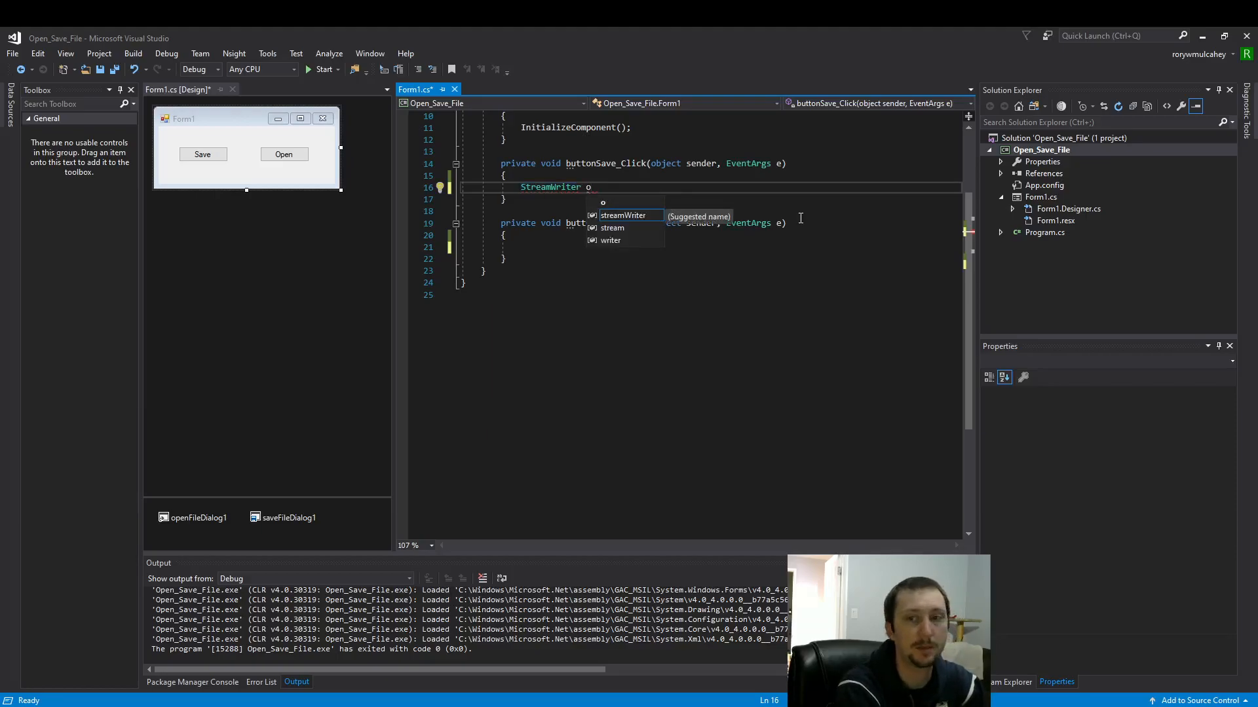
type("ut")
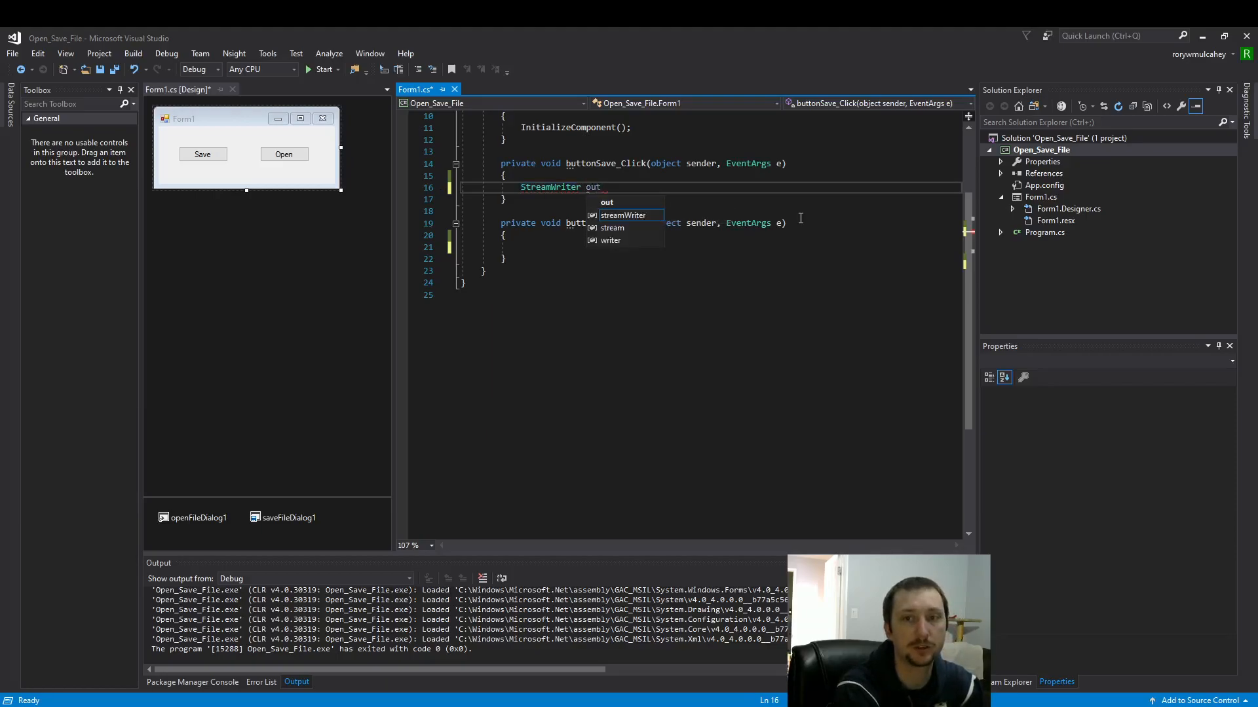
Step: Assign outFile = File.CreateText("txtFile.txt"); to complete the statement
type("File")
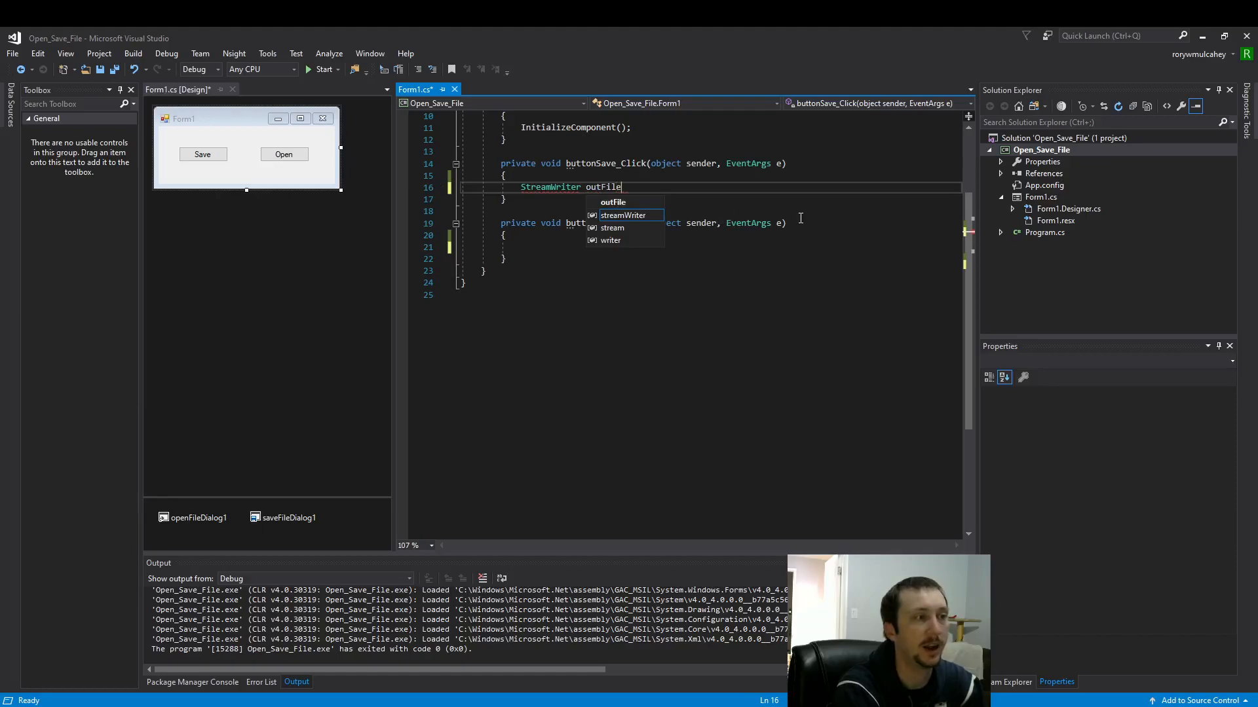
type("=")
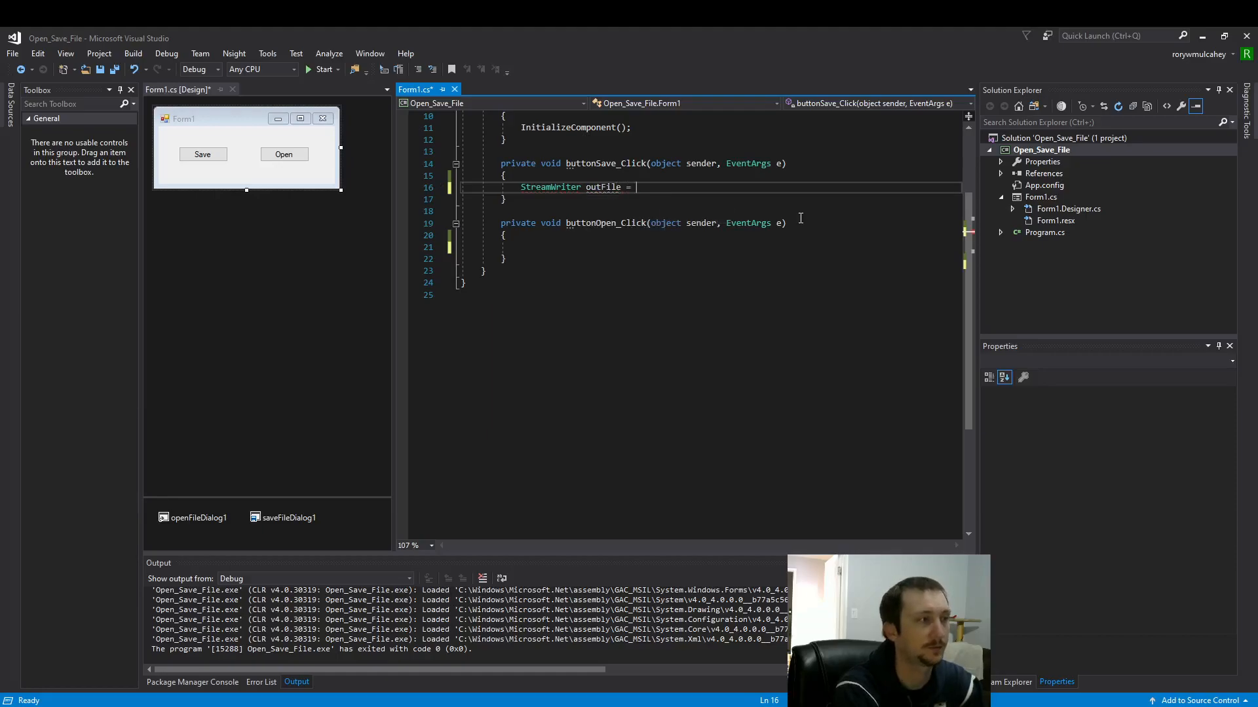
type("File.")
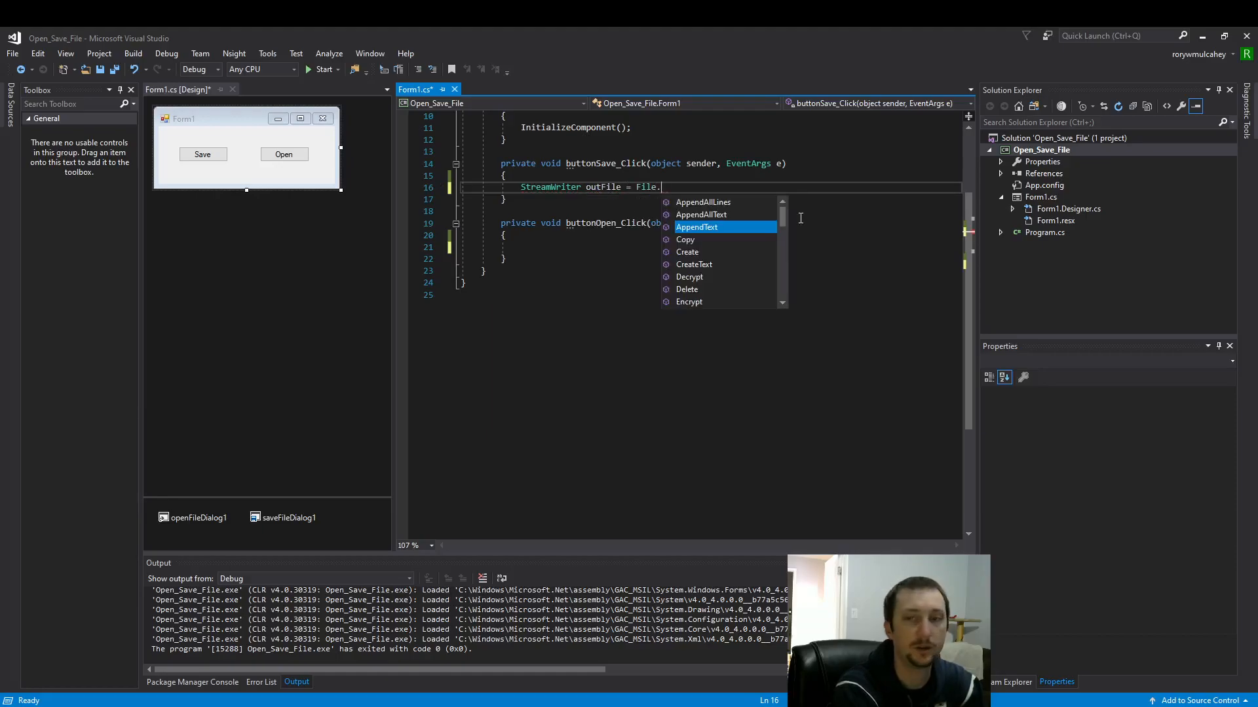
type("CreateText")
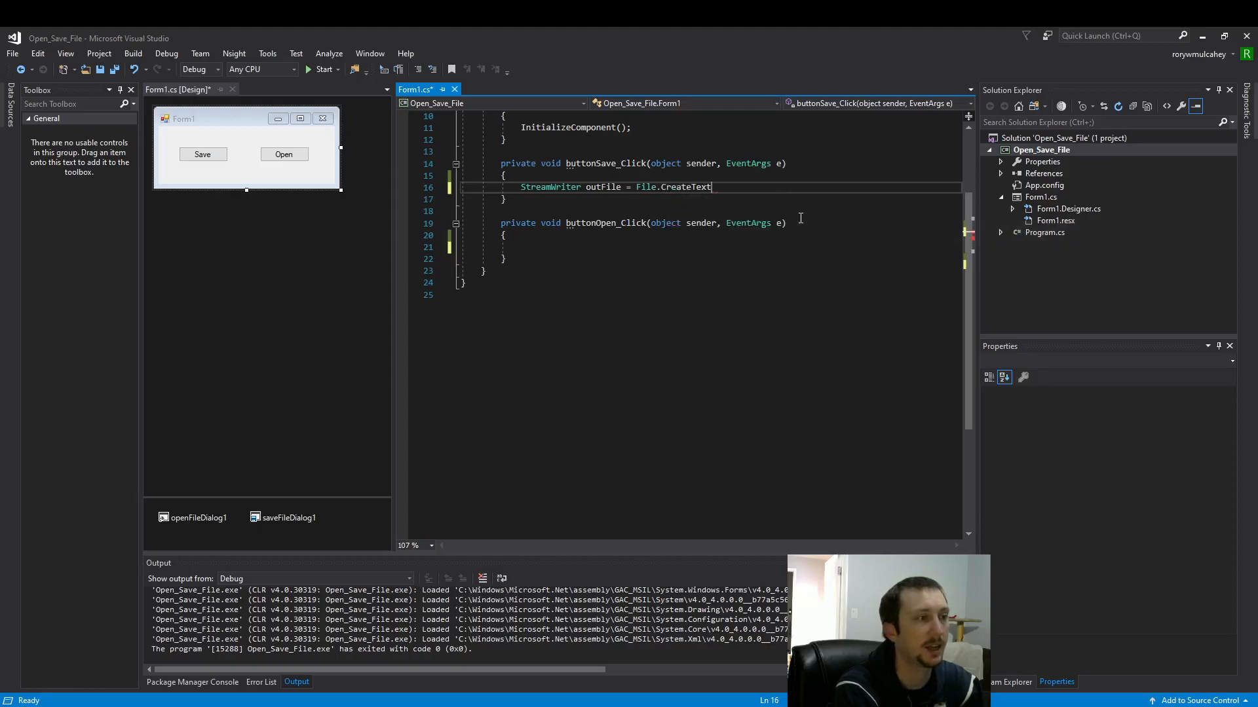
type("(")
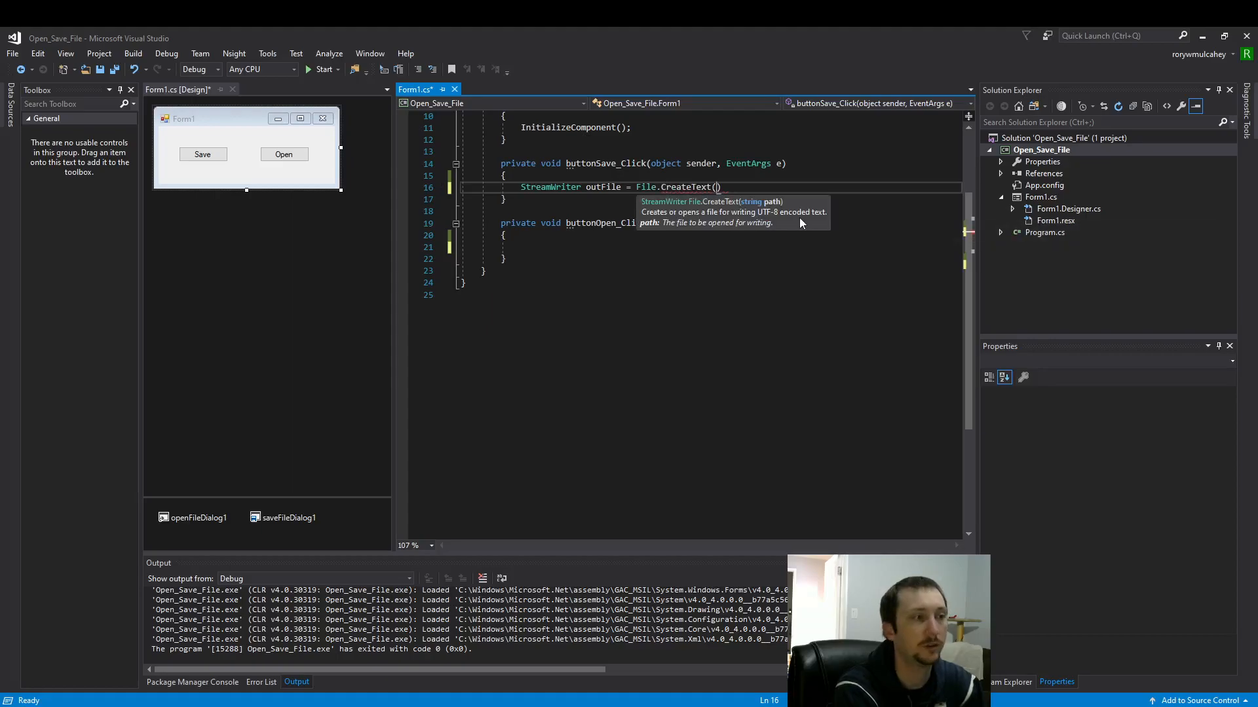
type("\"")
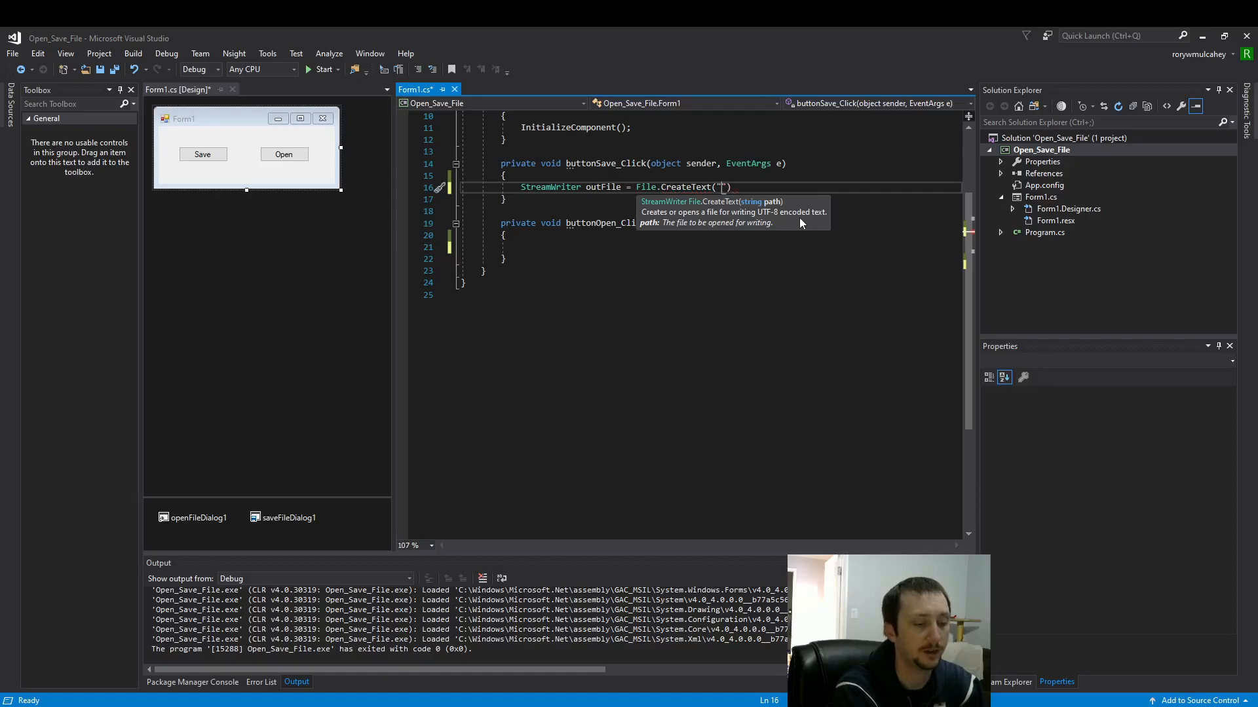
type("\"")
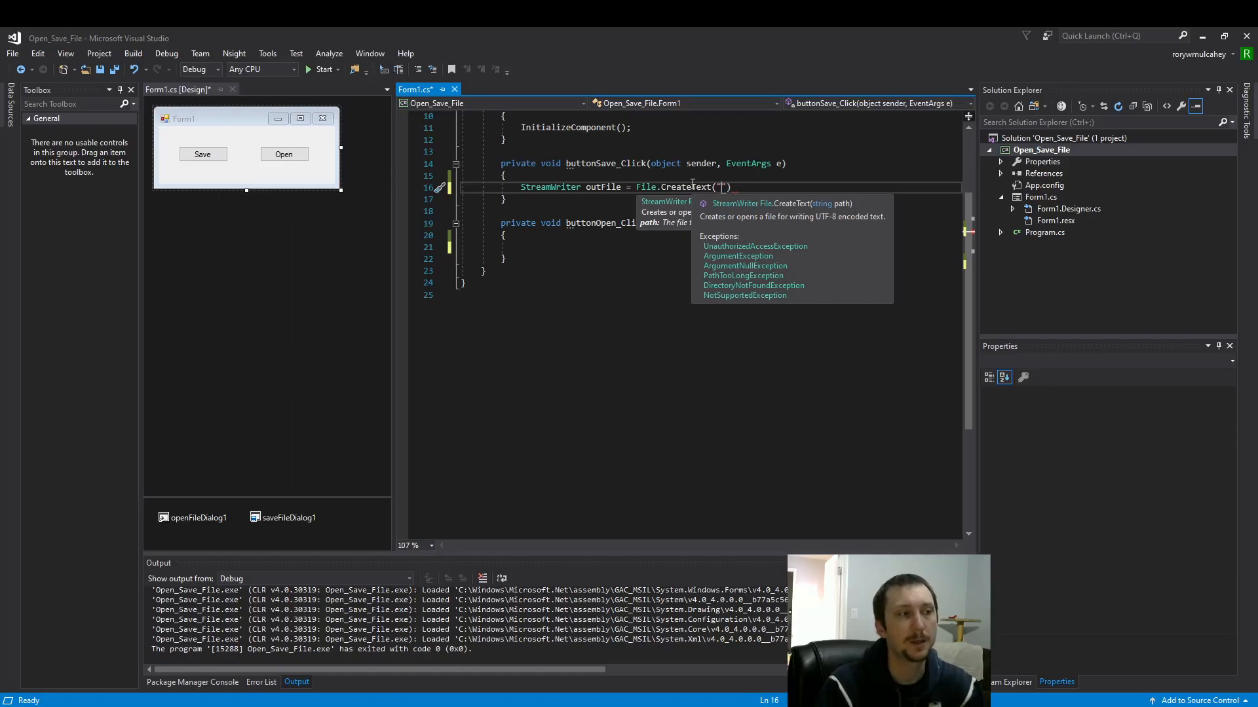
type("\"")
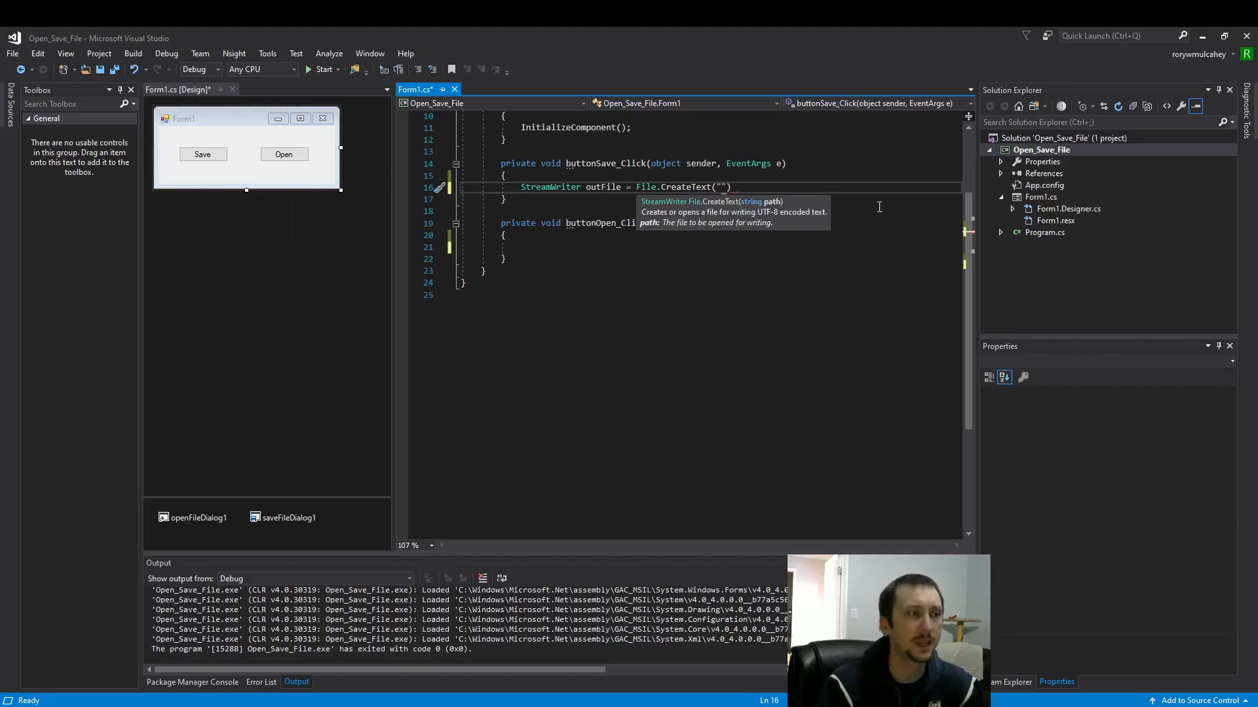
type("txt")
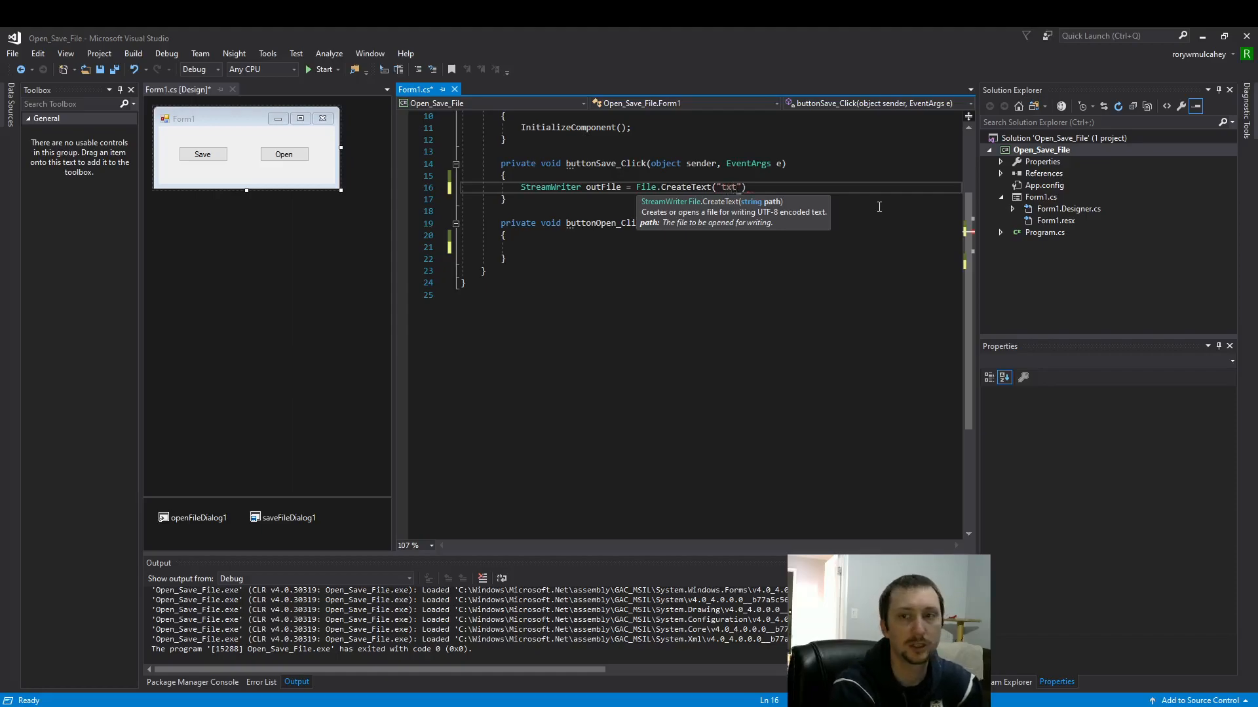
type("File.txt")
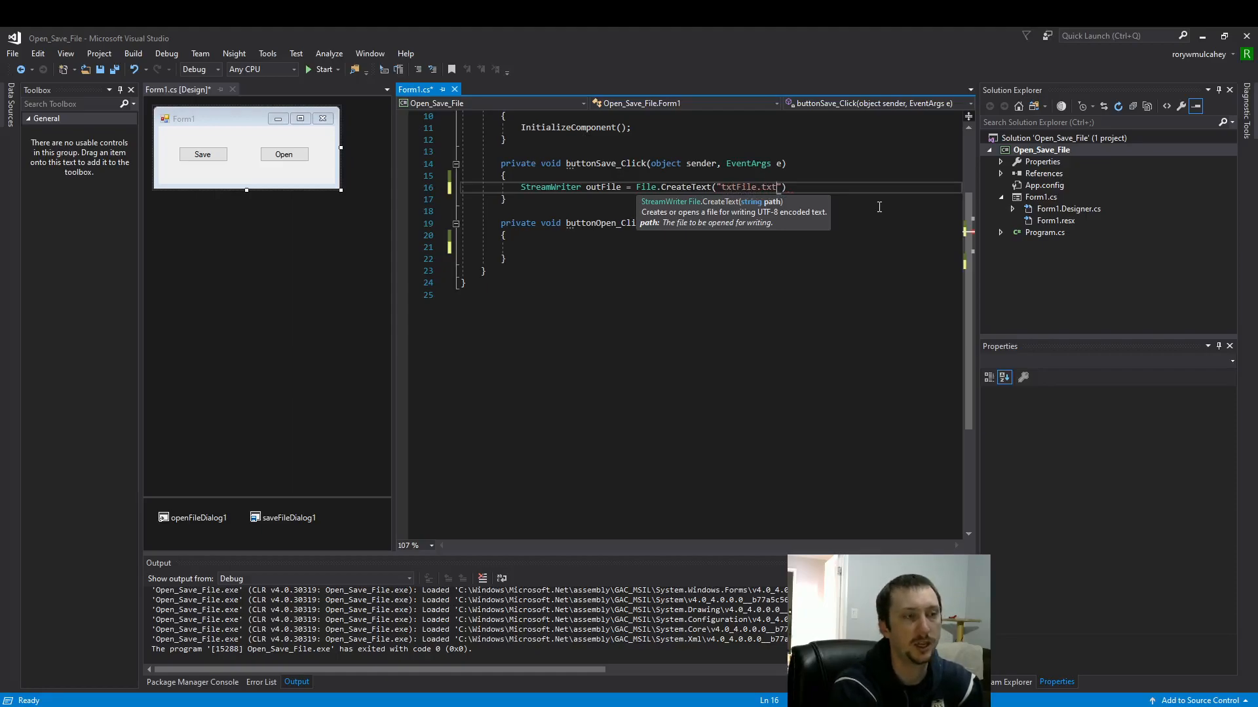
type(");")
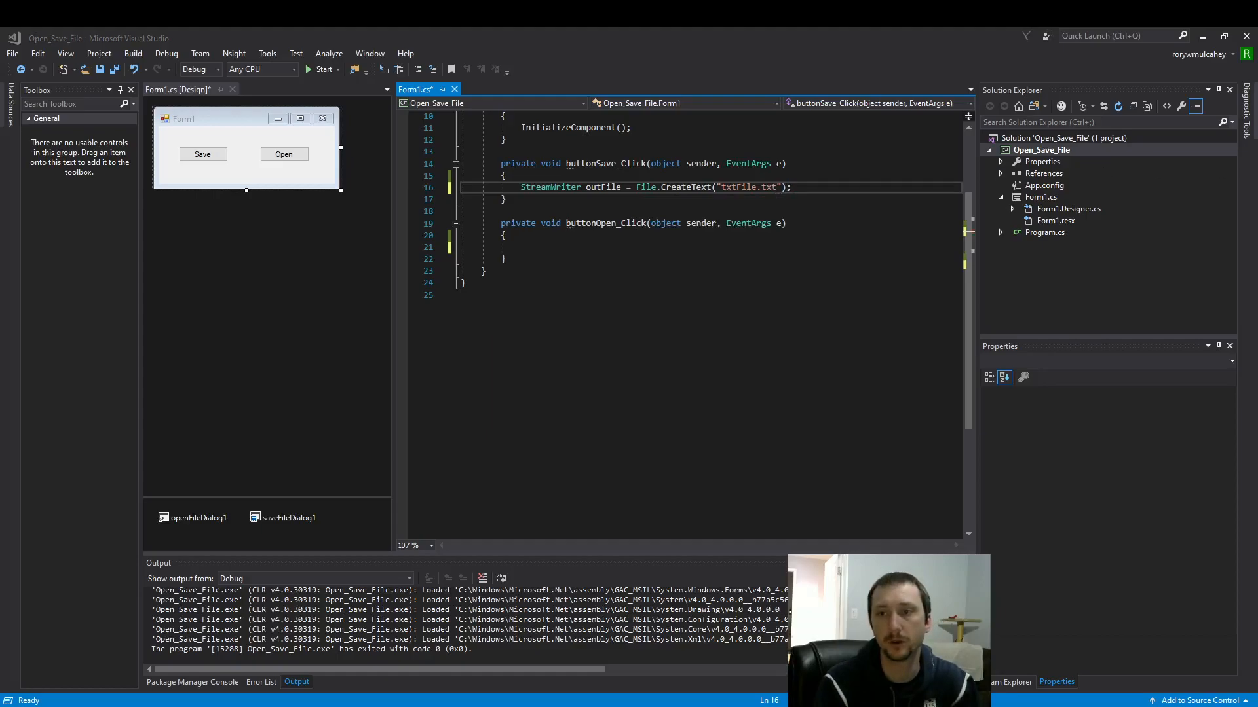
Step: Add the comment //..\bin\Debug, then permanently delete the old text files from bin\Debug
type("//..\\bin\\Debug")
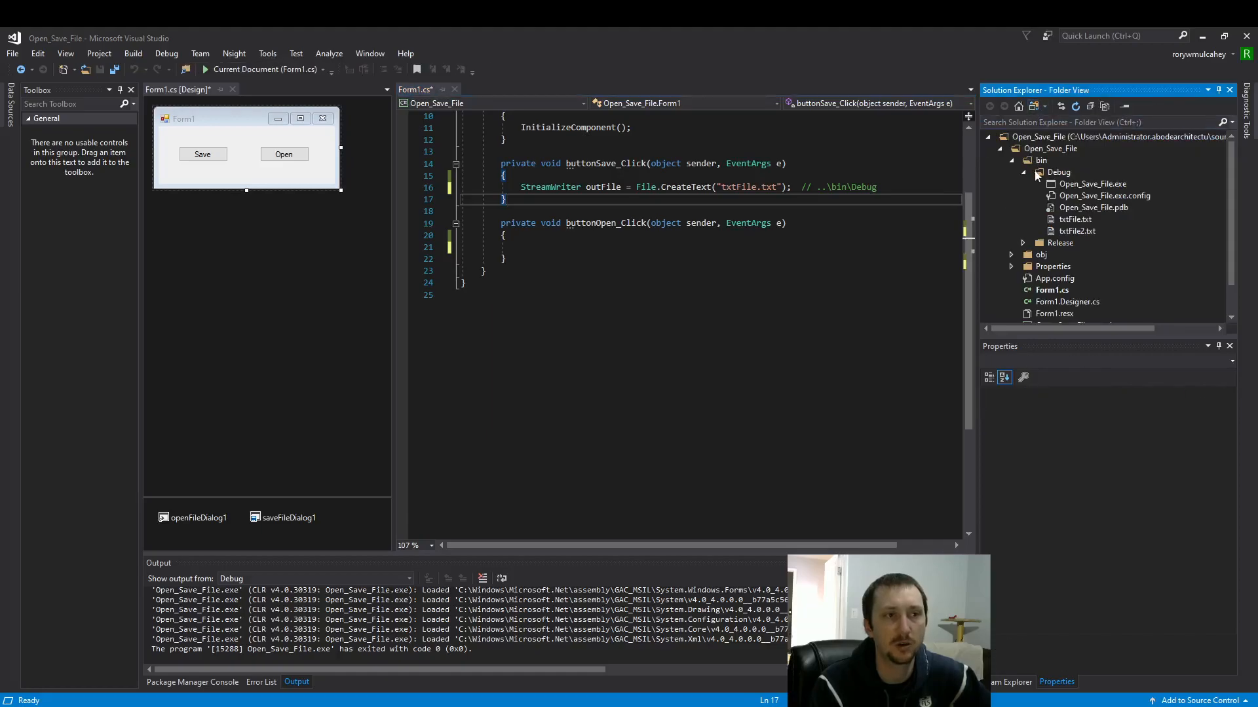
left_click(1075, 218)
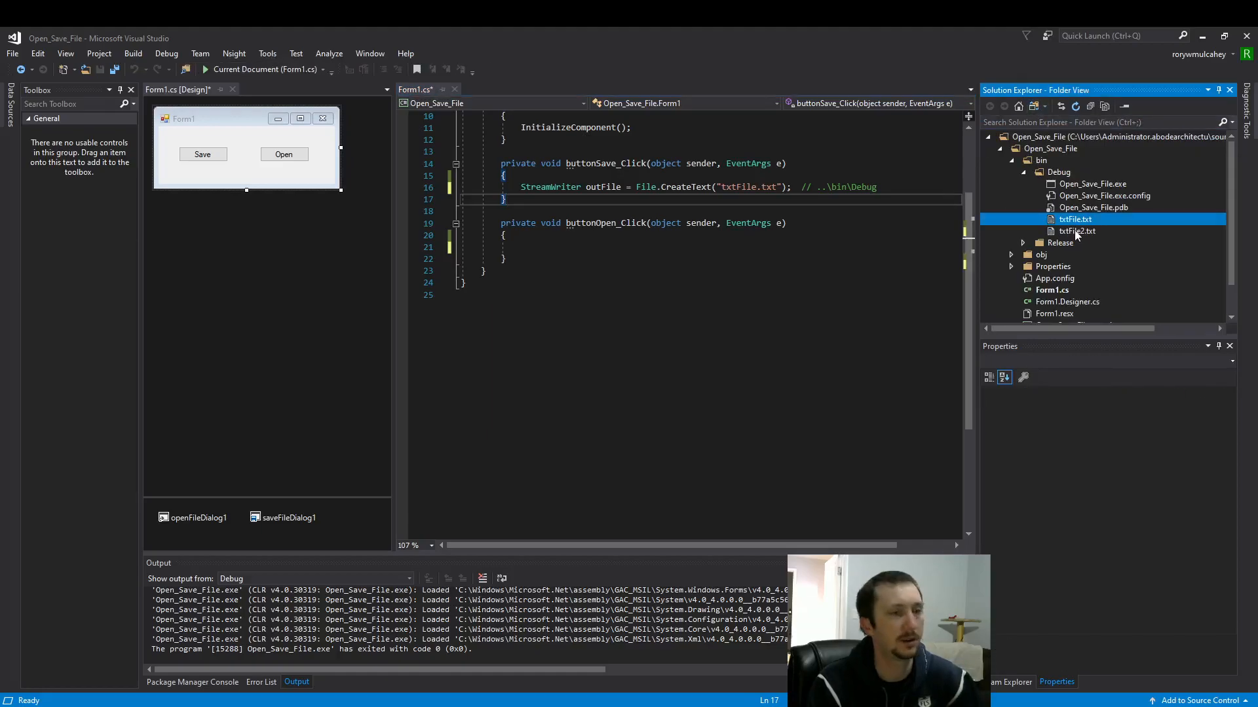
key("Delete")
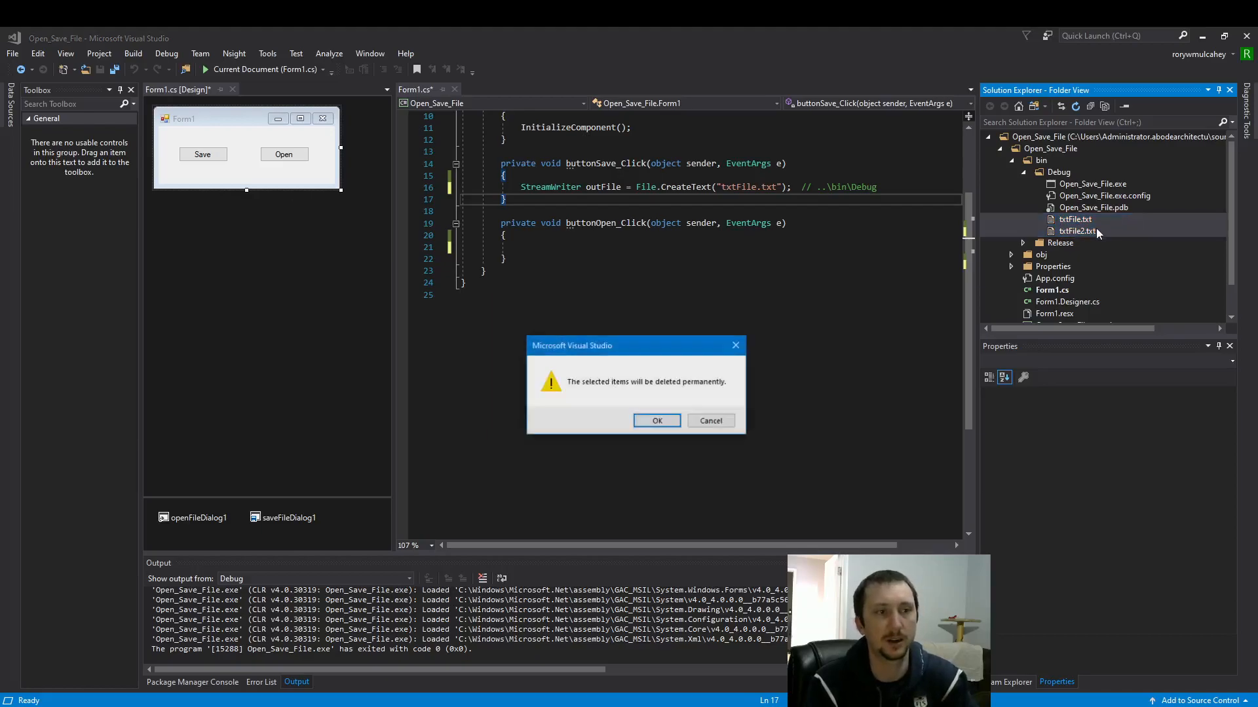
left_click(657, 421)
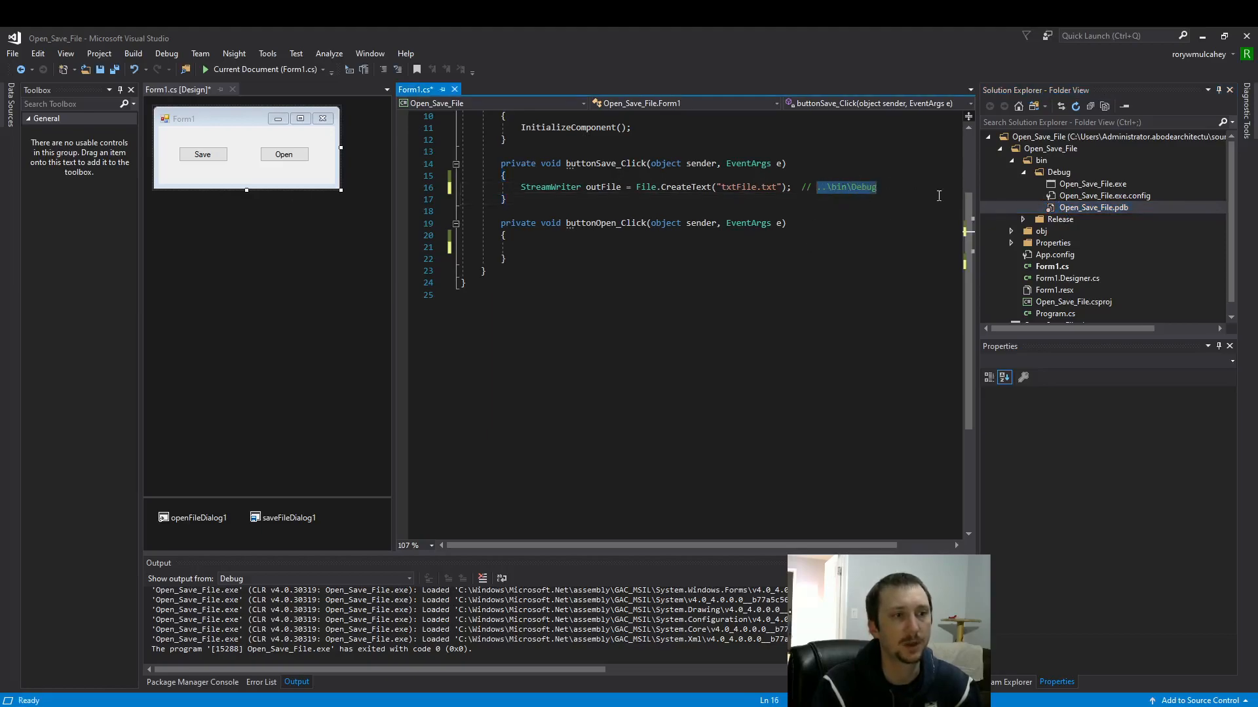
mouse_move(805, 273)
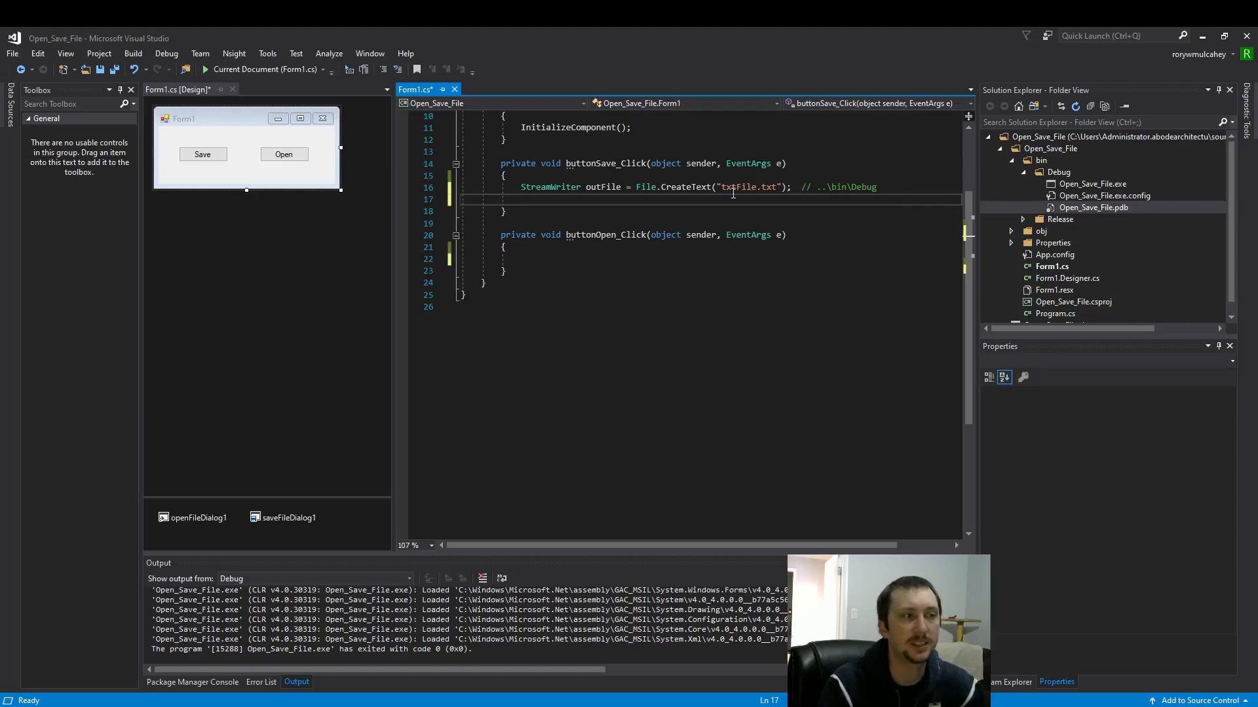
Step: Add a for loop from 0 to 3 calling outFile.WriteLine("Line " + (i + 1).ToString())
double_click(746, 187)
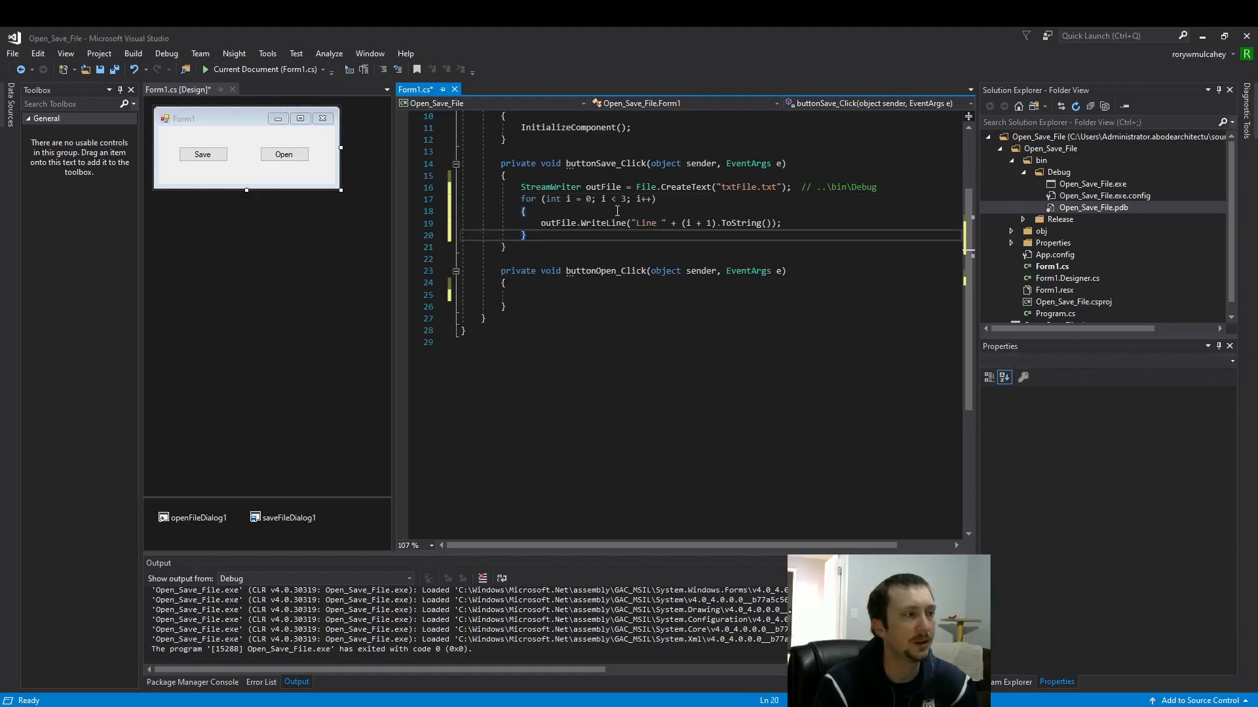
triple_click(585, 198)
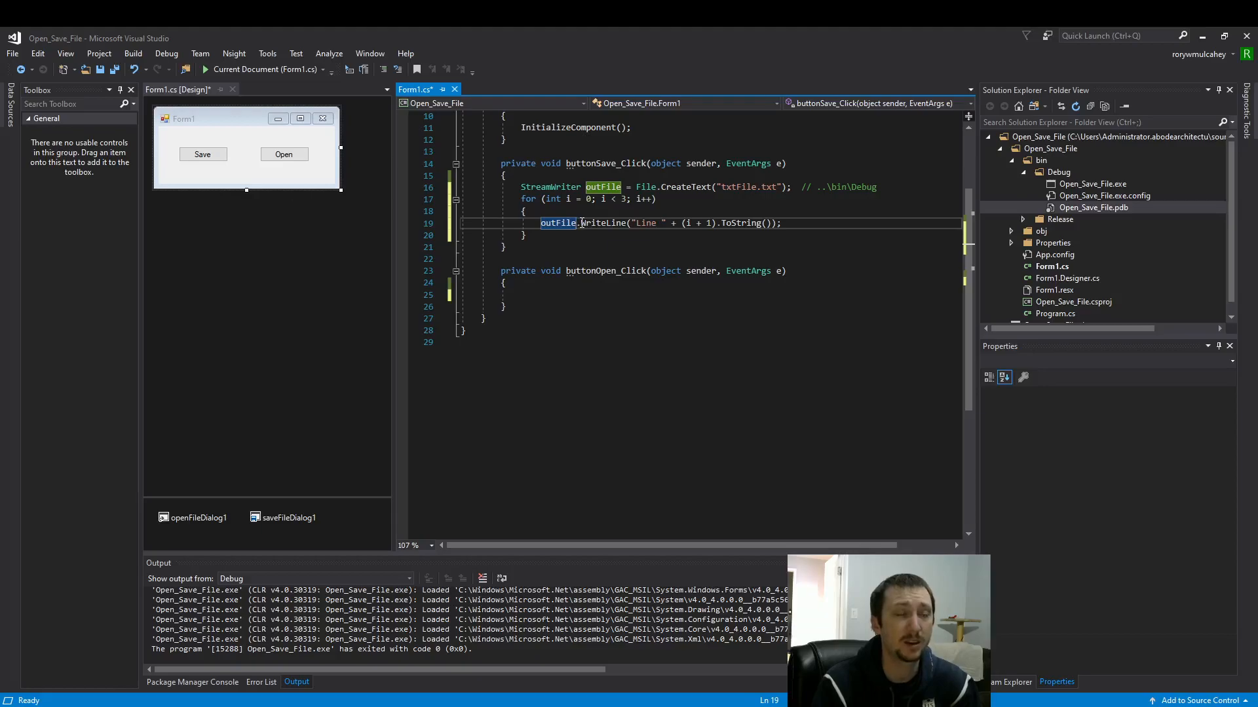
mouse_move(598, 222)
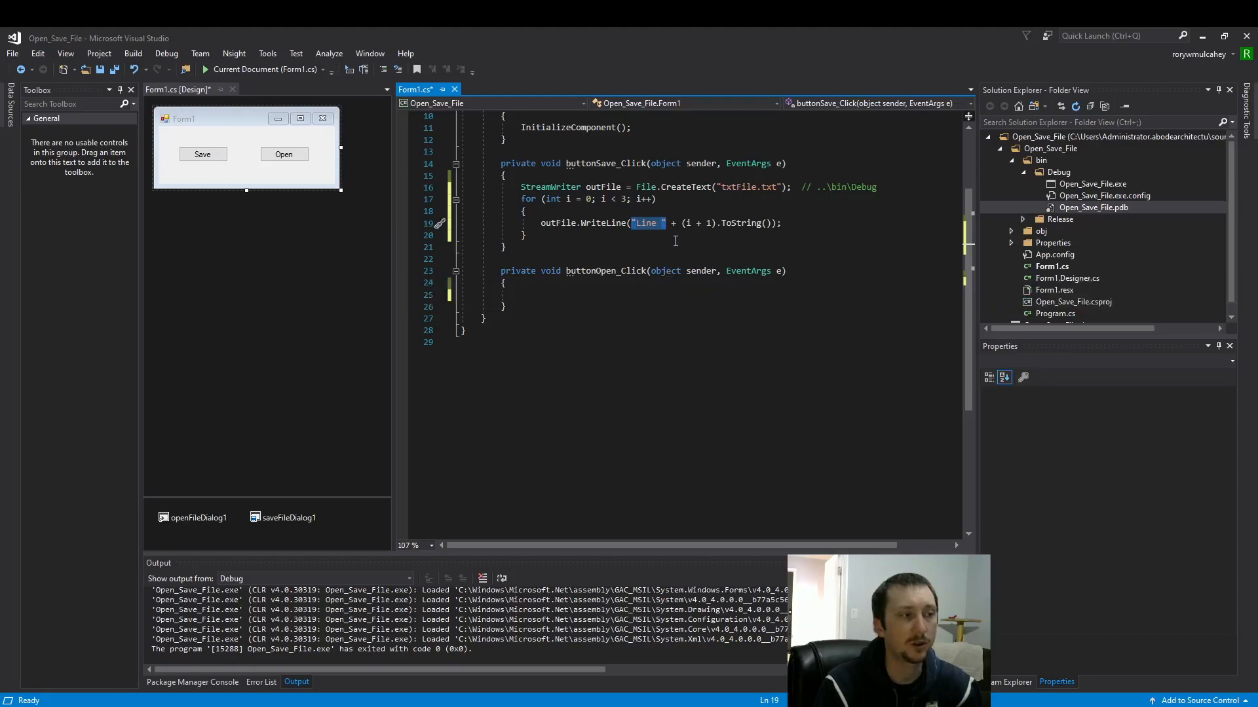
mouse_move(672, 223)
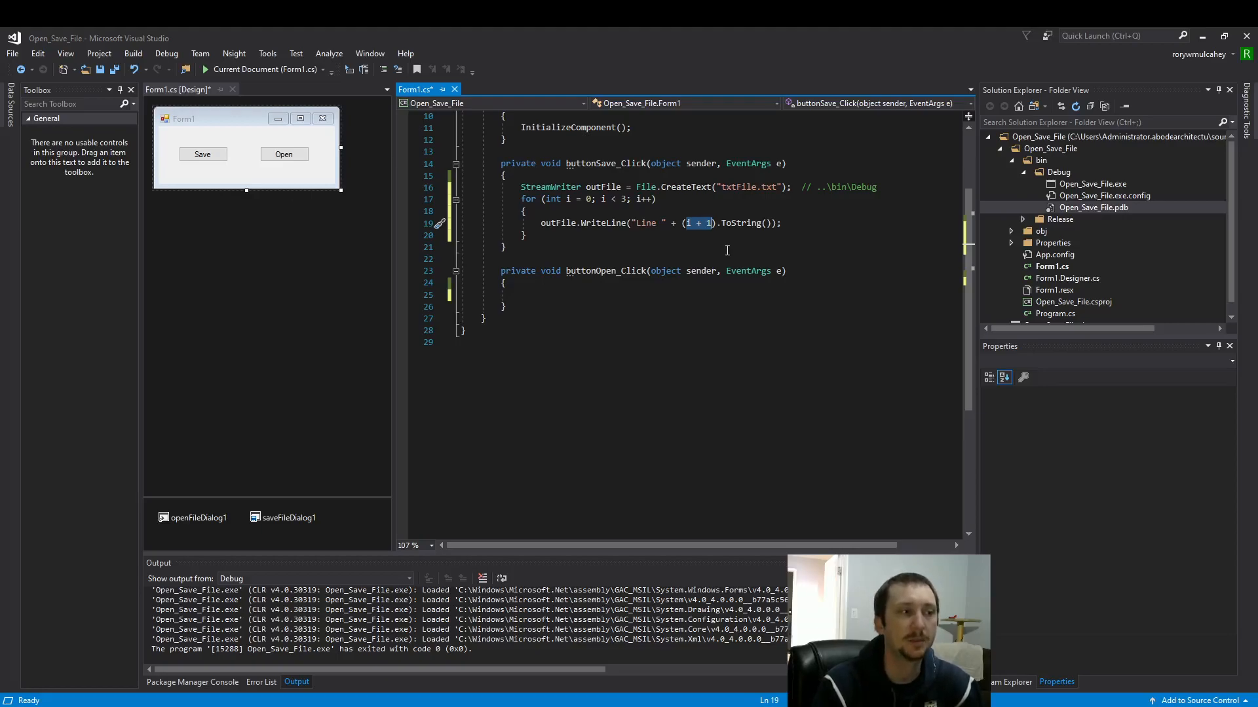
mouse_move(689, 223)
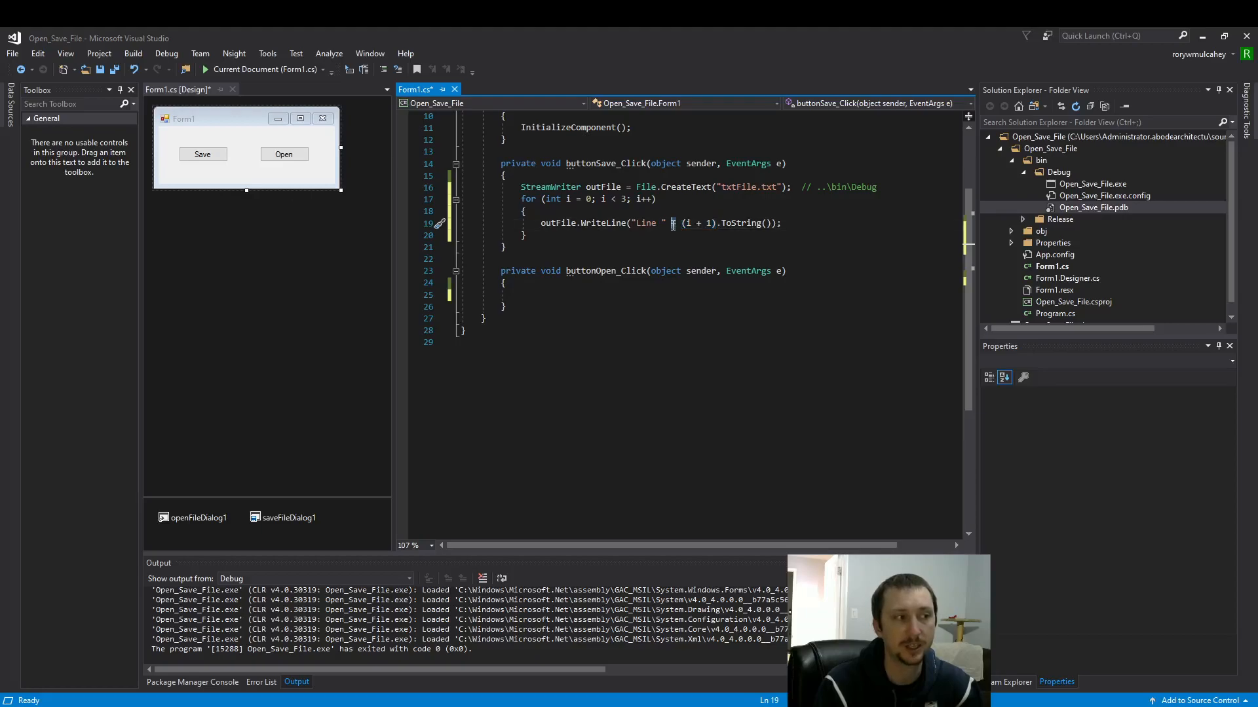
mouse_move(684, 222)
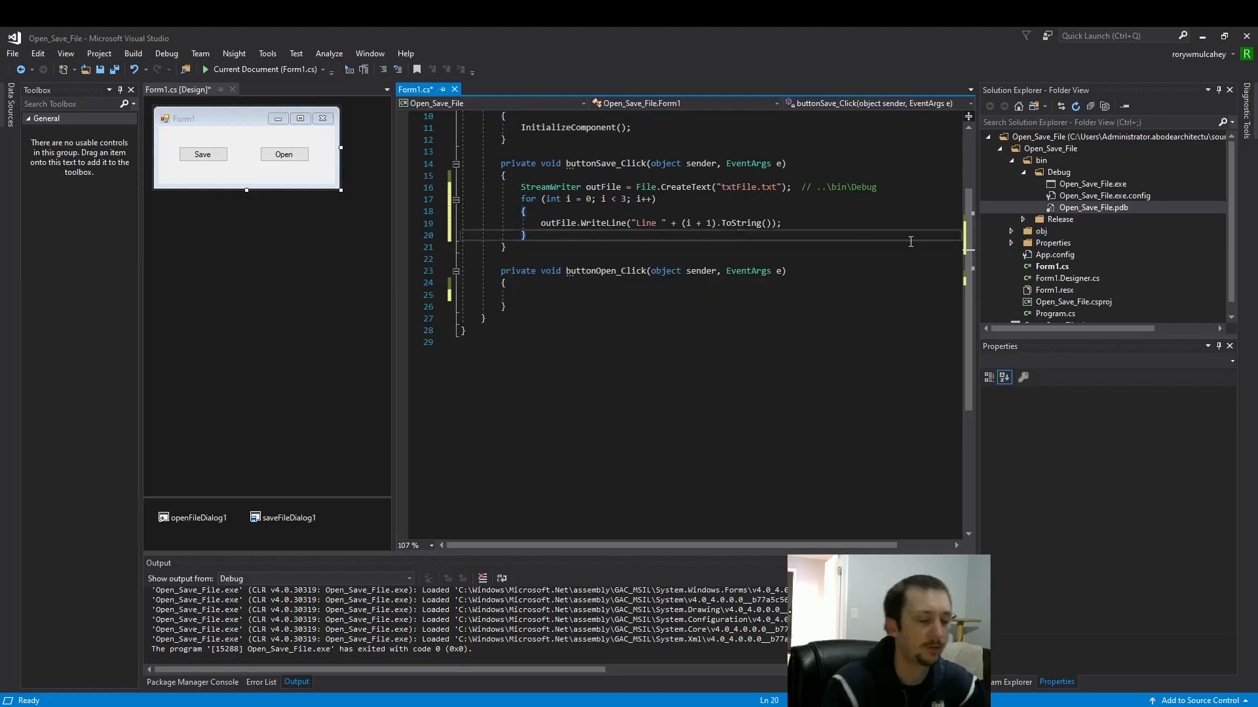
Step: Add outFile.Close(); below the for loop in buttonSave_Click
type("outFile.Cl")
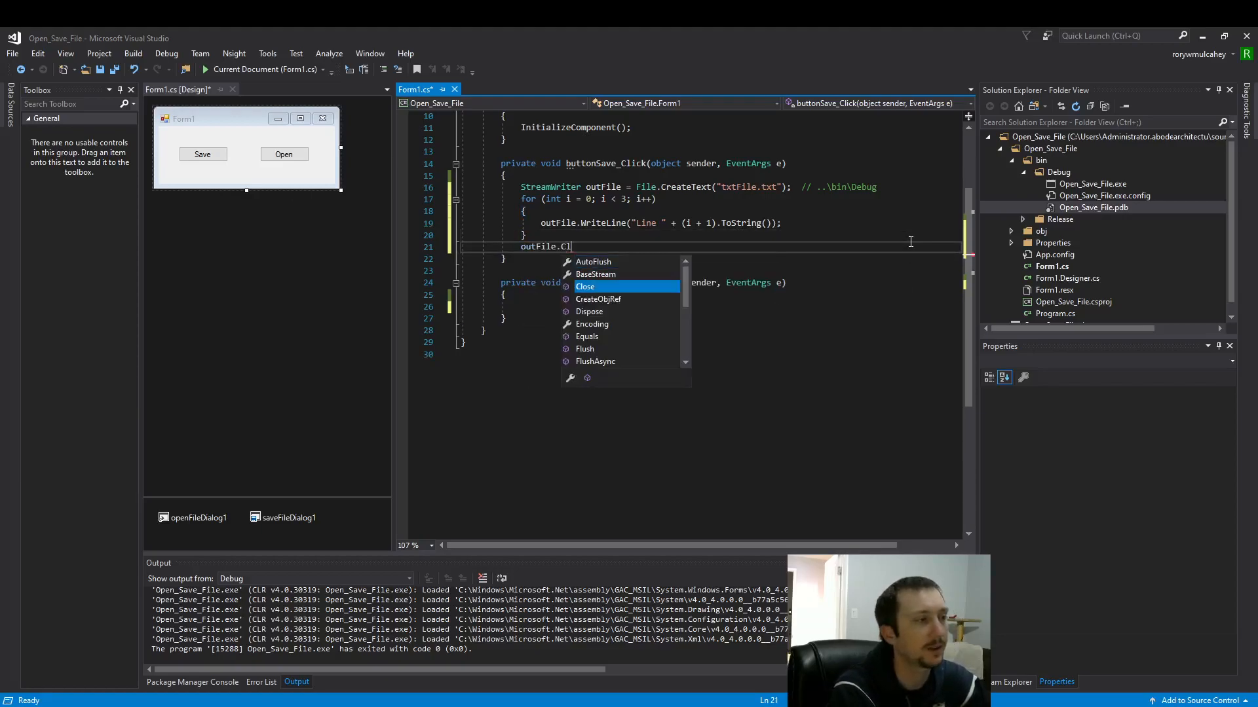
type("ose();")
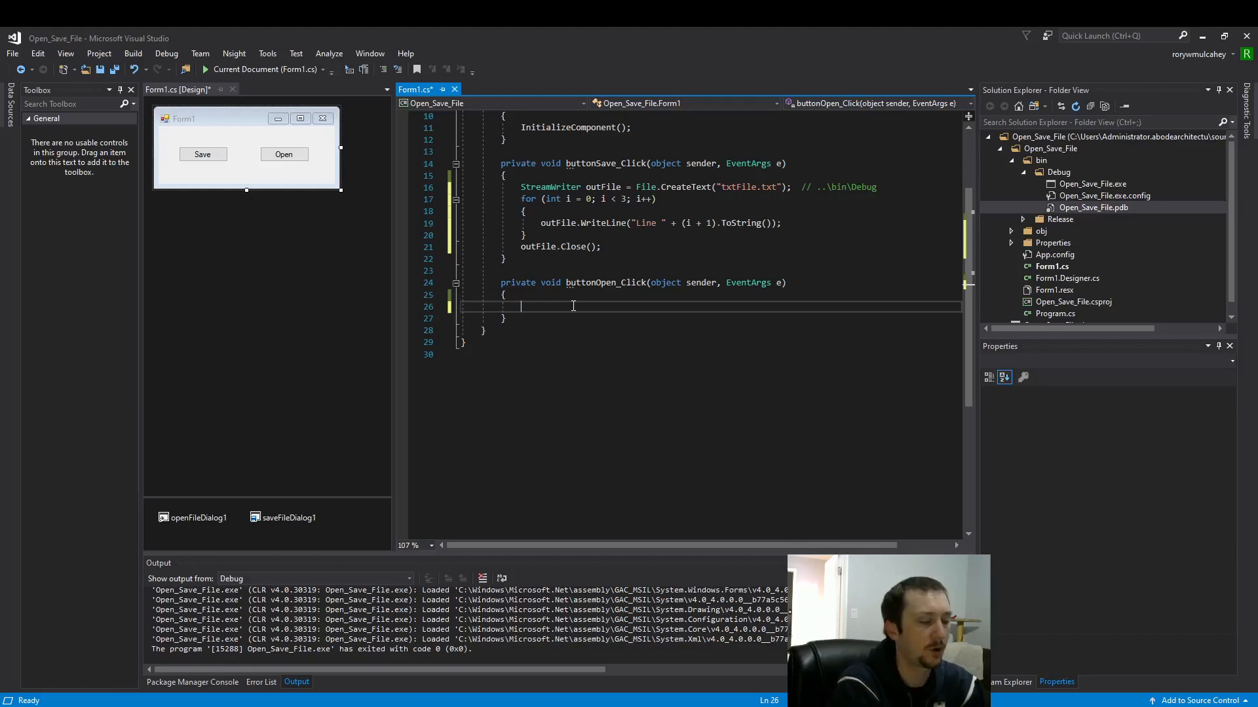
Step: In buttonOpen_Click, declare StreamReader inFile = File.OpenText("txtFile.txt");
type("Stream")
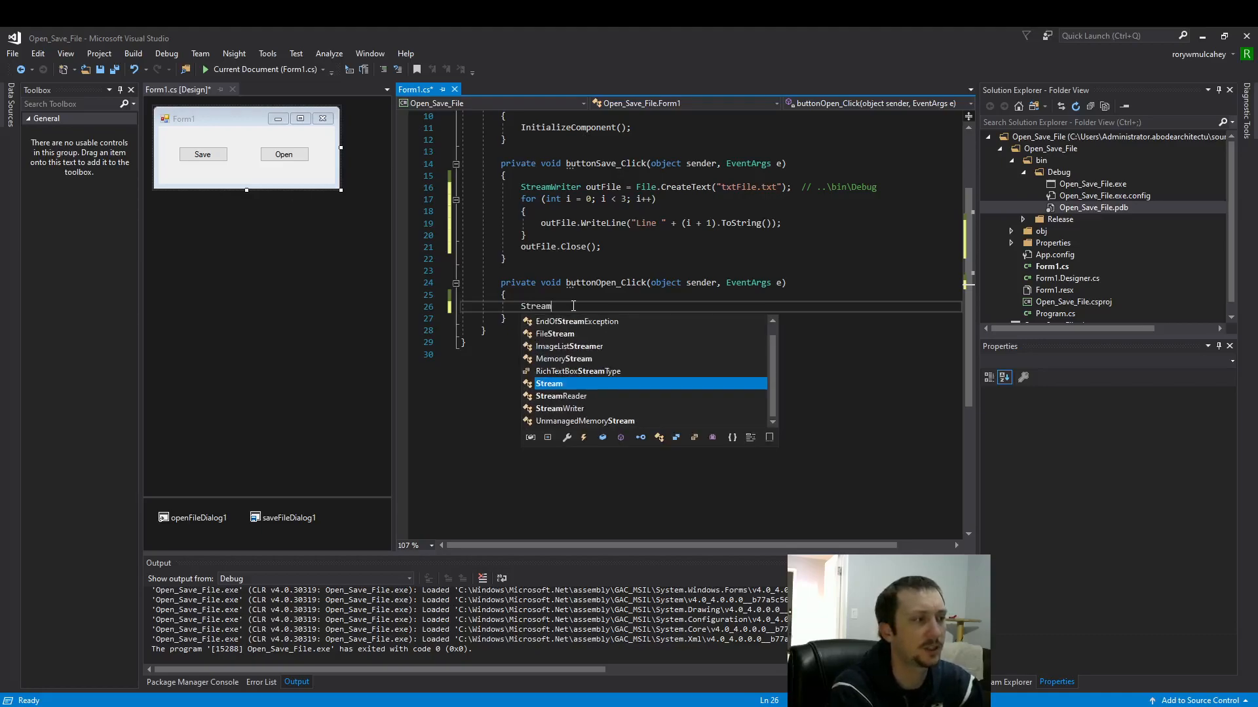
type("Reader")
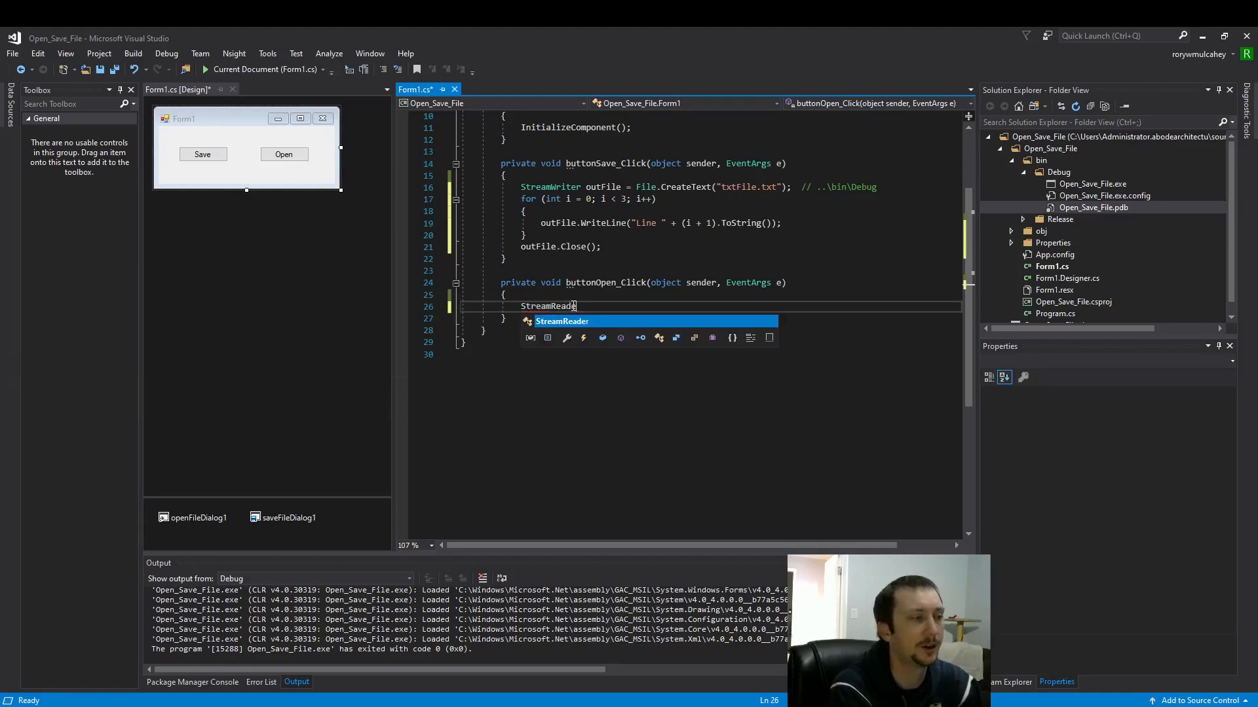
type("inFile = File")
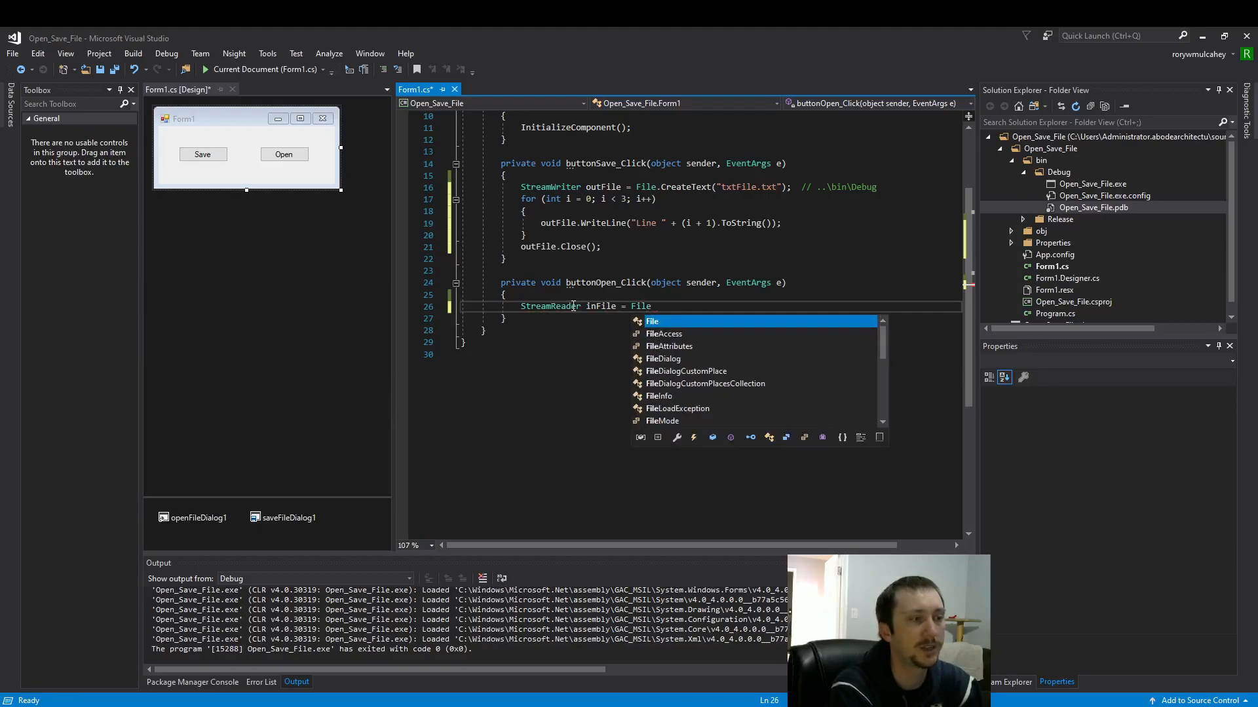
type(".Open")
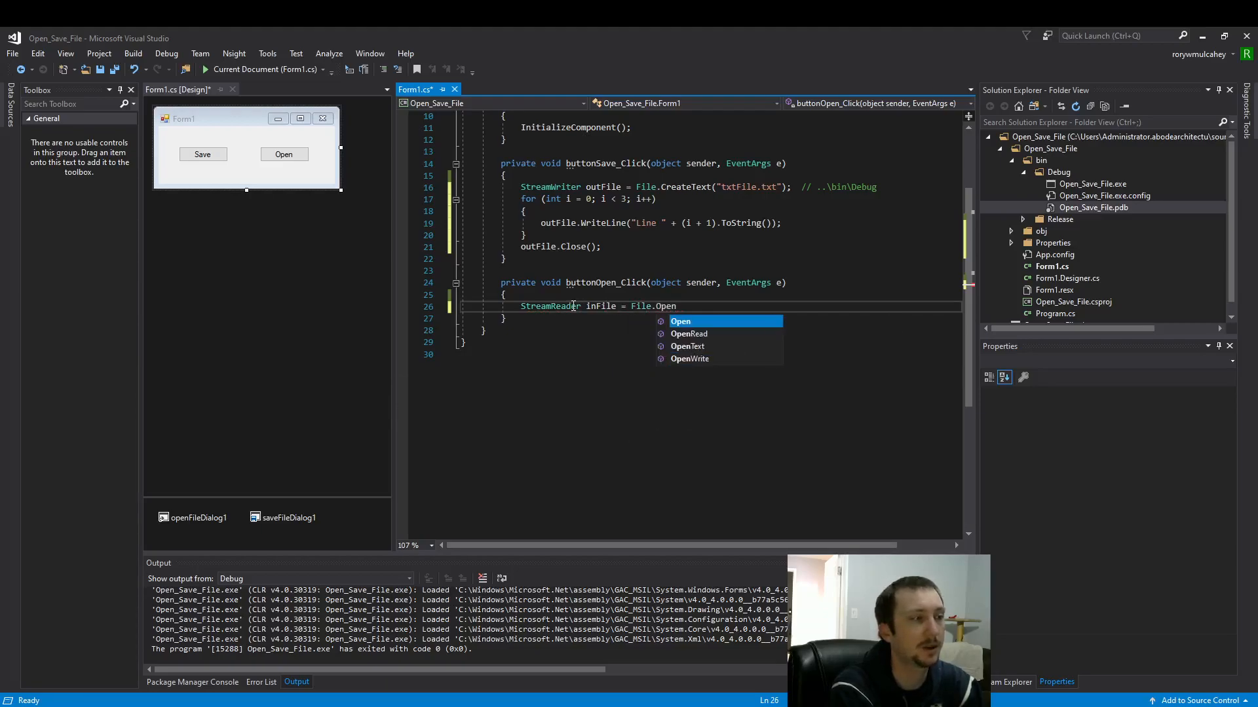
key("down")
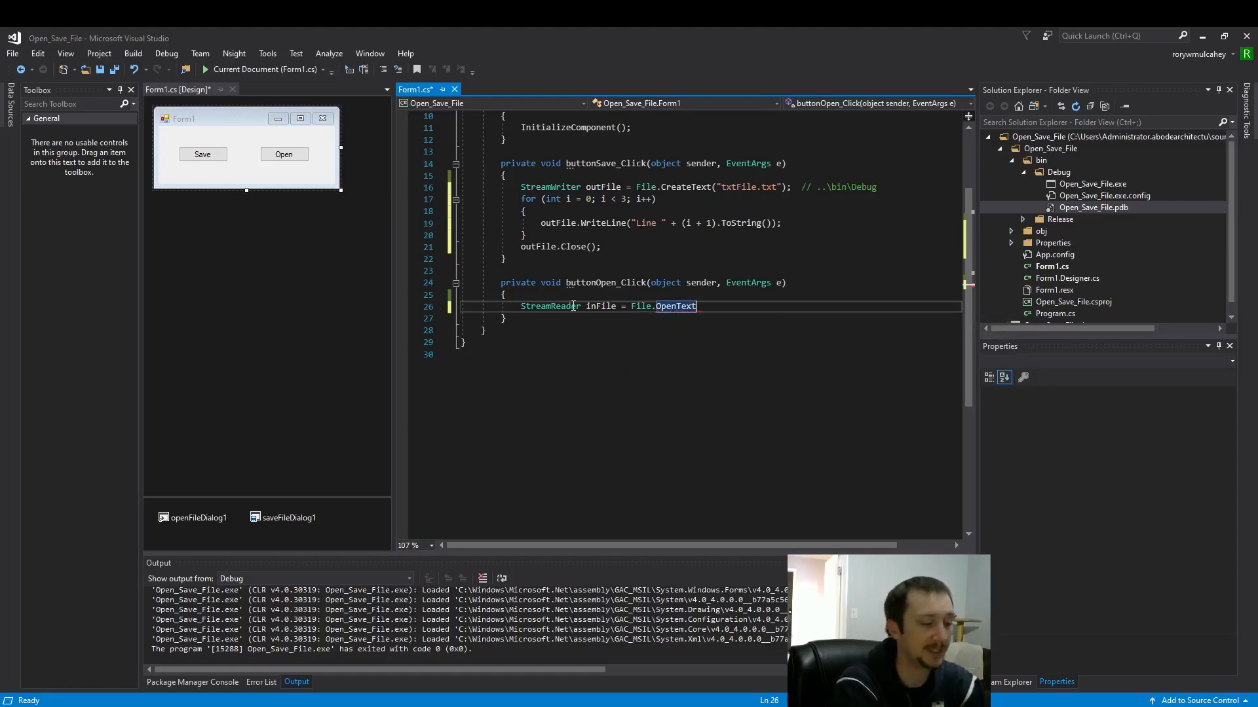
type("(\"\")")
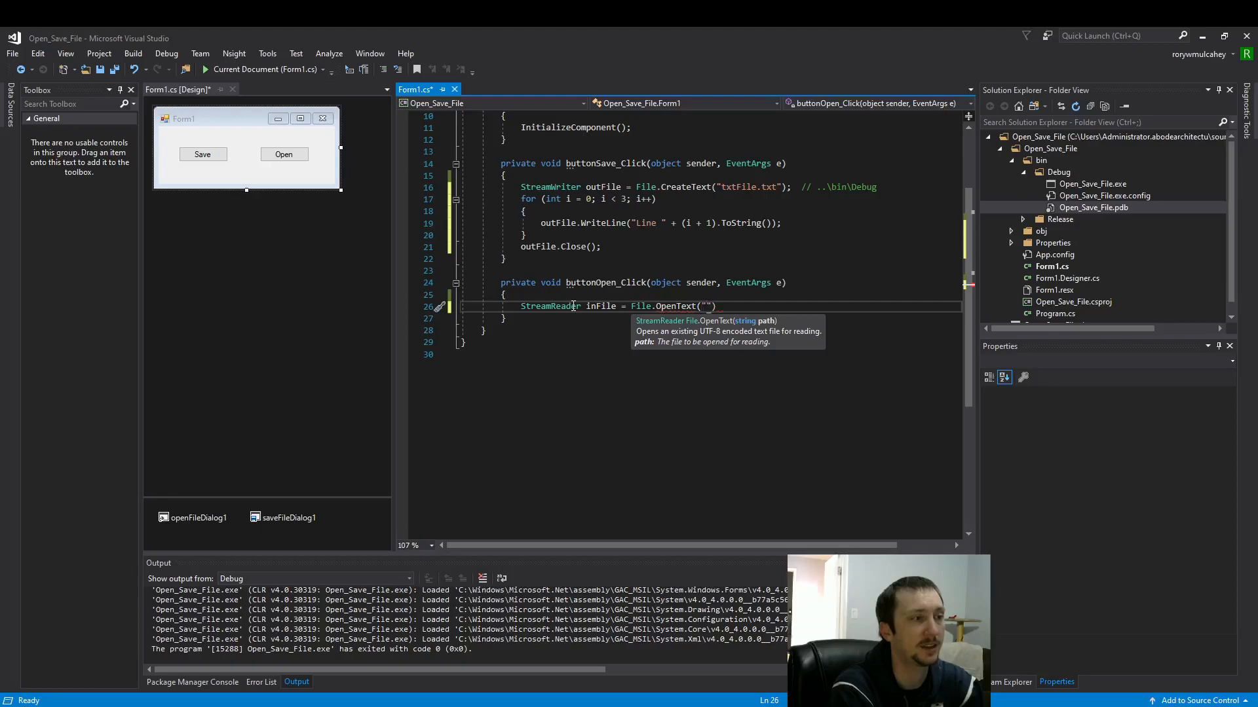
type("txtFile.txt")
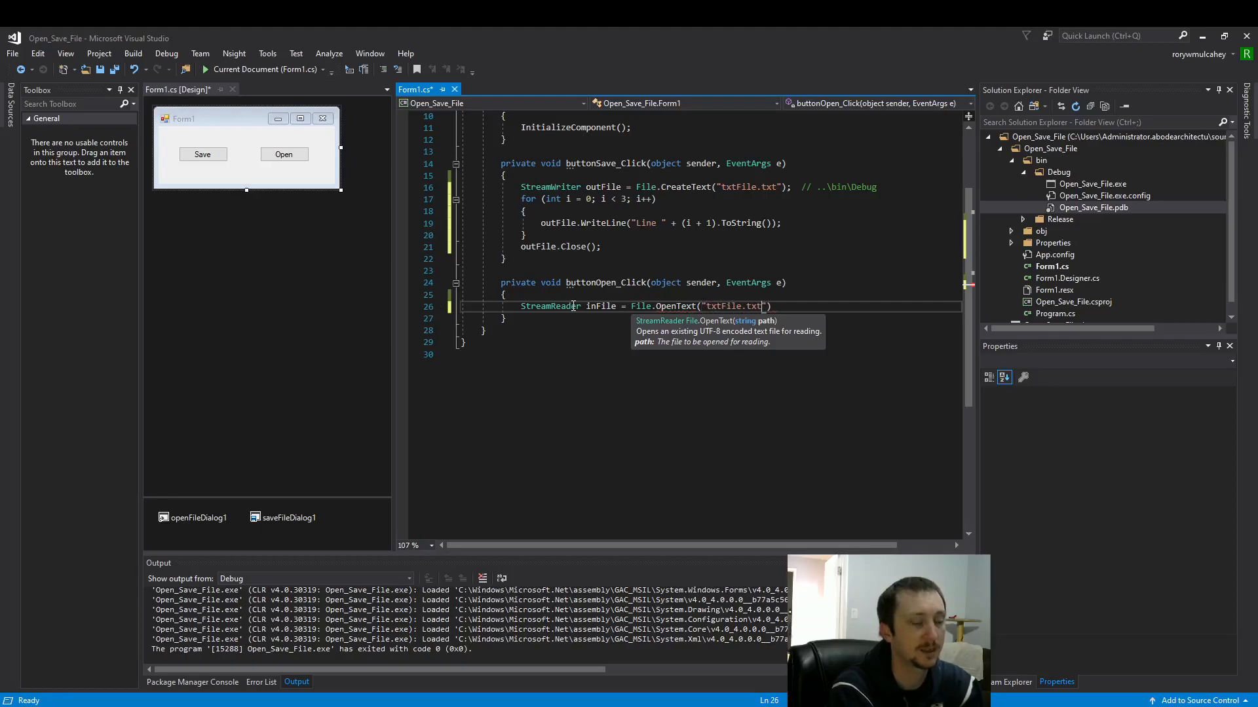
type(");")
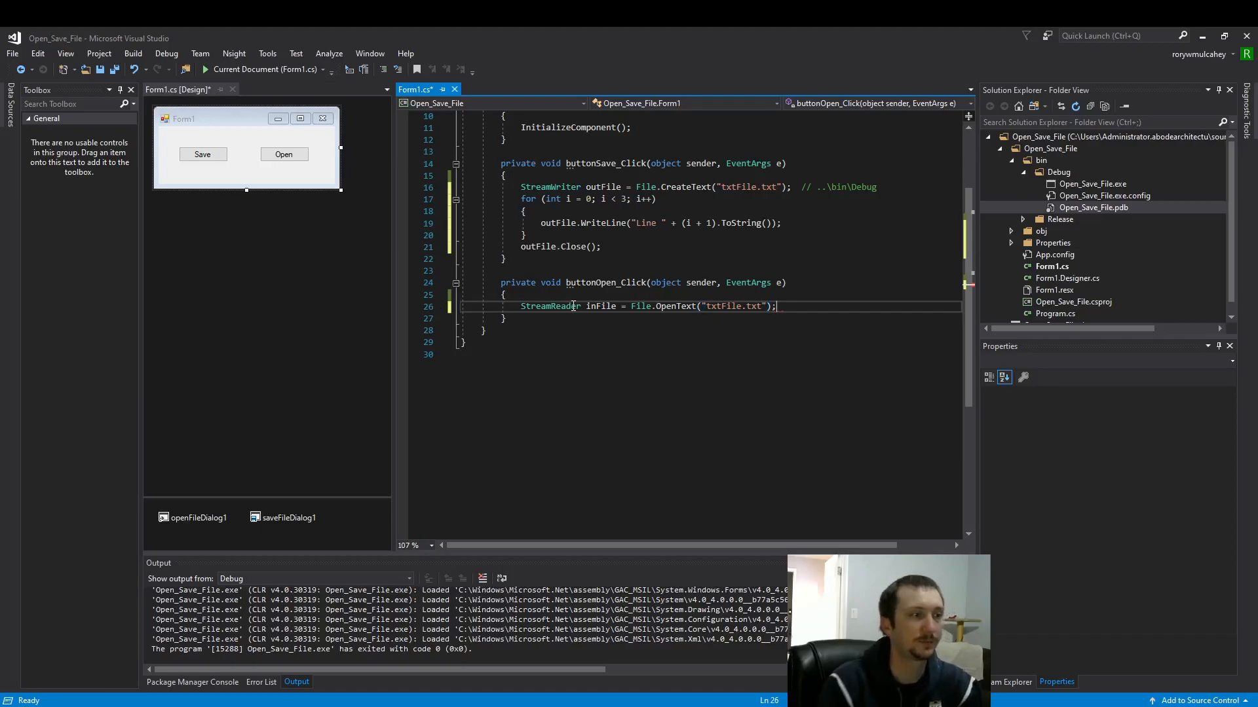
double_click(746, 187)
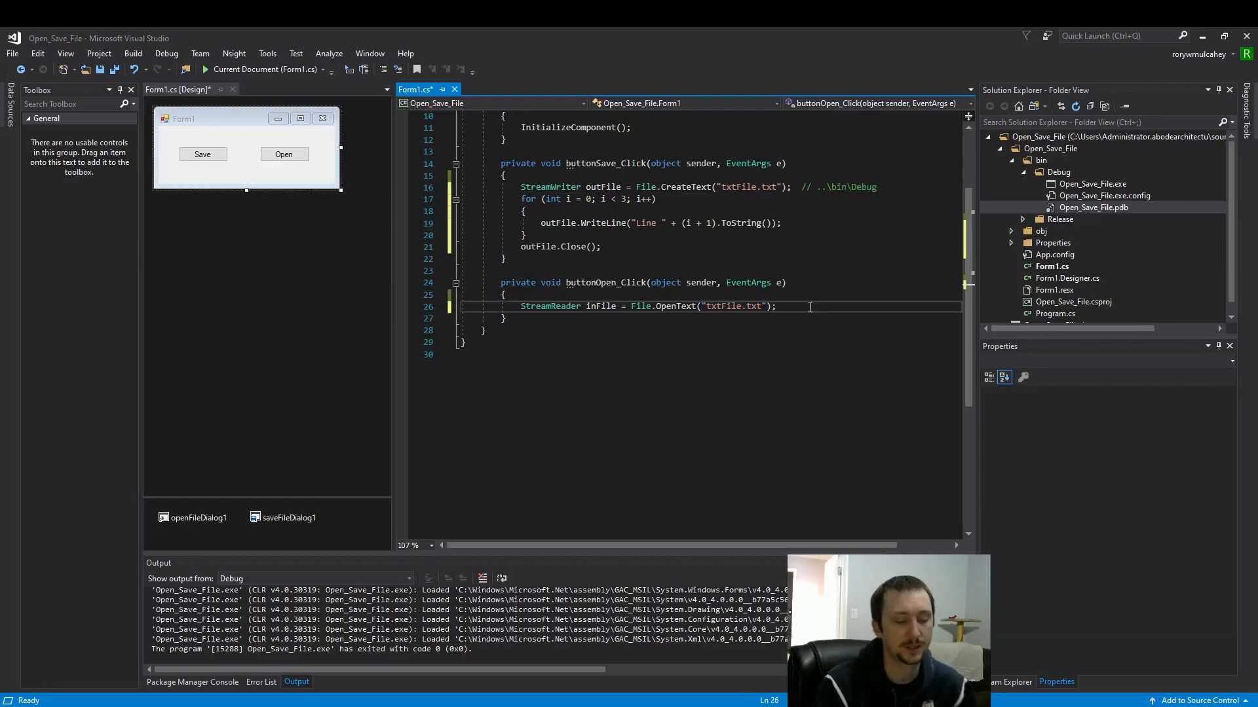
Step: Add while (inFile.EndOfStream == false) looping MessageBox.Show(inFile.ReadLine());
type("whi")
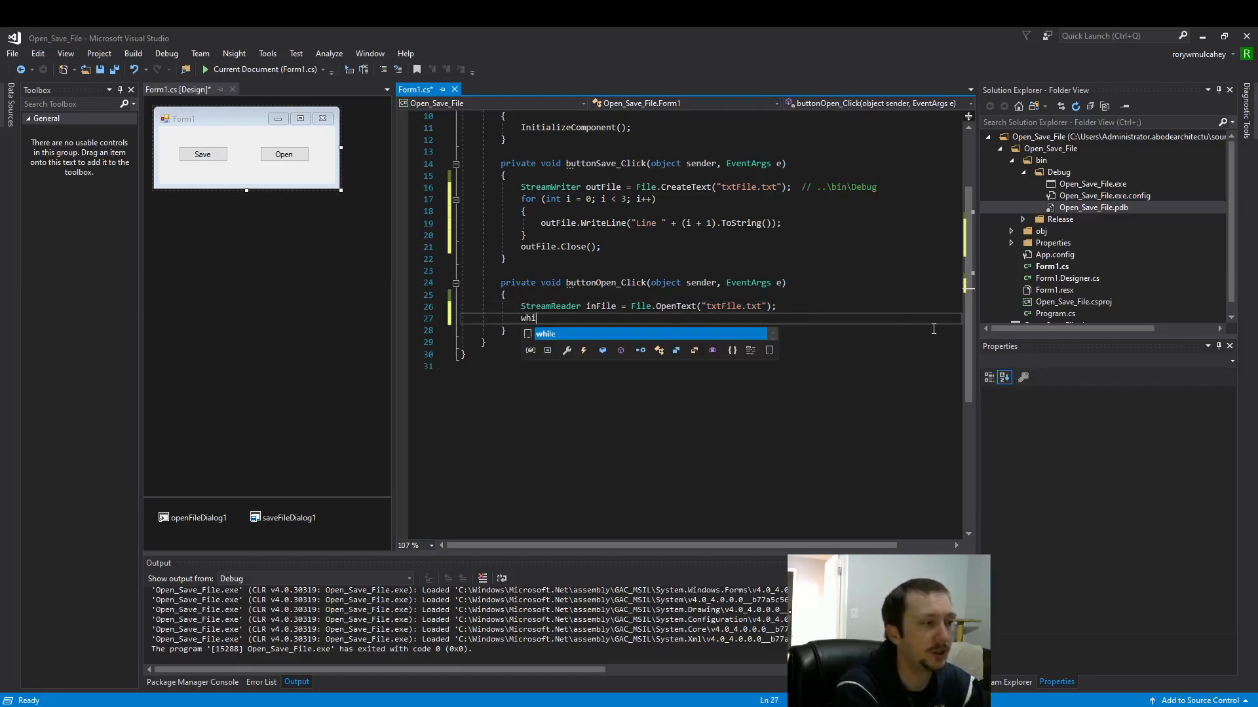
type("le")
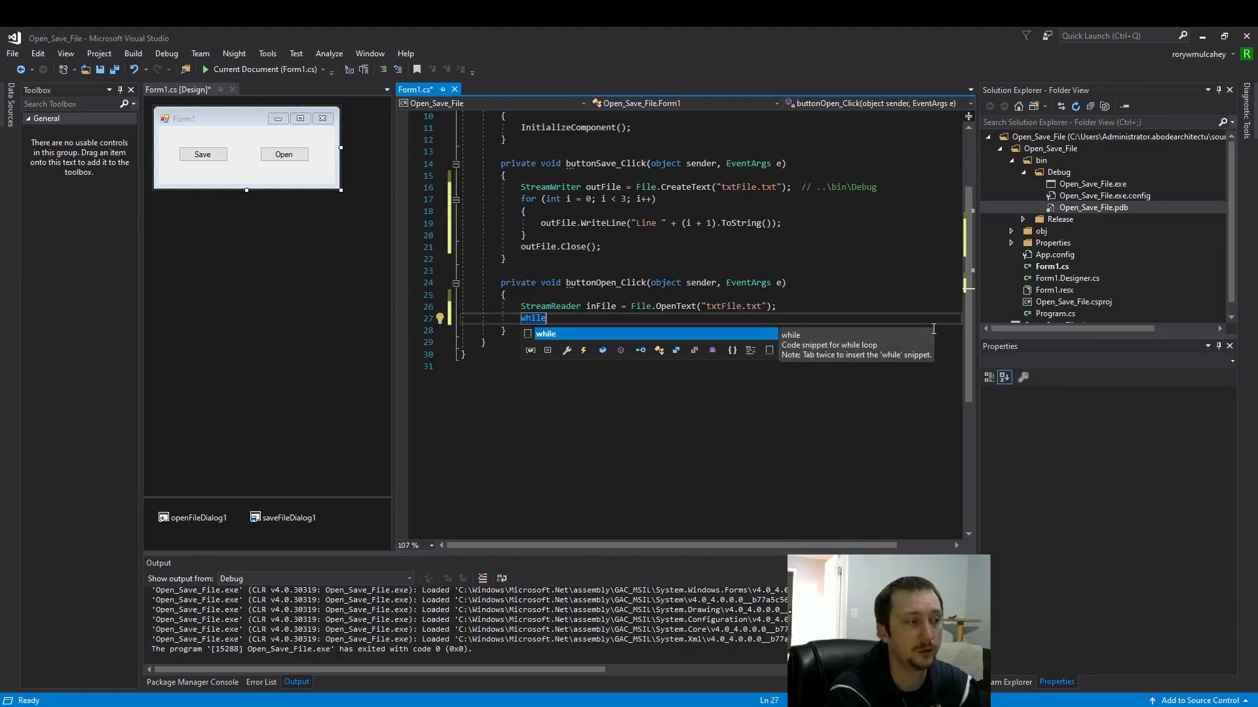
type("()")
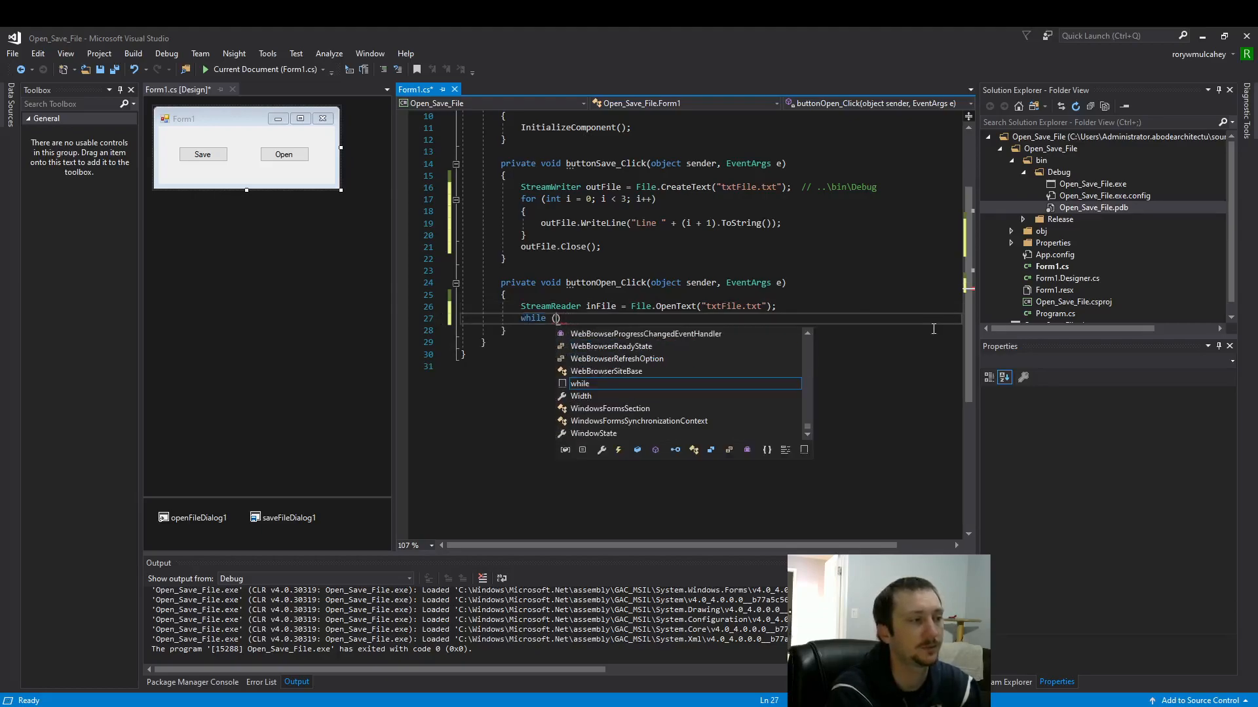
type("inFile.EndOfStream")
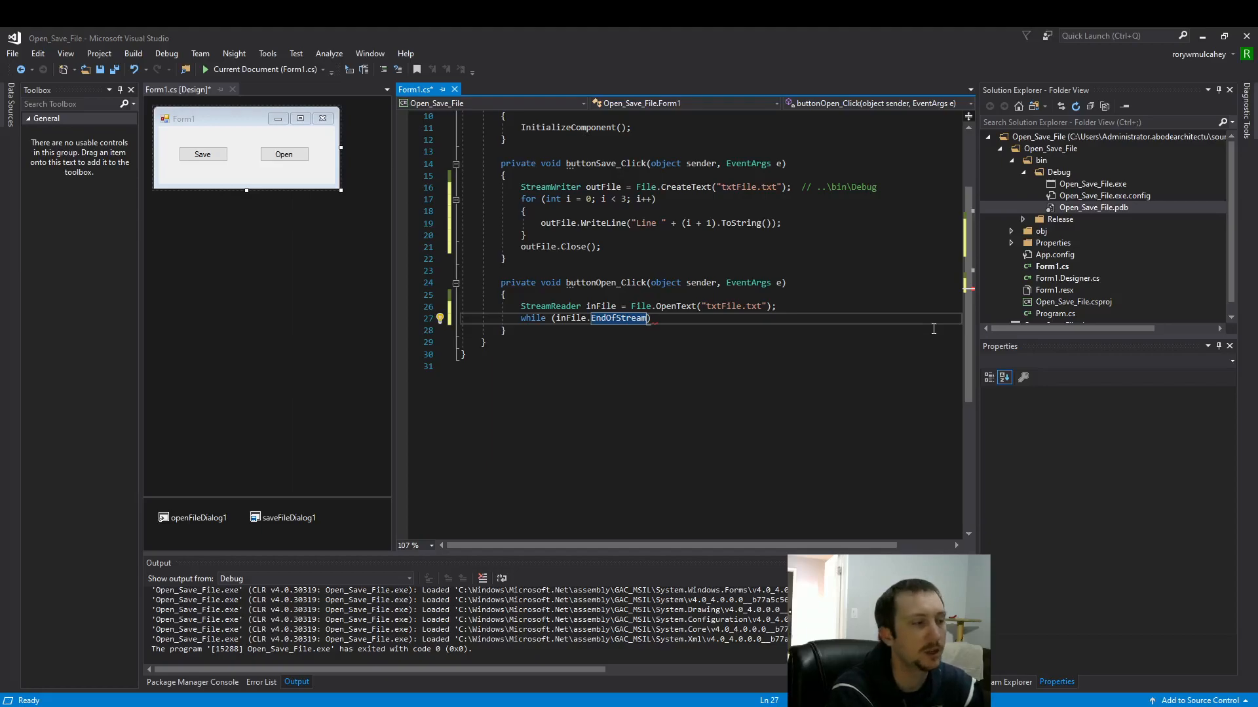
type("==")
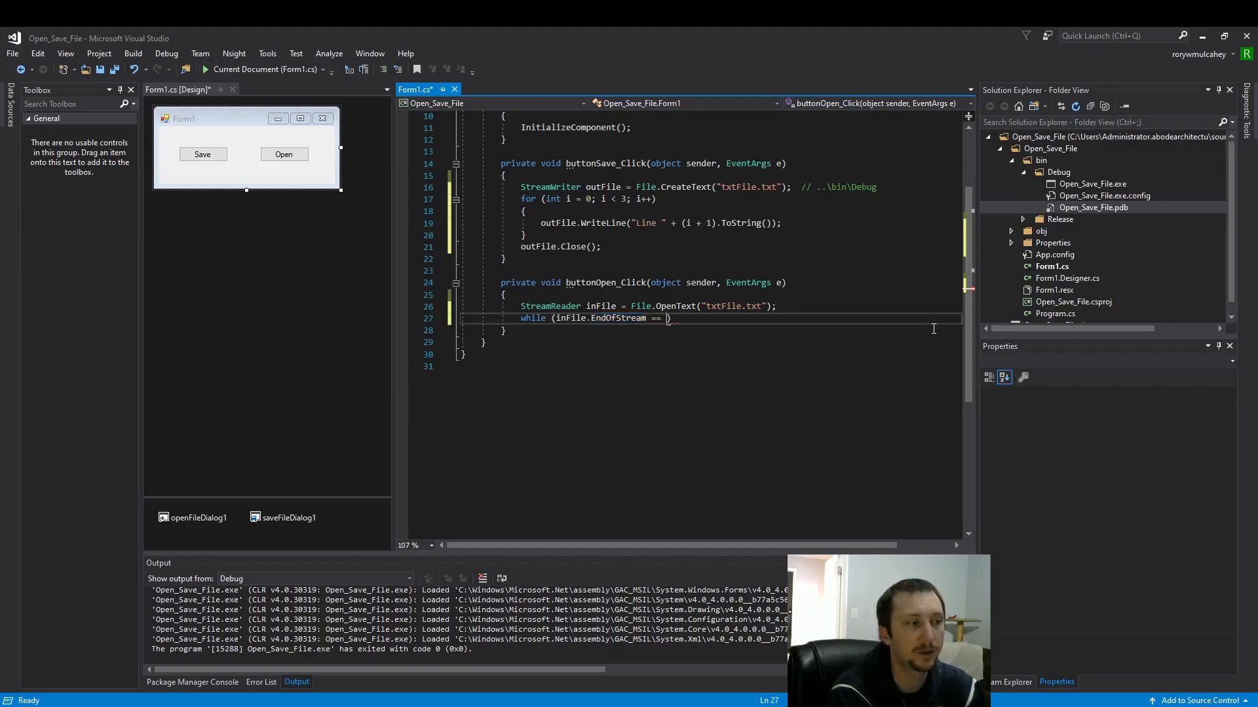
type("false)")
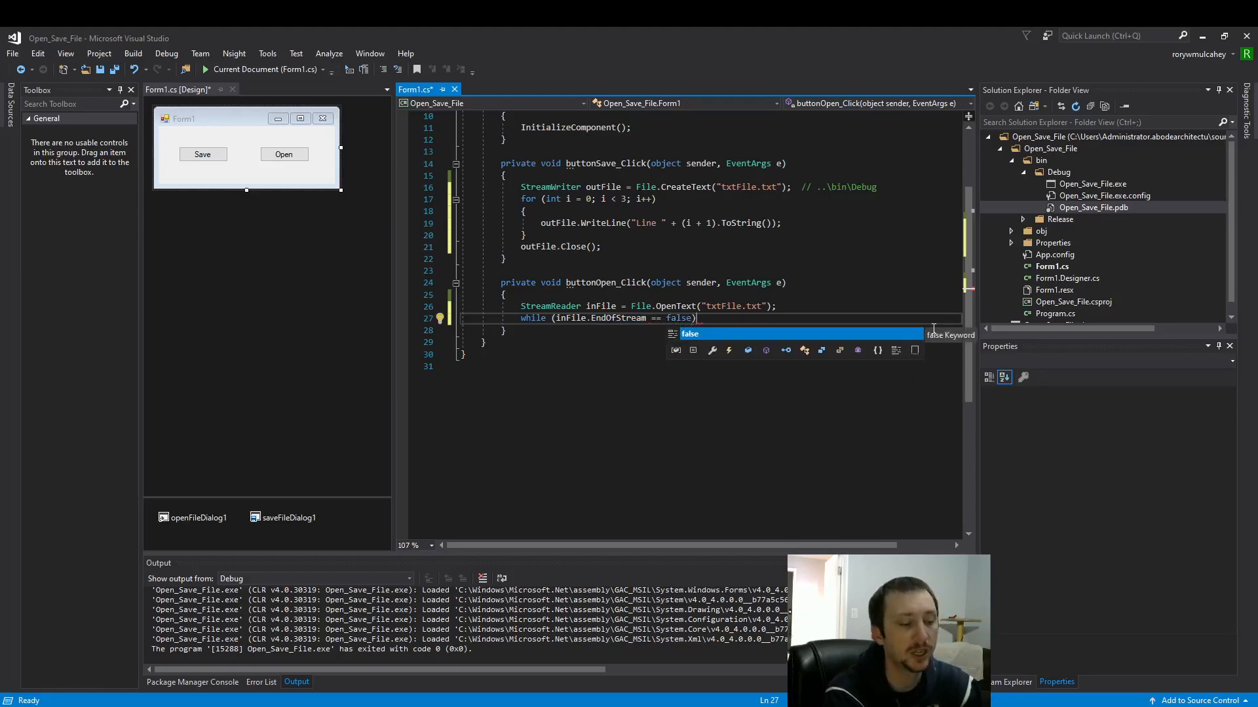
key("enter")
type("{")
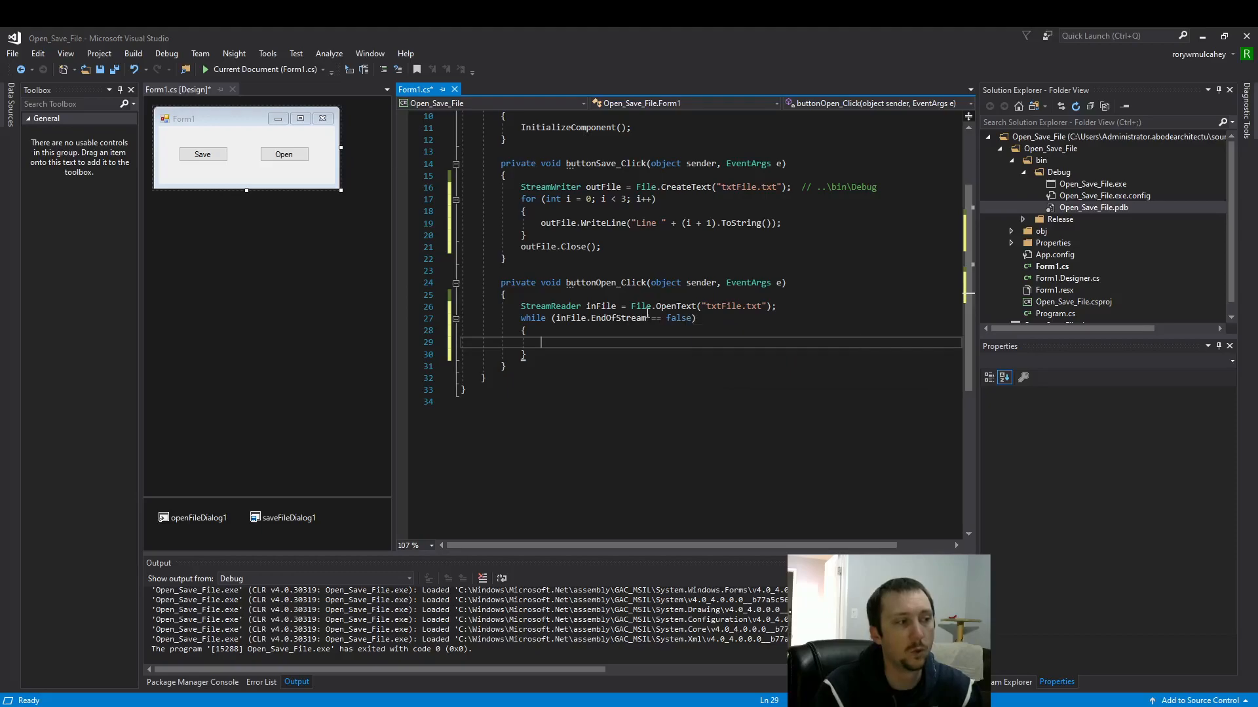
mouse_move(621, 317)
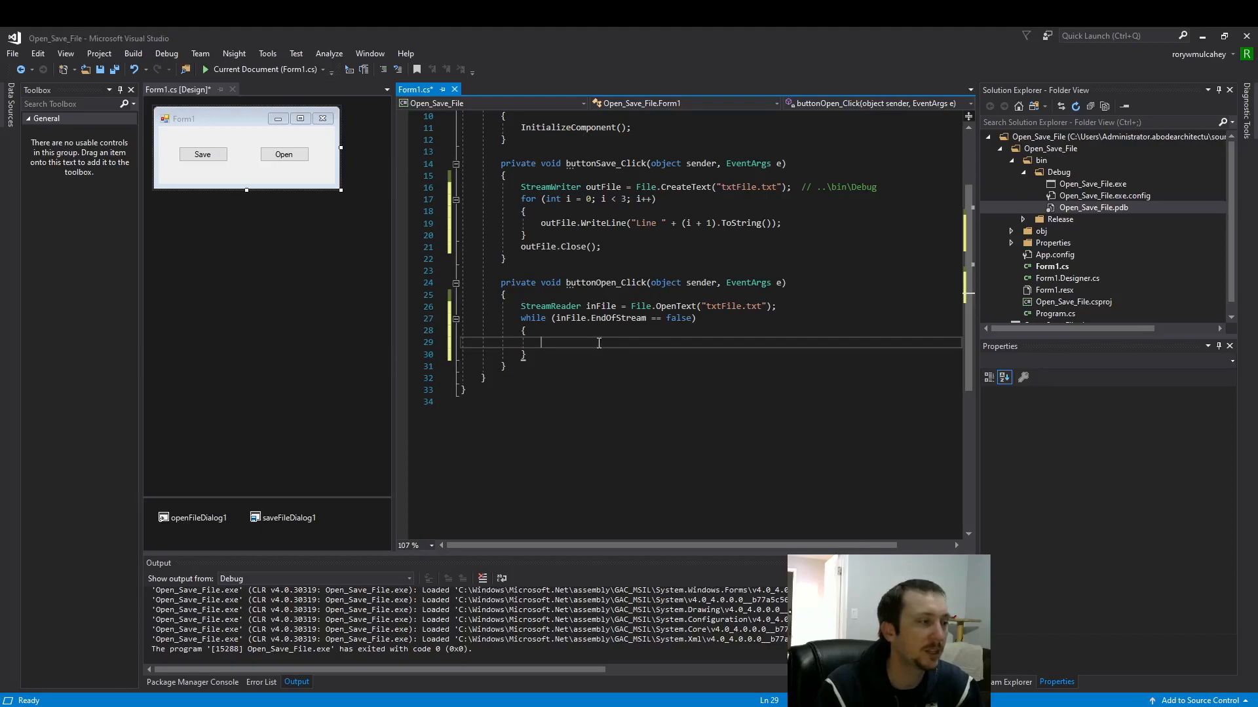
type("MessageBox.Show(inFile.ReadLine());")
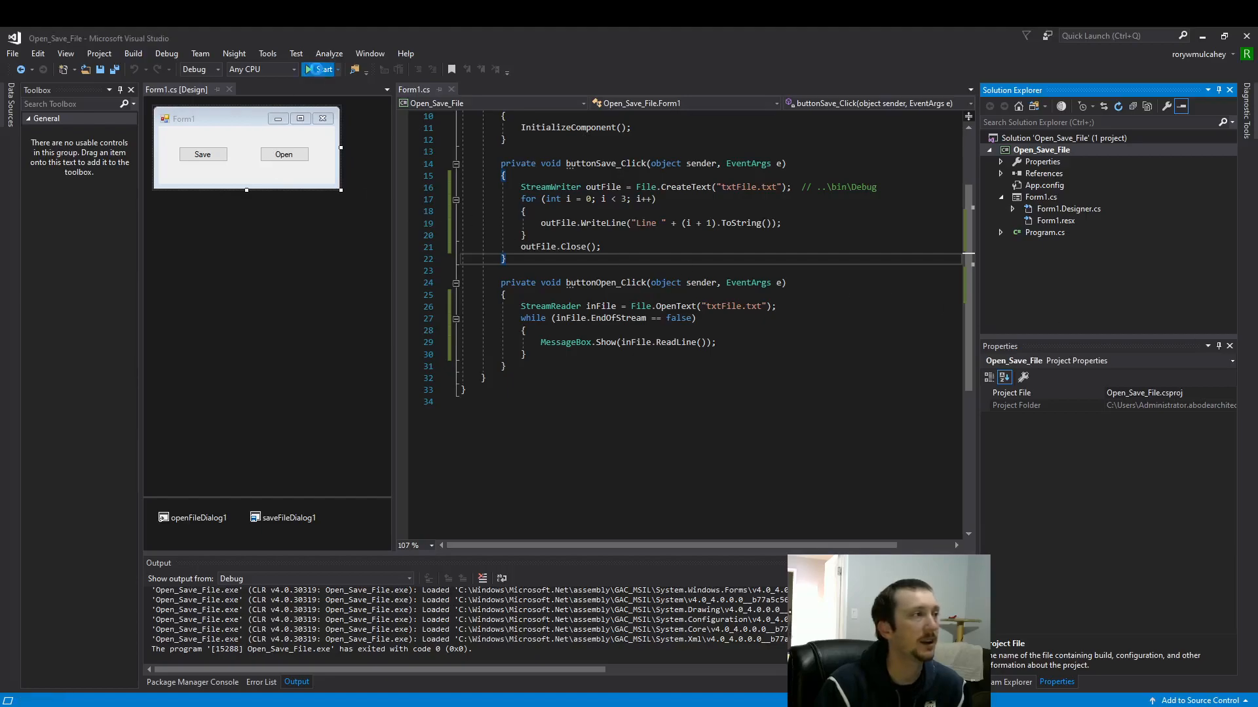
Step: Run the app, click Save, and open bin\Debug's txtFile.txt in Notepad
left_click(325, 68)
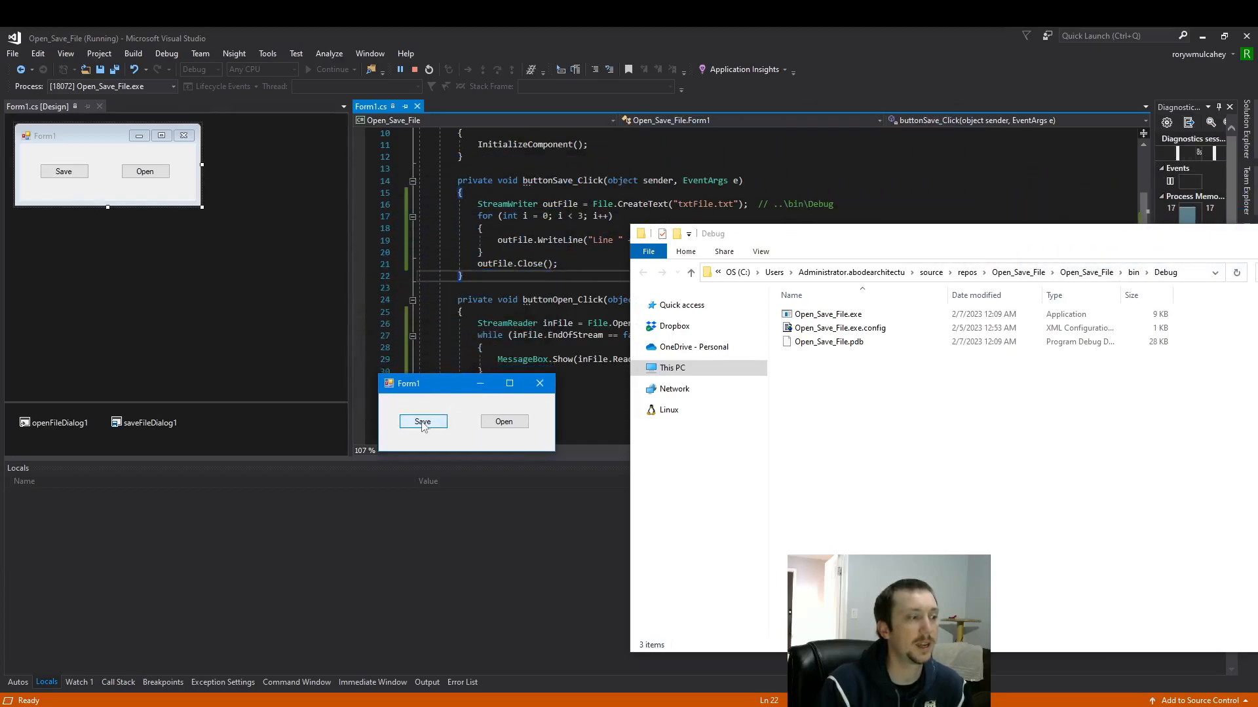
left_click(422, 421)
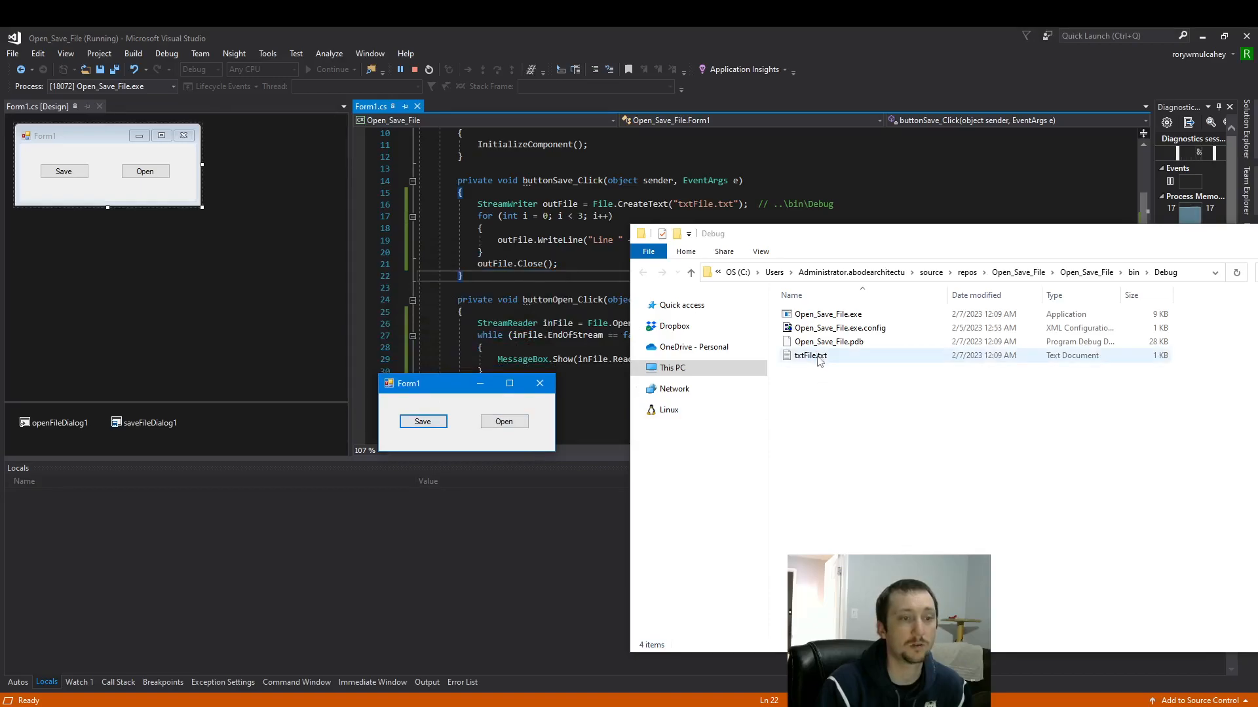
left_click(809, 355)
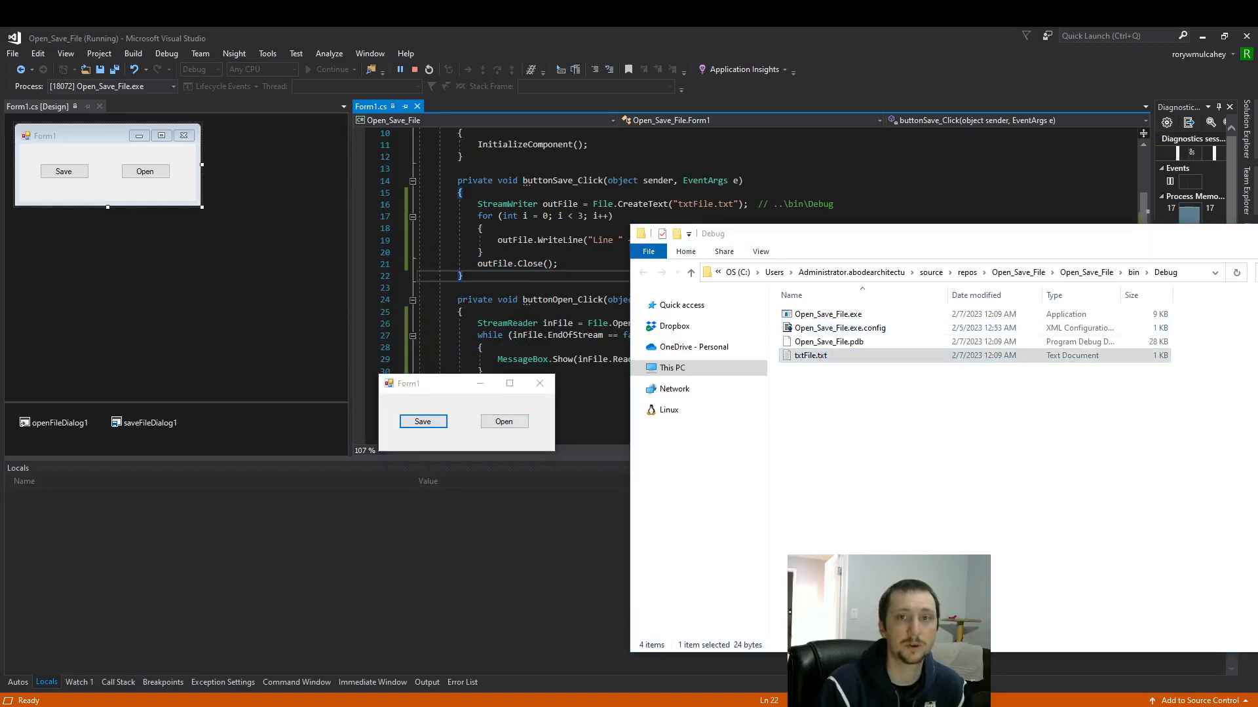
double_click(810, 355)
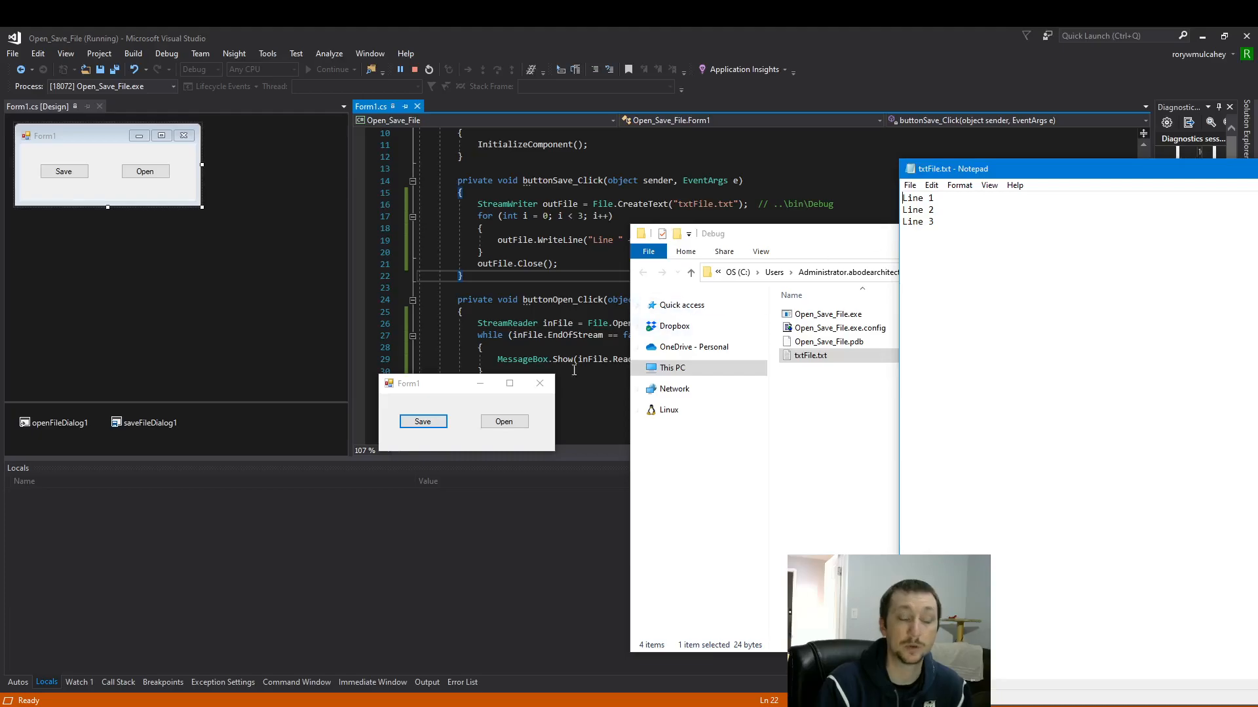
Step: Click Open to show each saved line in message boxes, then close the app
left_click(503, 421)
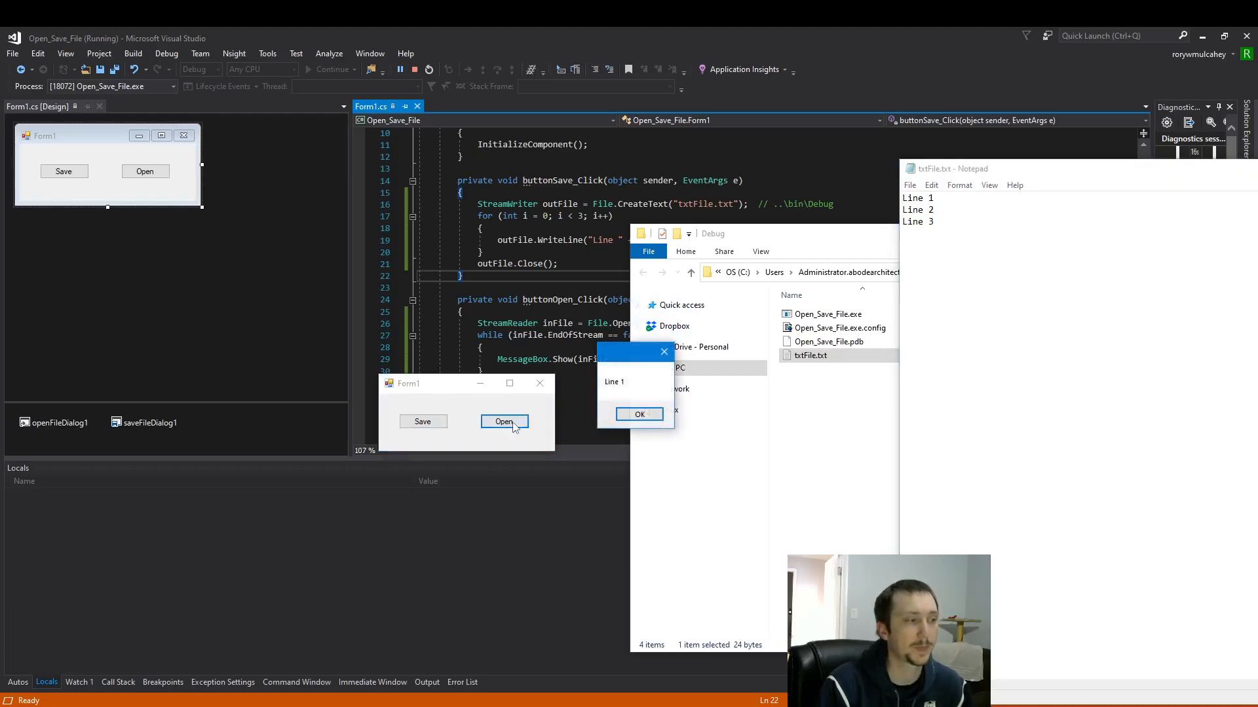
left_click(640, 413)
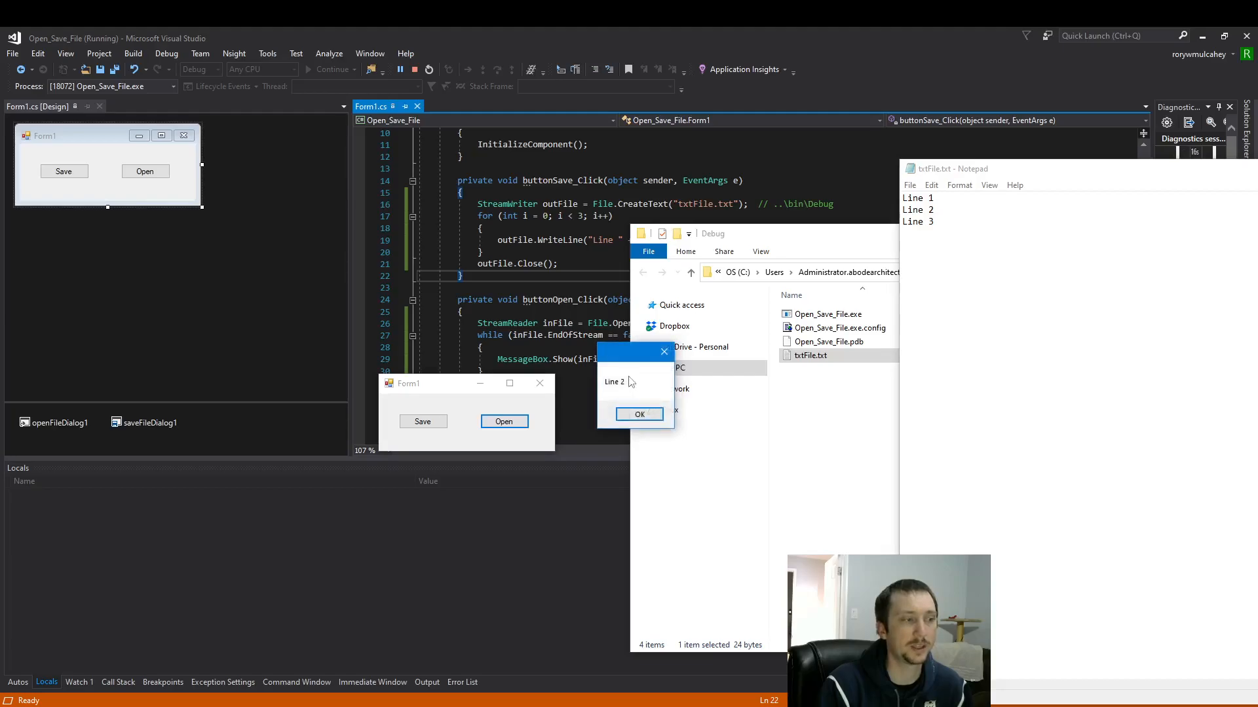
left_click(639, 414)
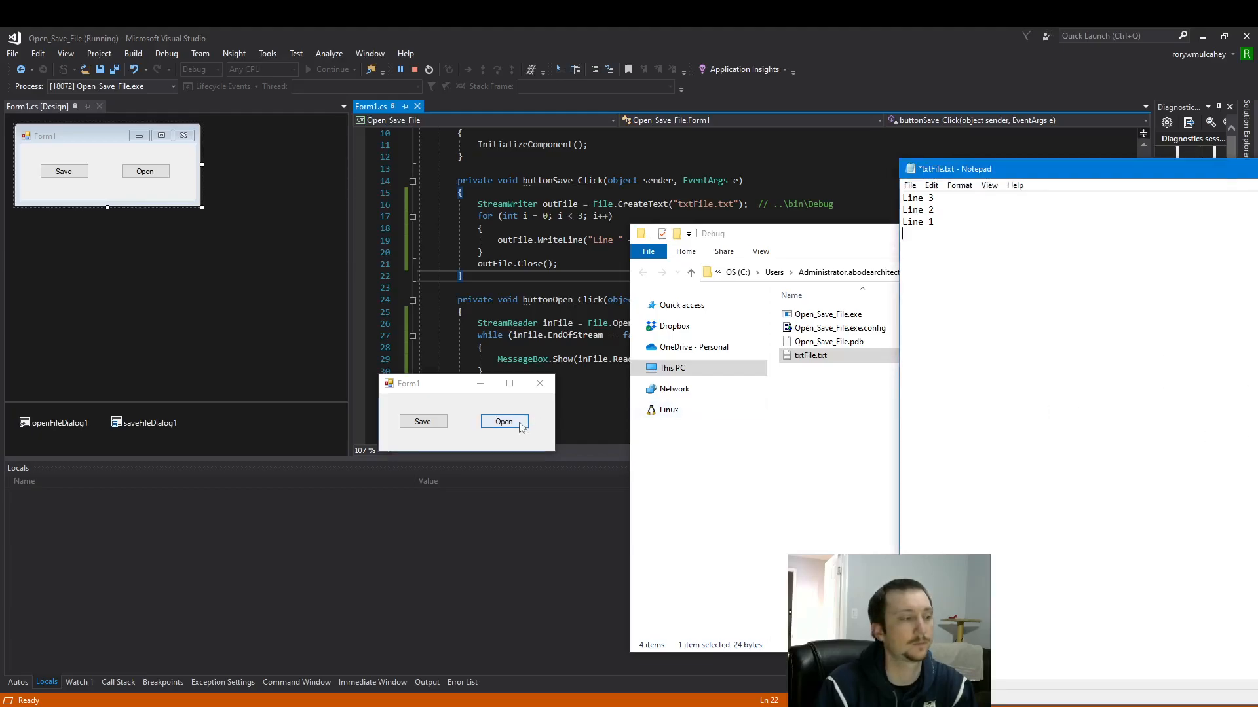
left_click(504, 421)
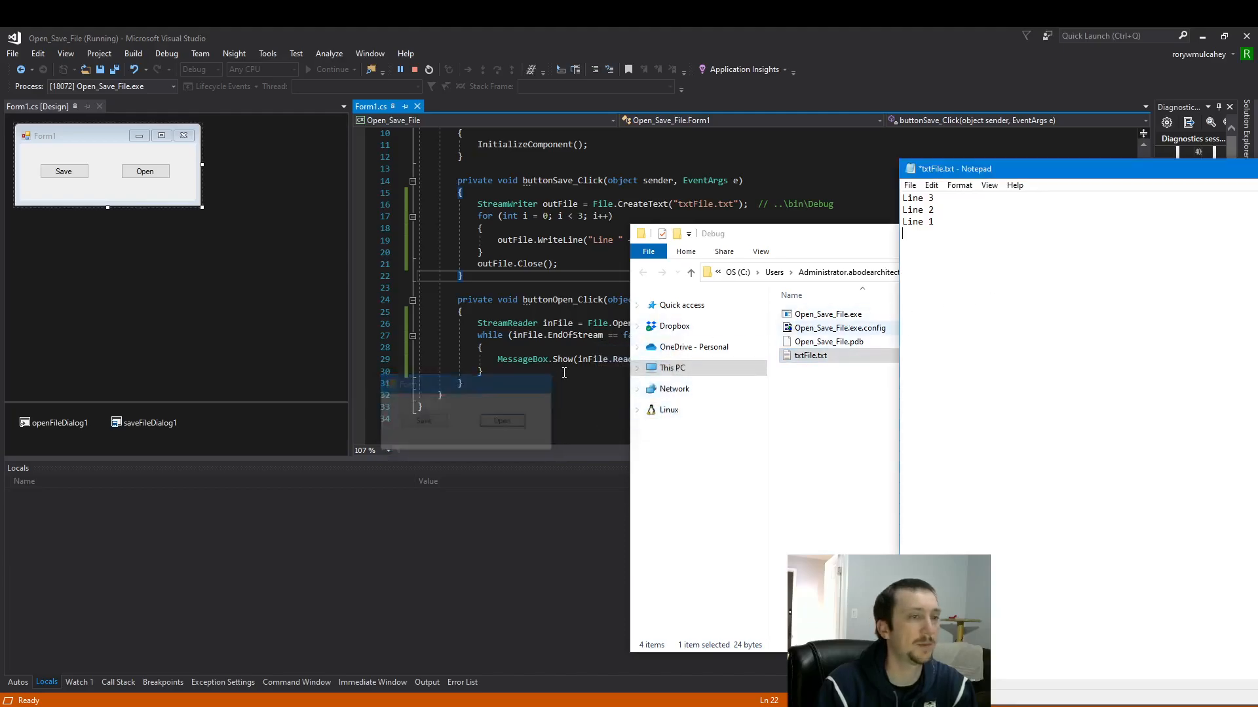
Step: Save the reversed txtFile.txt in Notepad, rerun the app, and read lines starting with Line 3
left_click(427, 69)
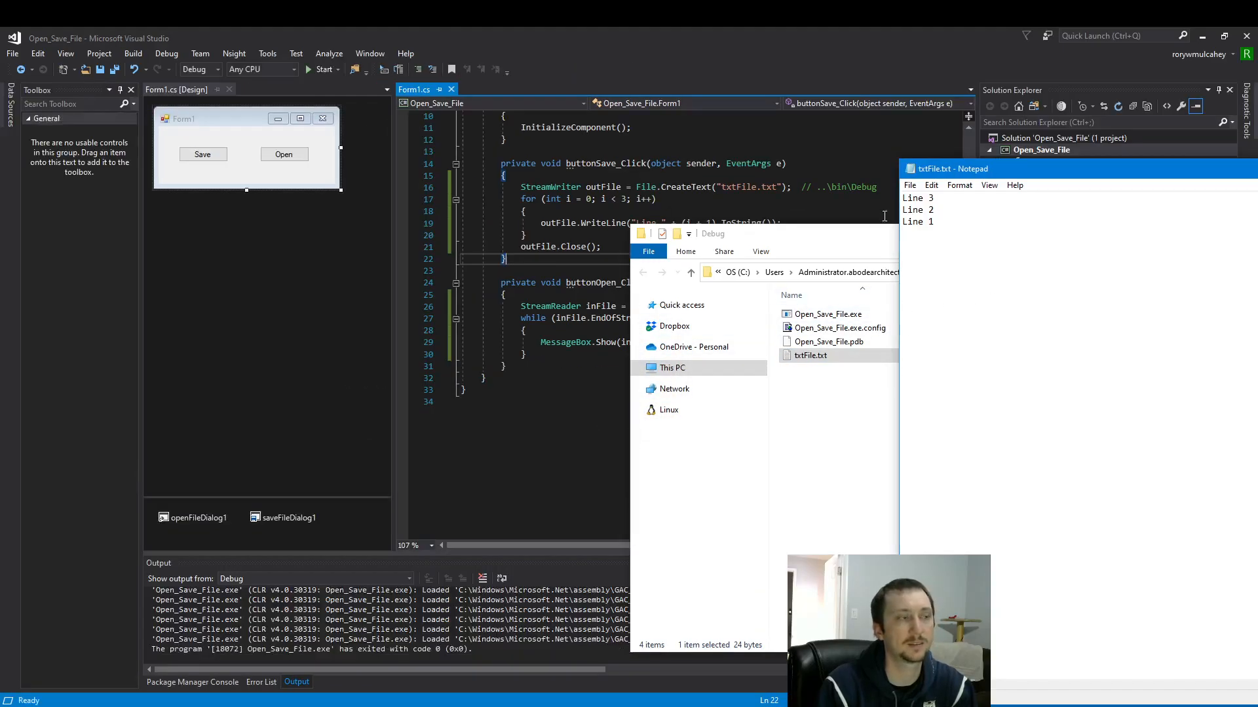
left_click(324, 69)
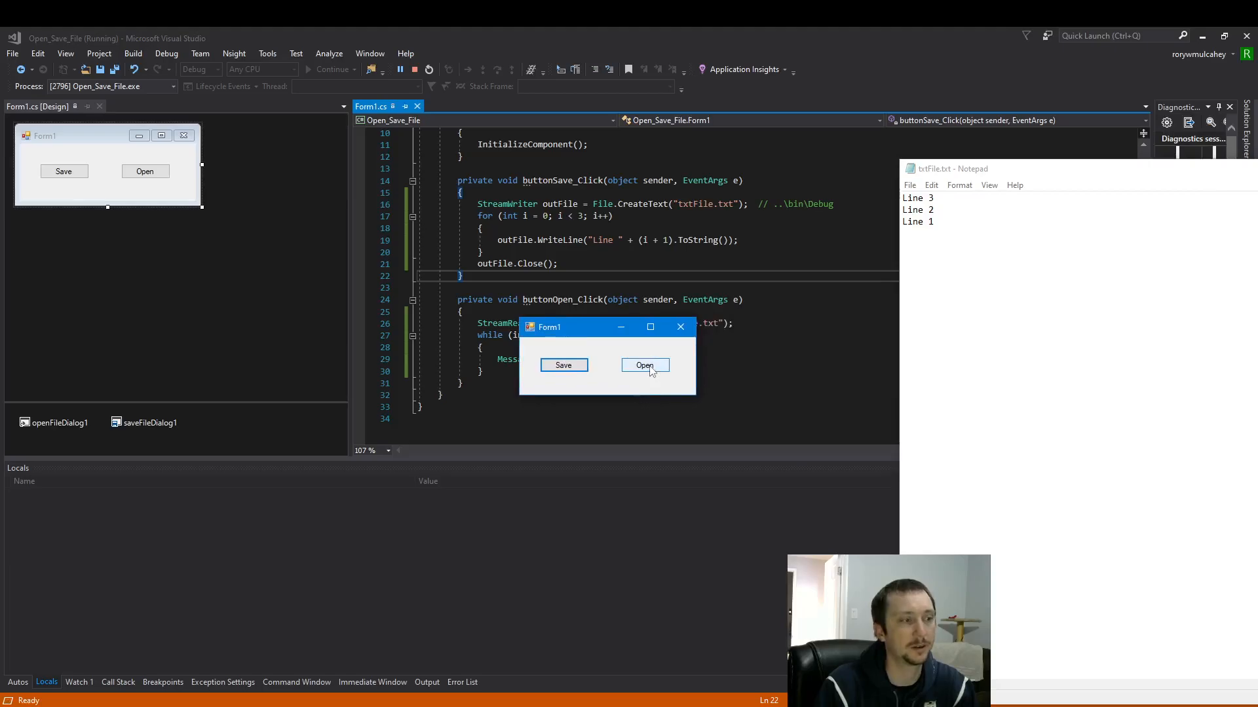
left_click(644, 365)
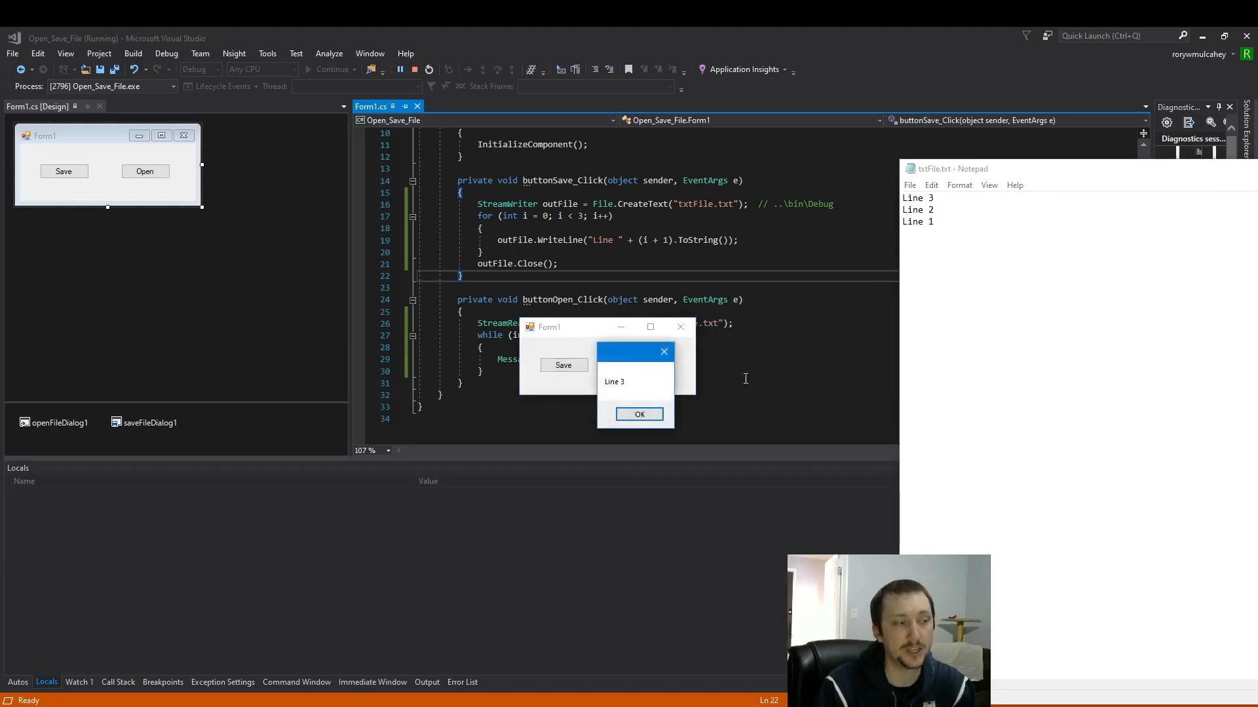
left_click(639, 414)
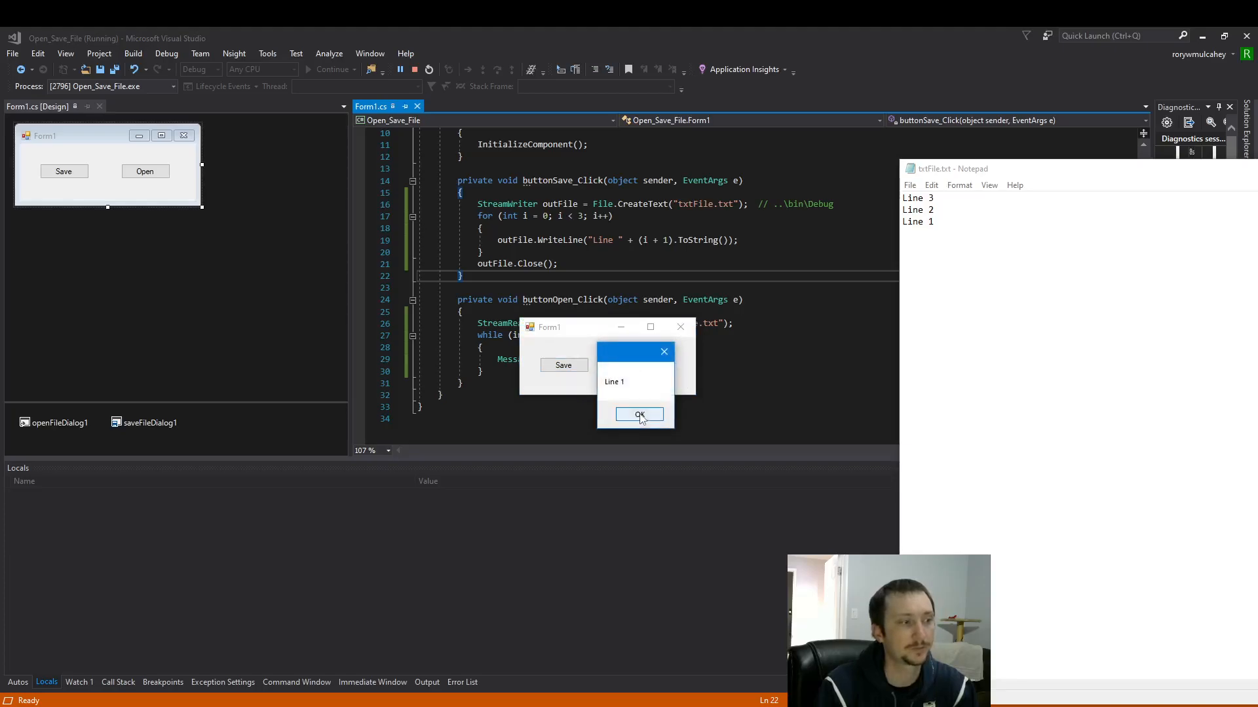
left_click(639, 414)
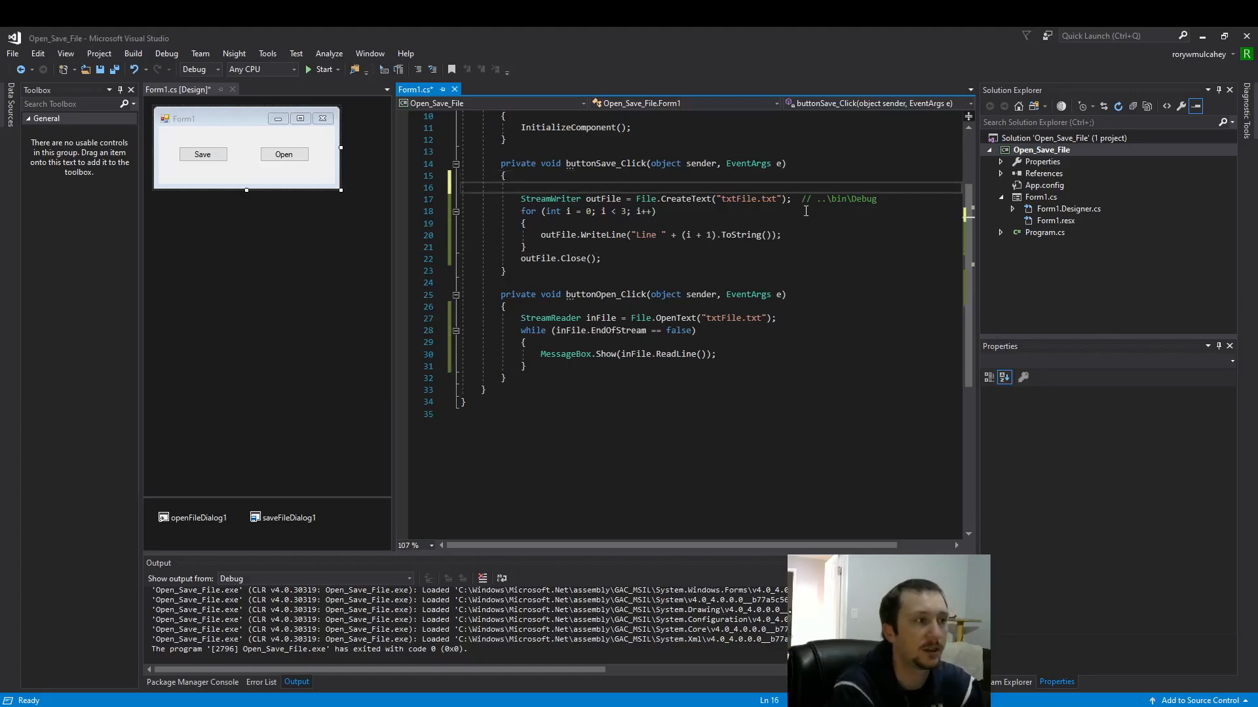
Step: Wrap the writing code in if (saveFileDialog1.ShowDialog() == DialogResult.OK)
double_click(738, 199)
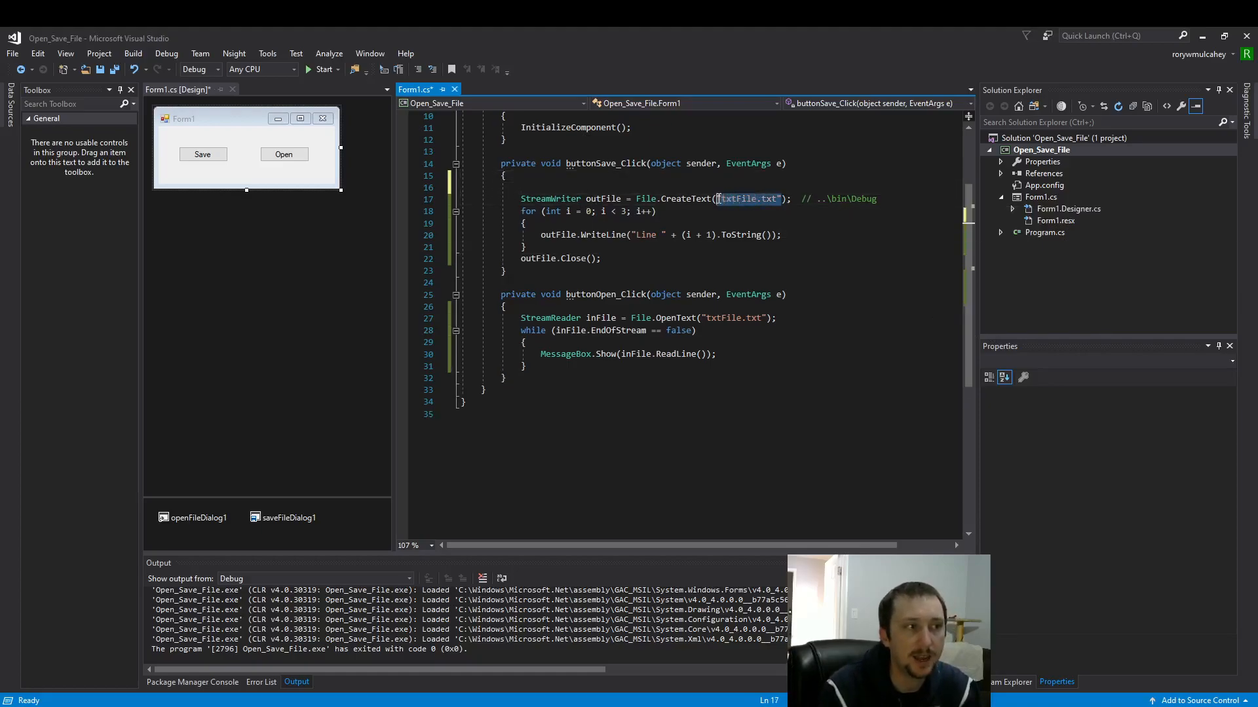
mouse_move(746, 197)
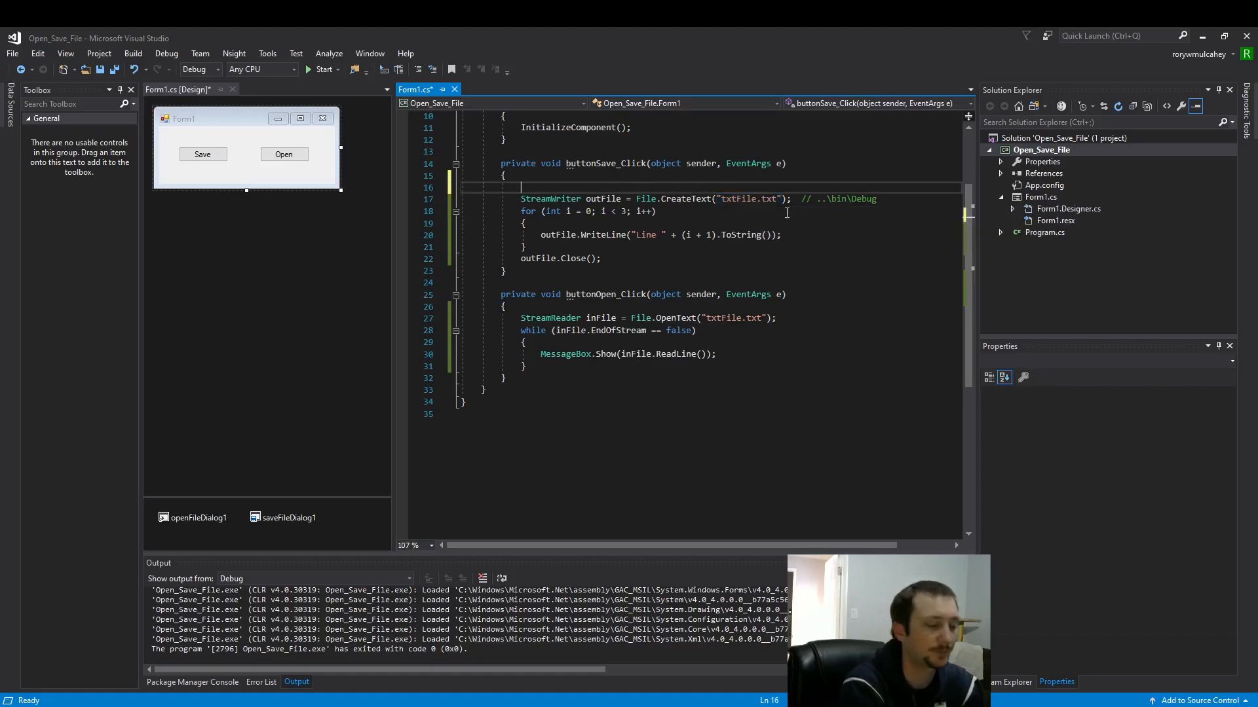
type("if ()")
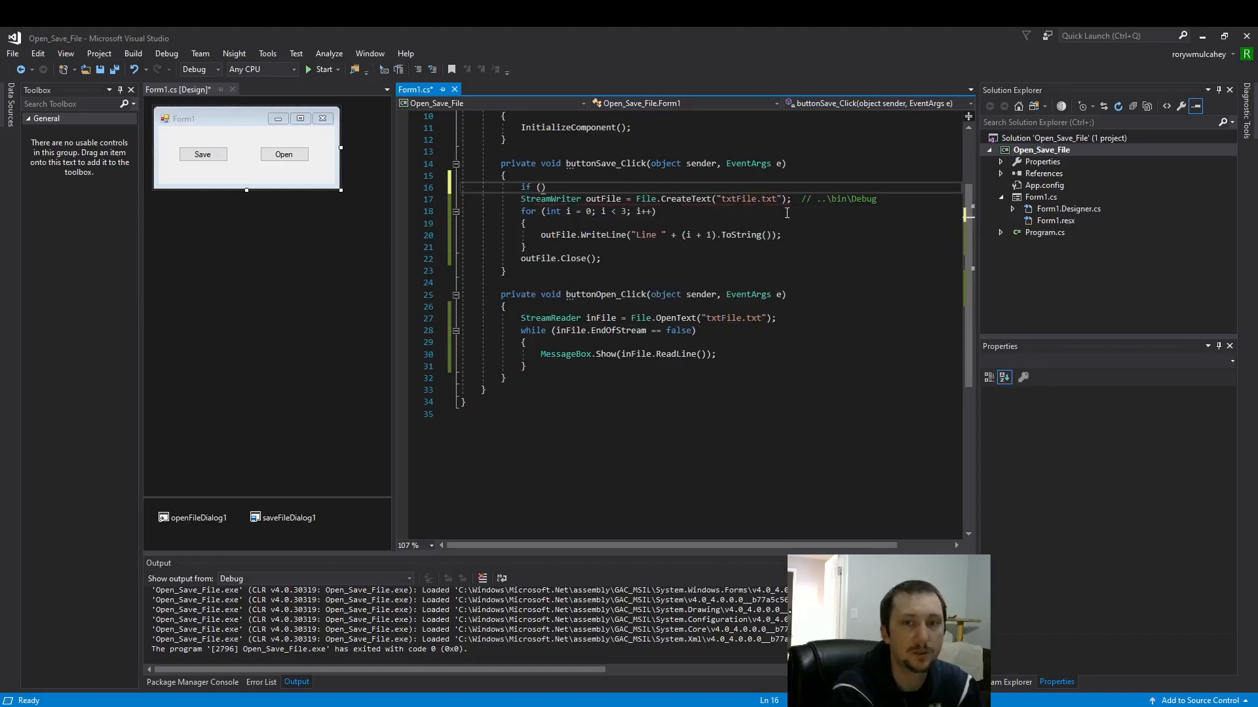
type("saveFileDialog1.")
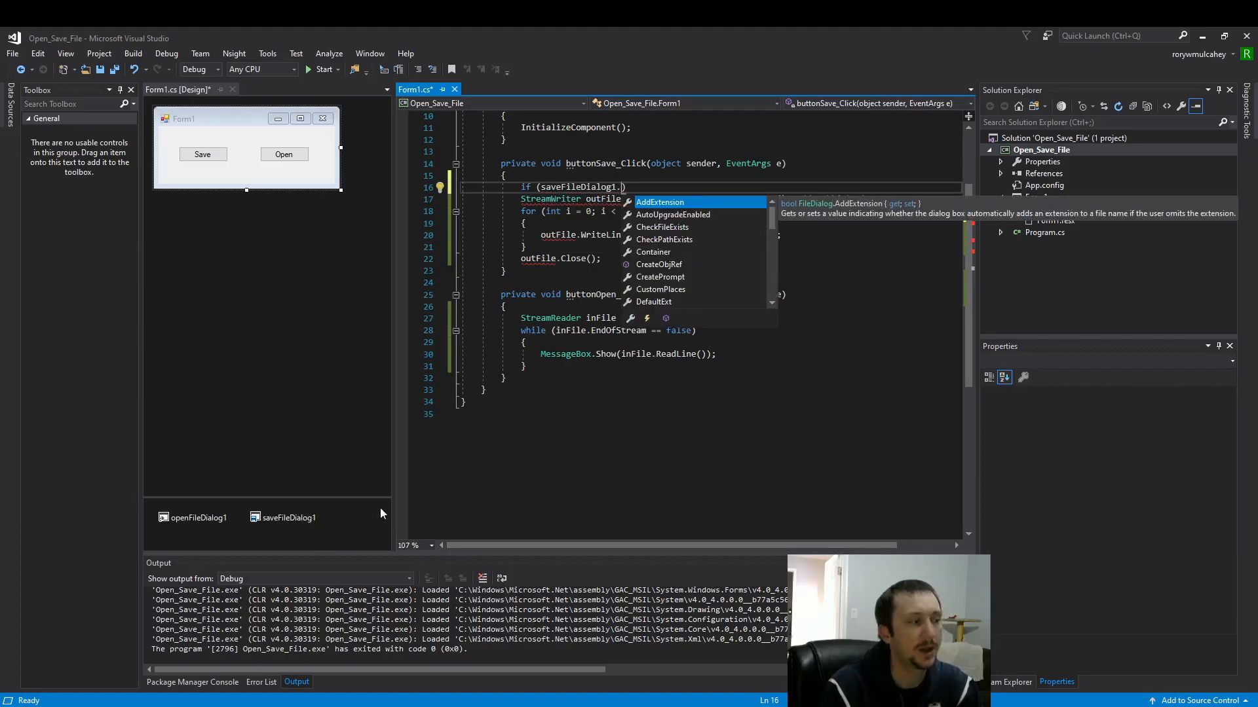
mouse_move(319, 534)
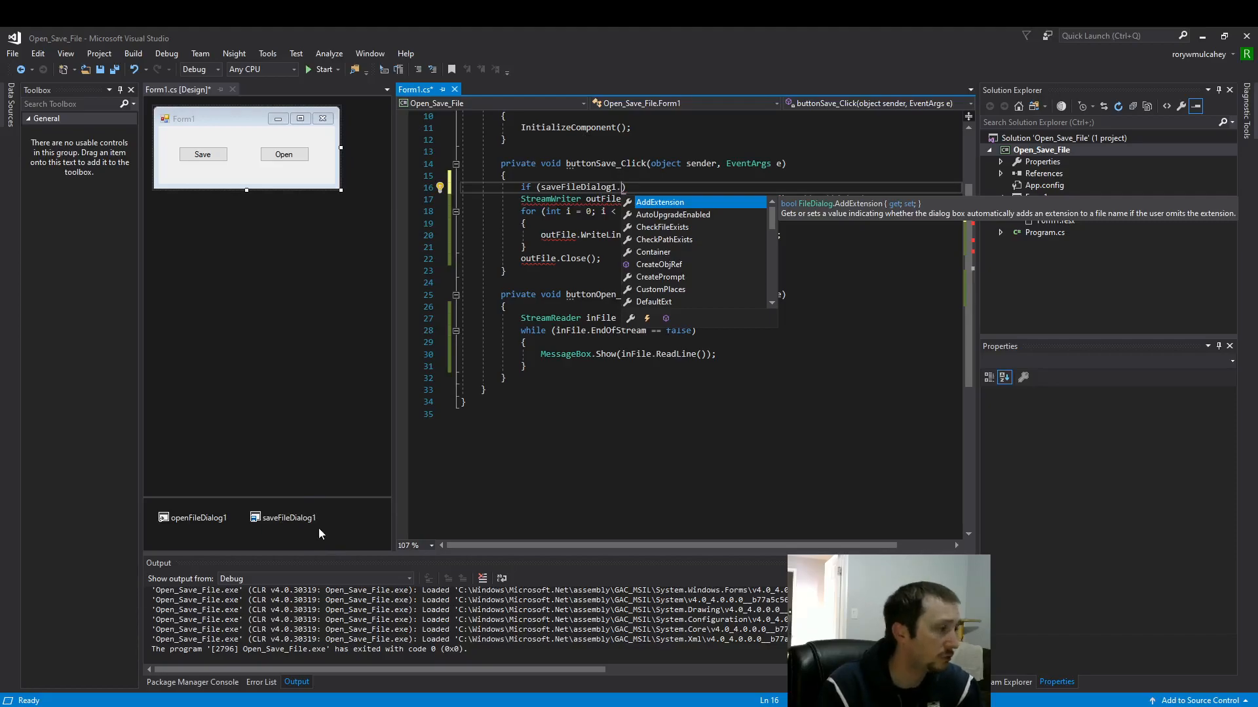
mouse_move(402, 486)
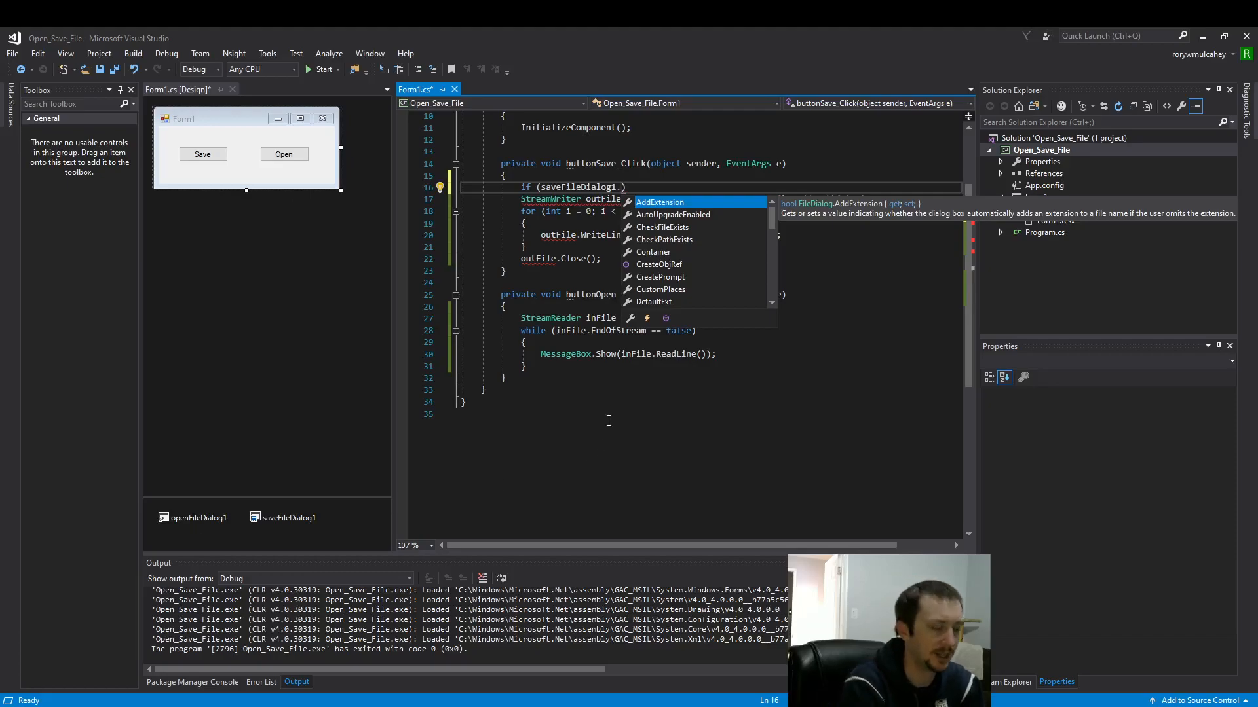
type("Show")
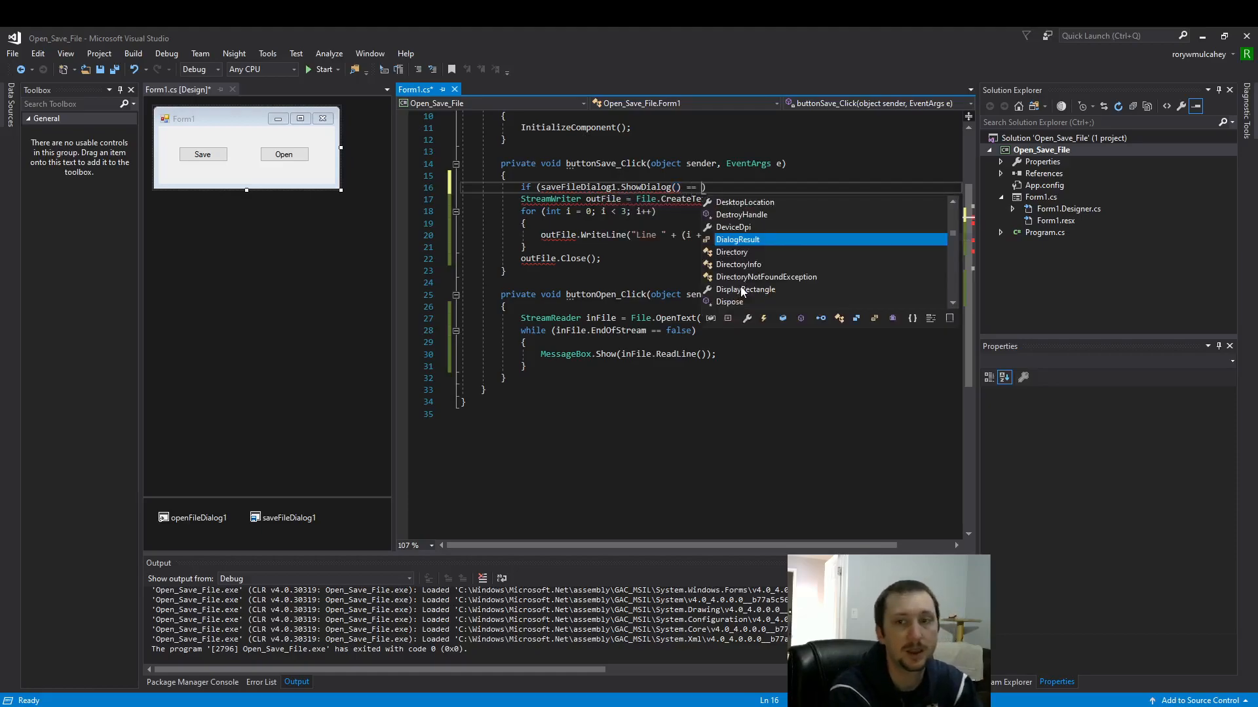
type("DialogResult.OK")
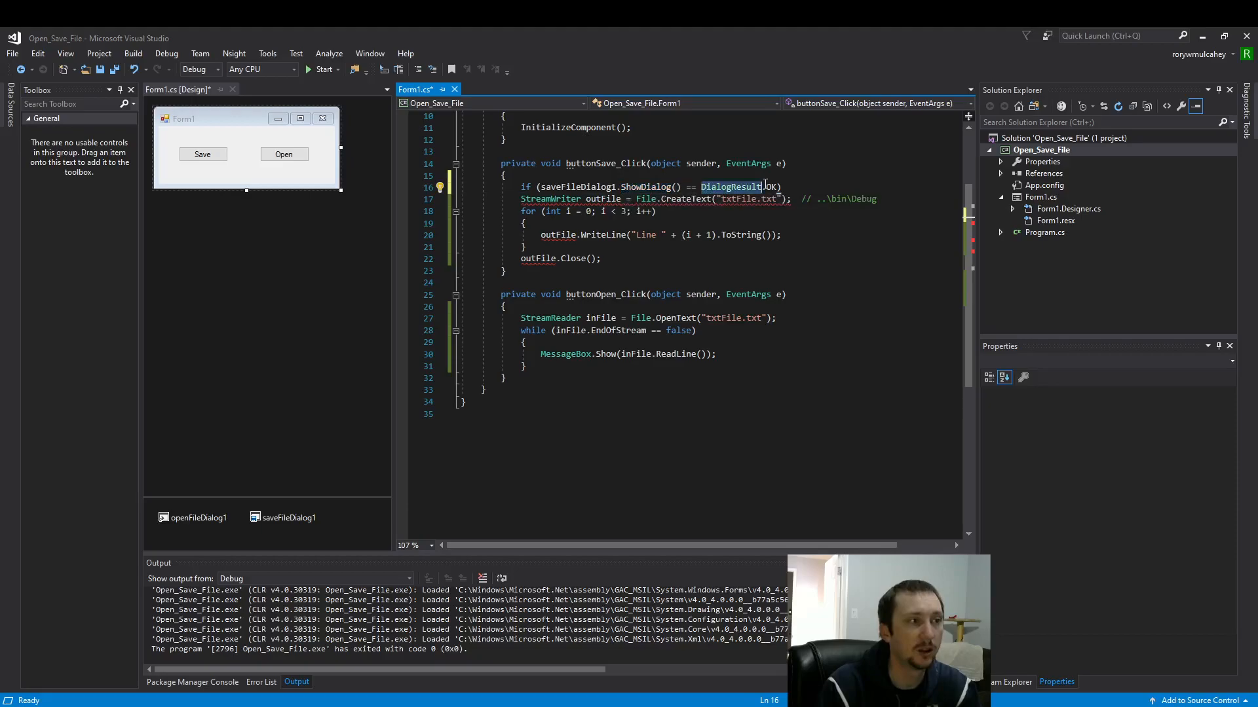
left_click(782, 187)
type(" {")
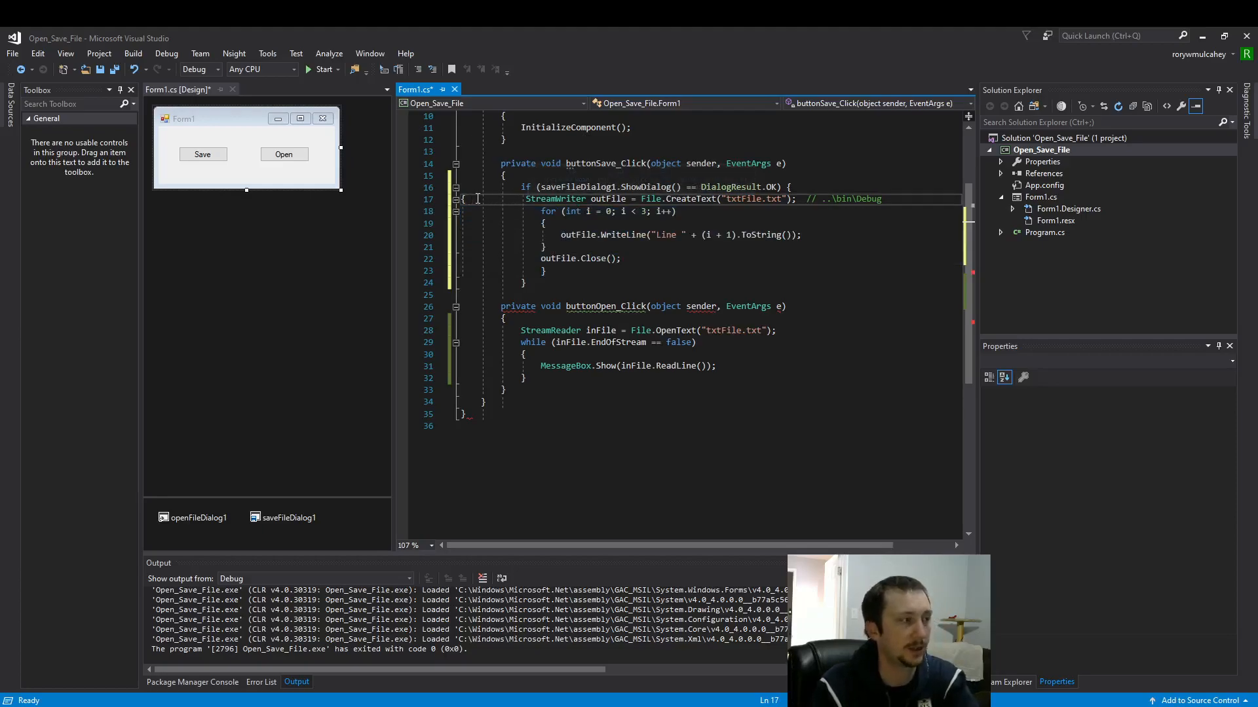
Step: Duplicate the StreamWriter CreateText line and comment out the original with //
double_click(554, 199)
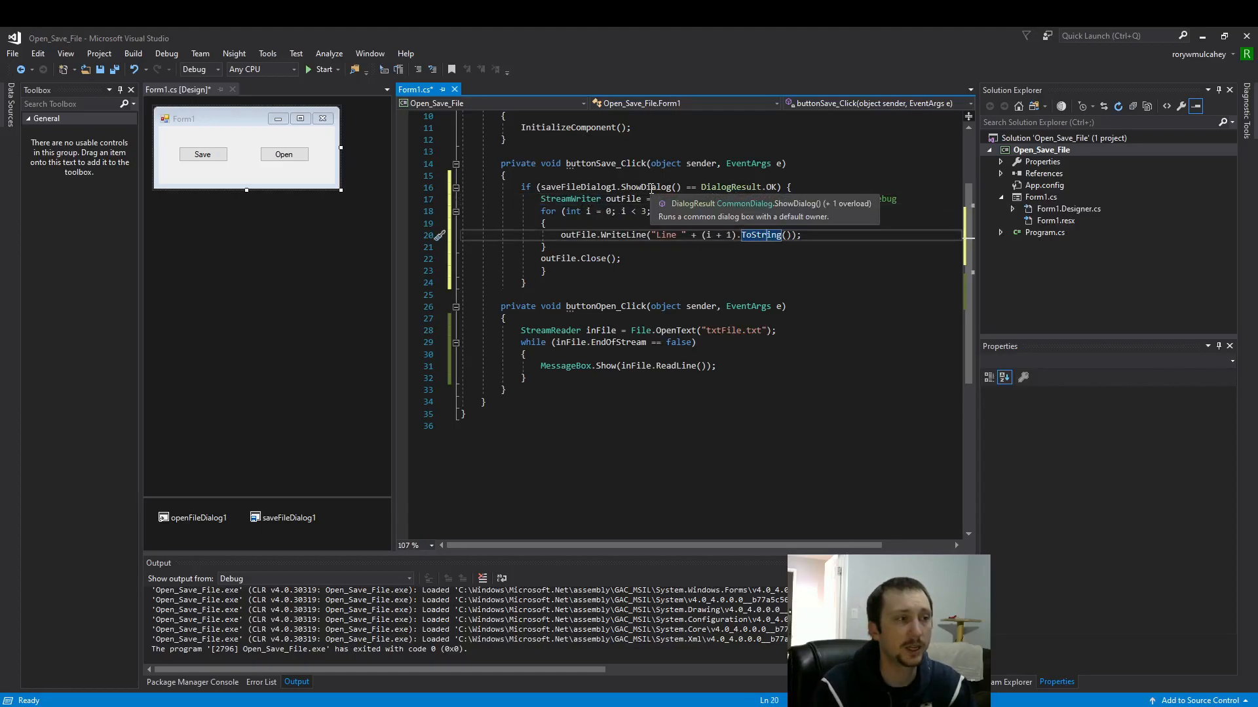
mouse_move(770, 187)
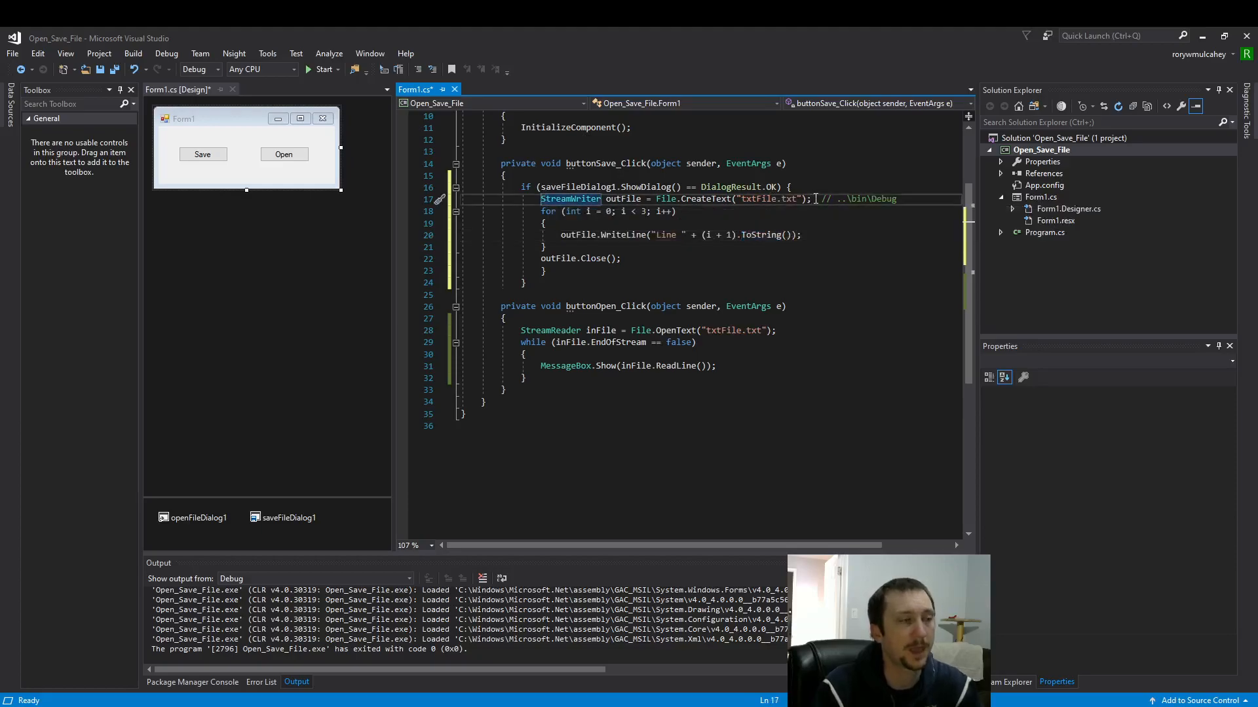
mouse_move(589, 258)
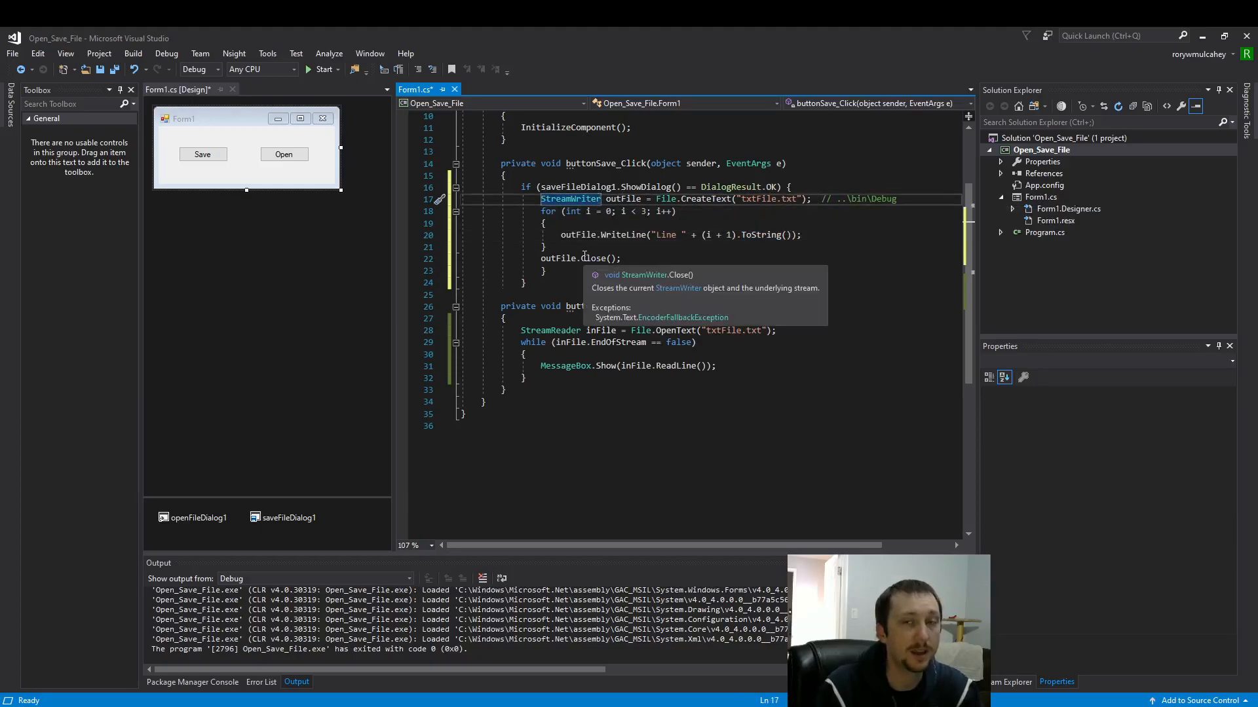
type("//")
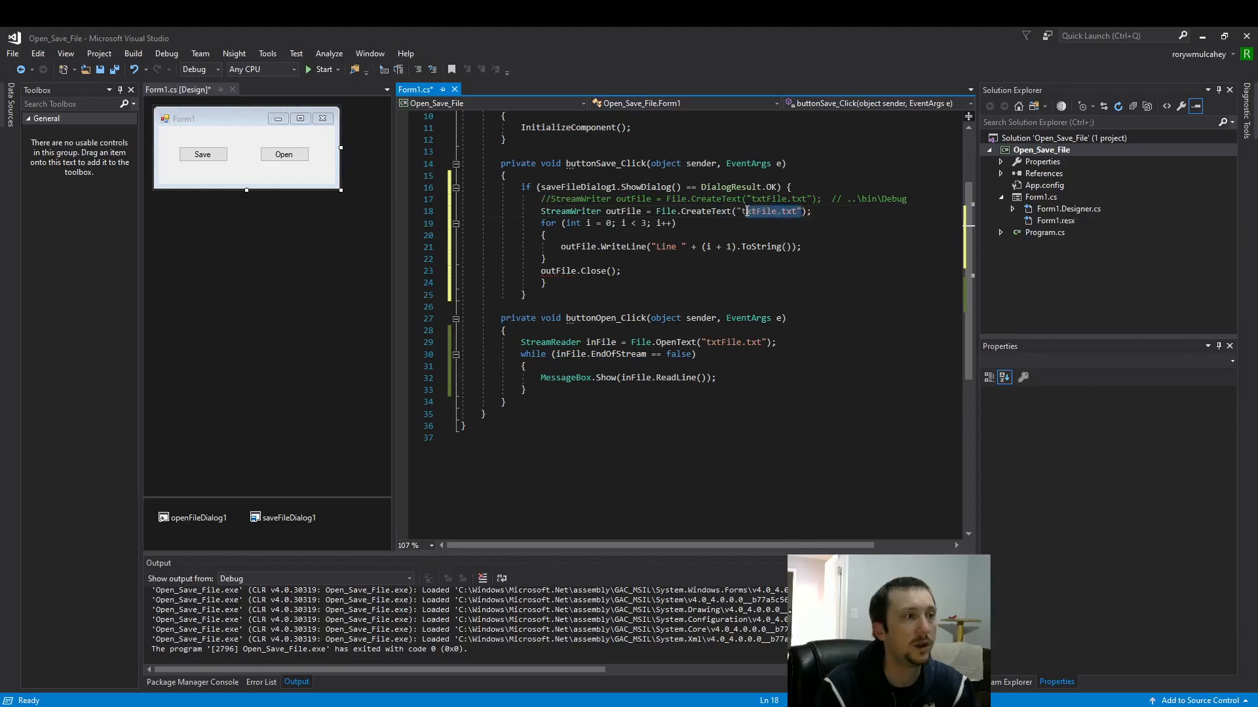
Step: Replace the hard-coded file name so the line calls File.CreateText(saveFileDialog1.FileName)
key("Delete")
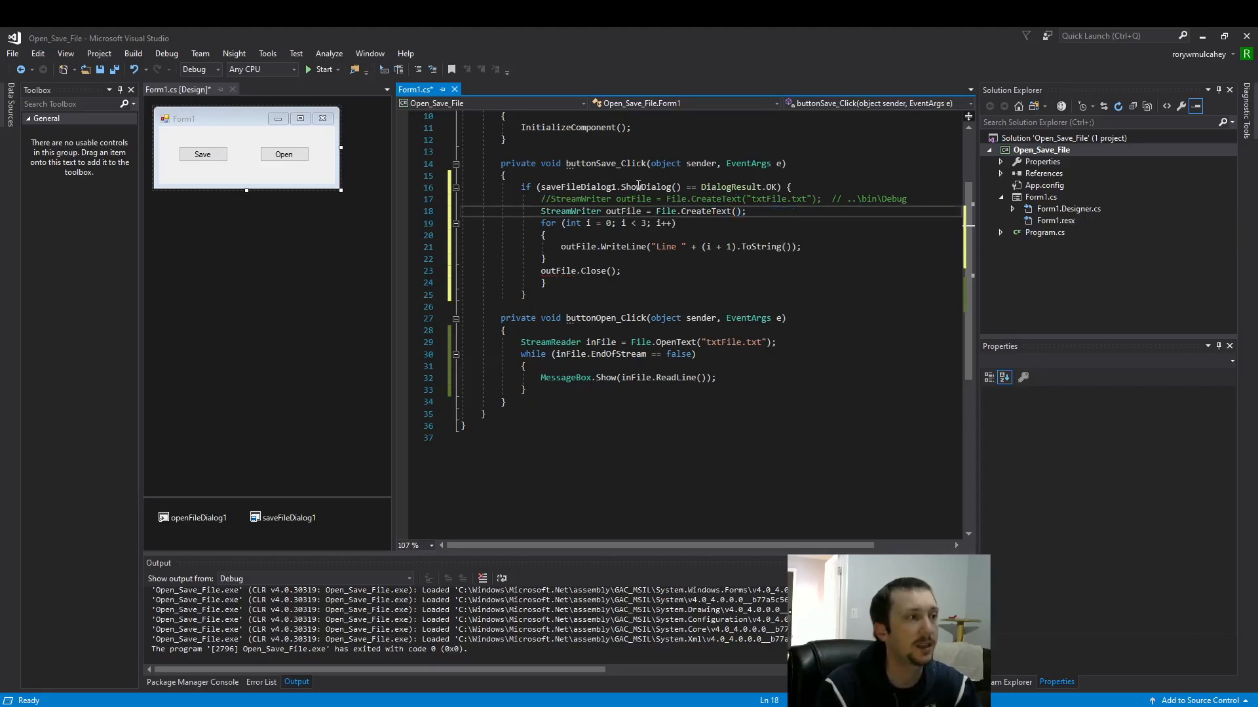
double_click(575, 186)
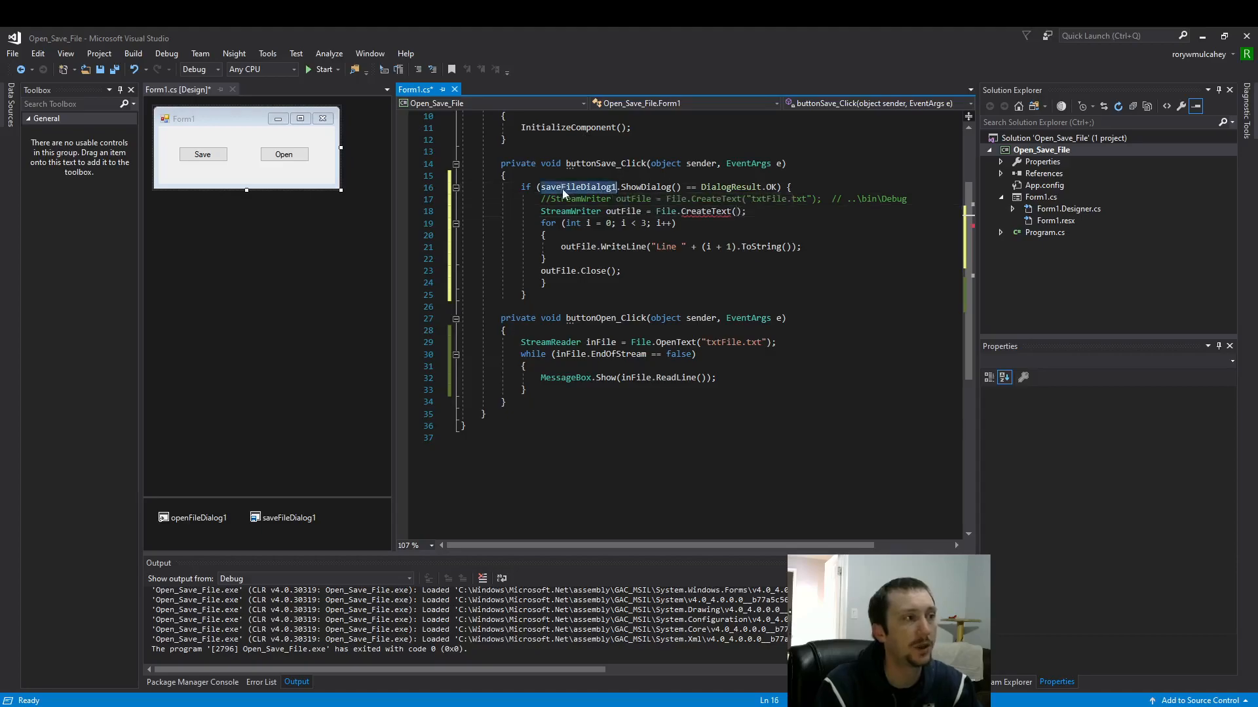
type("saveFileDialog1")
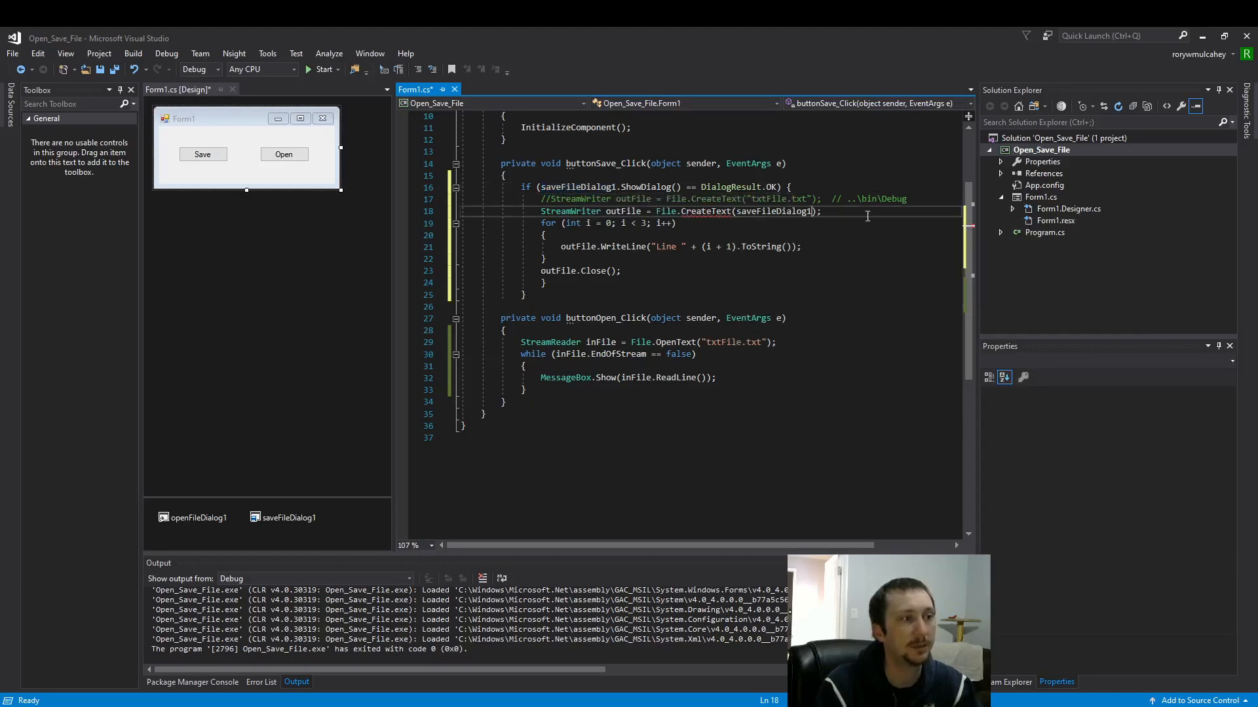
type(".")
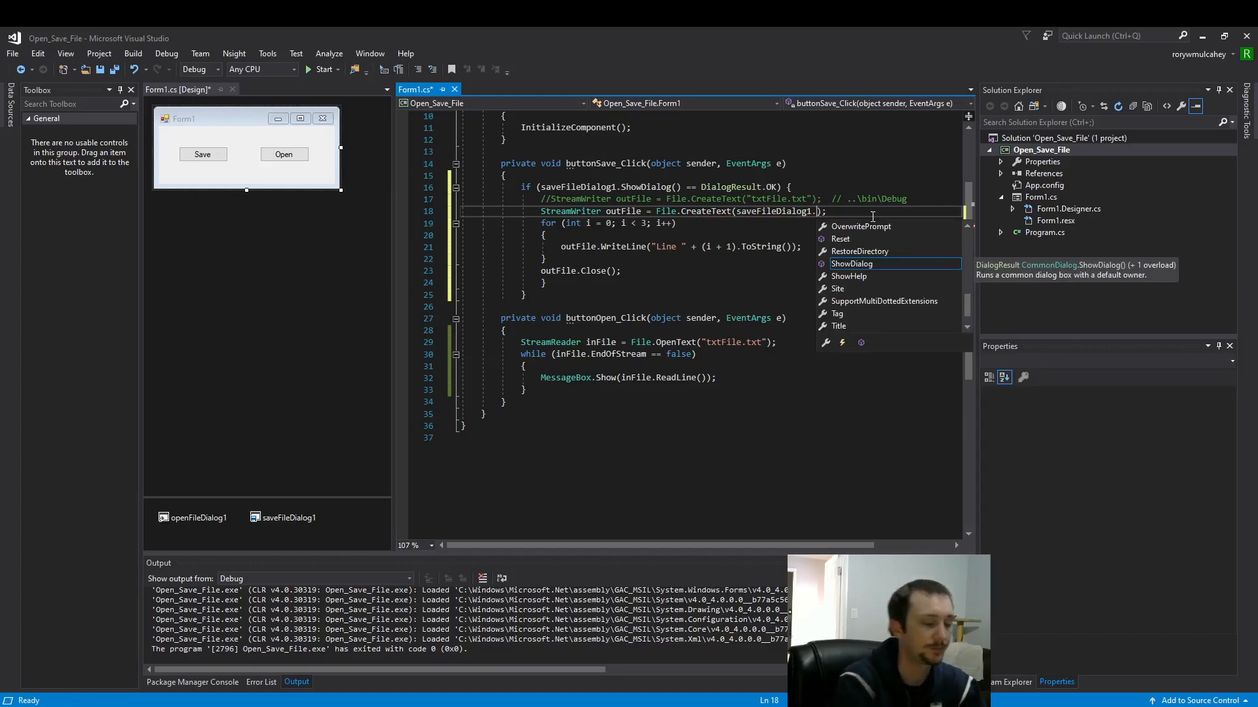
type("FileName")
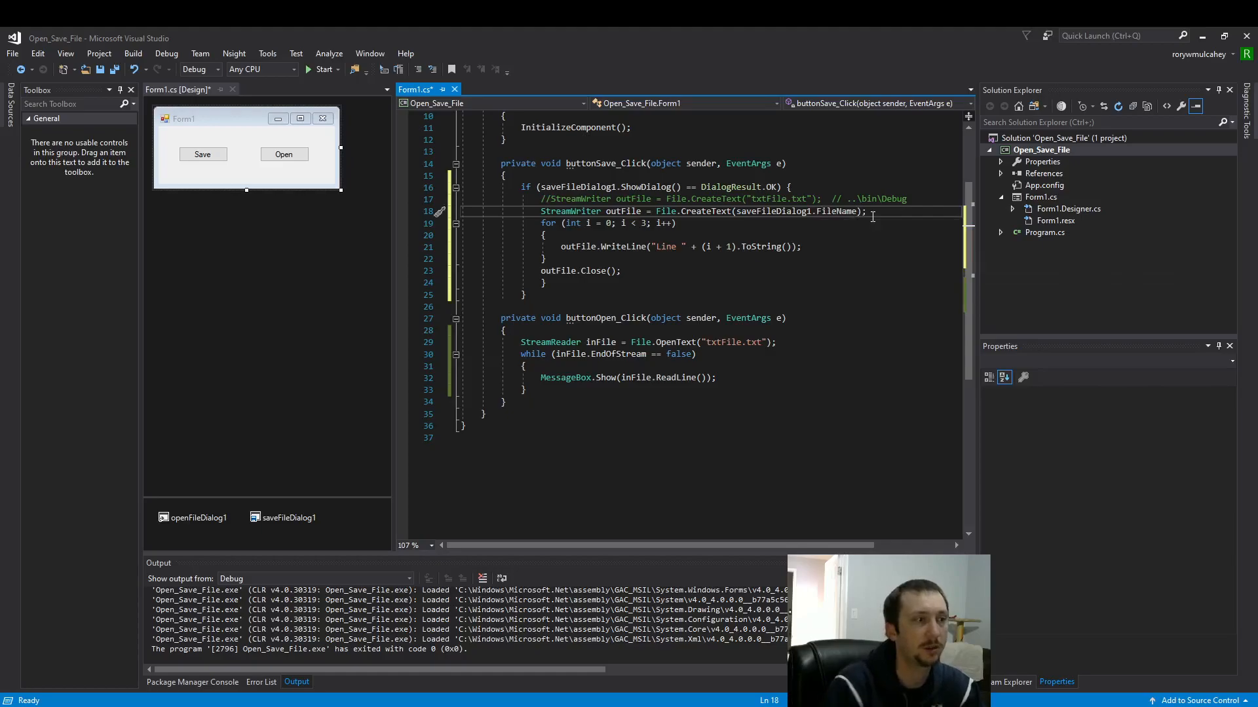
double_click(836, 211)
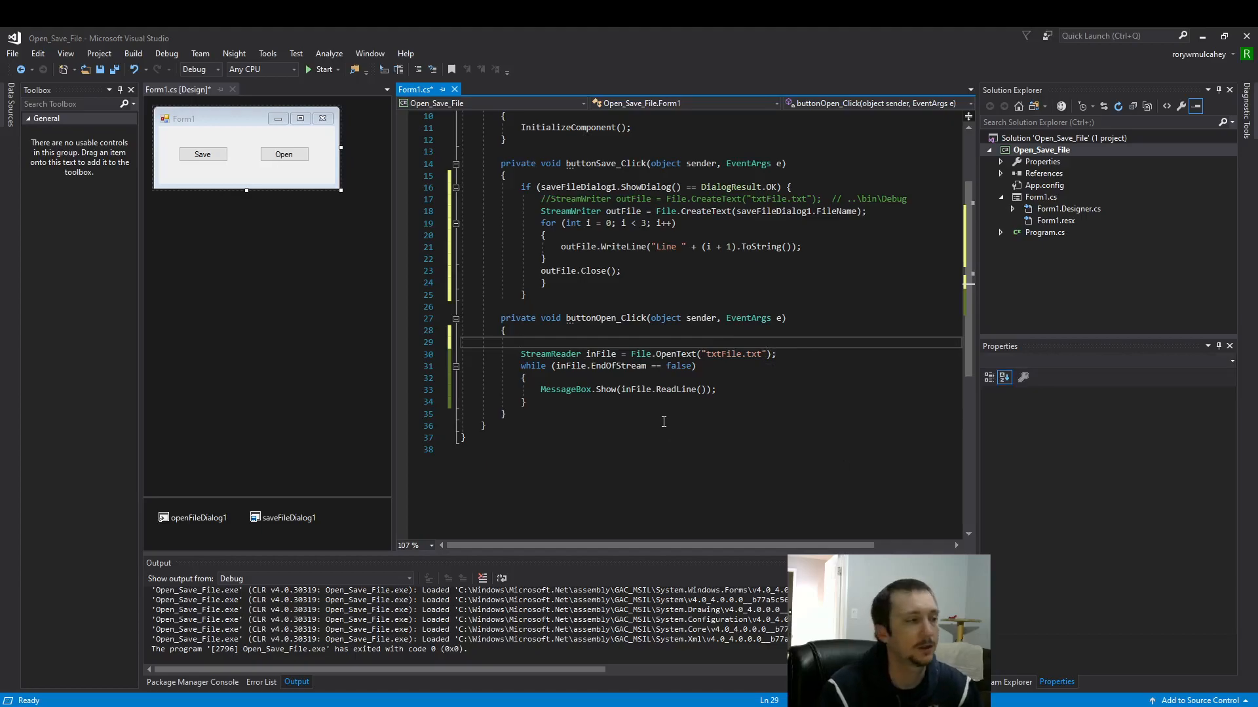
Step: Start an if condition on openFileDialog1 around the Open handler's code
type("if ()")
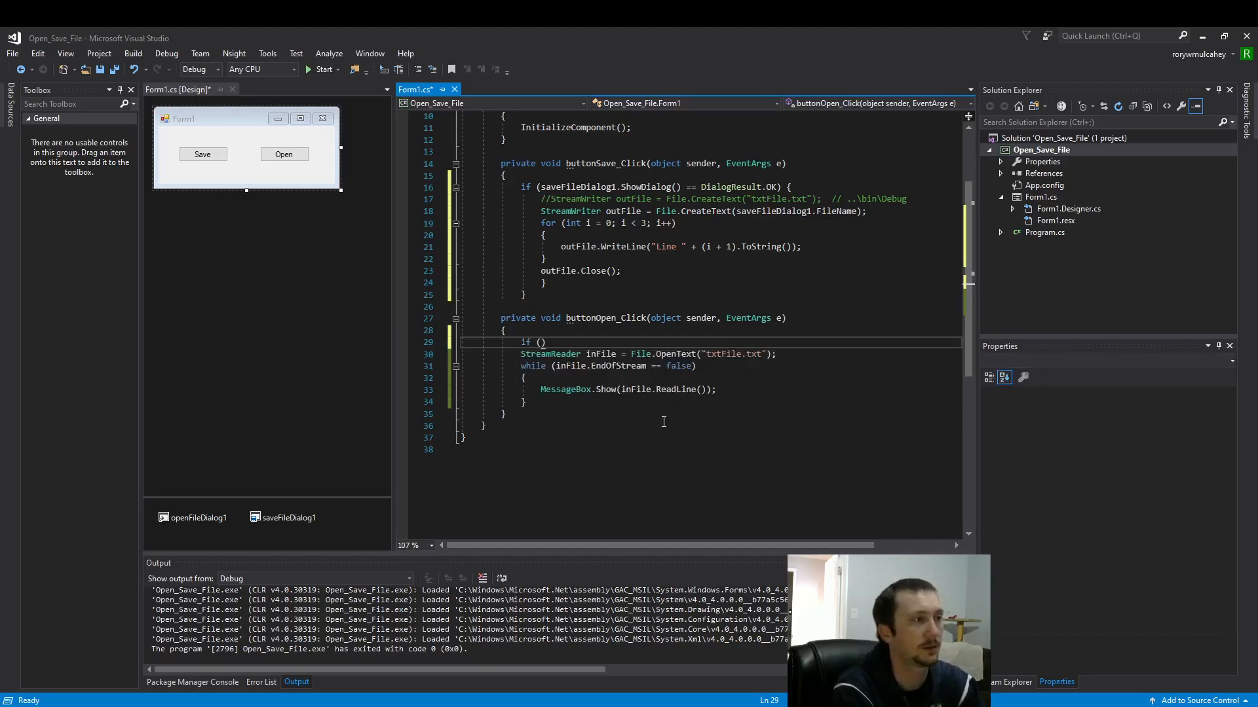
type("openFileDialog1")
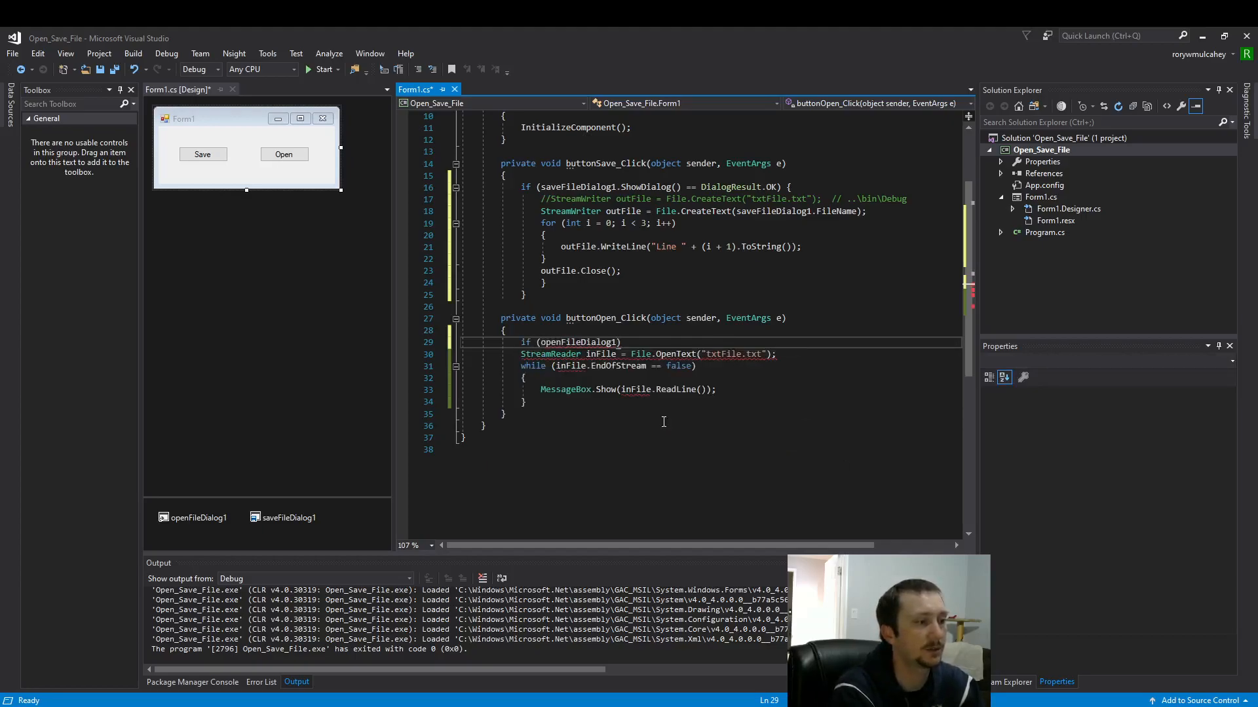
type(".ShowDialog(")
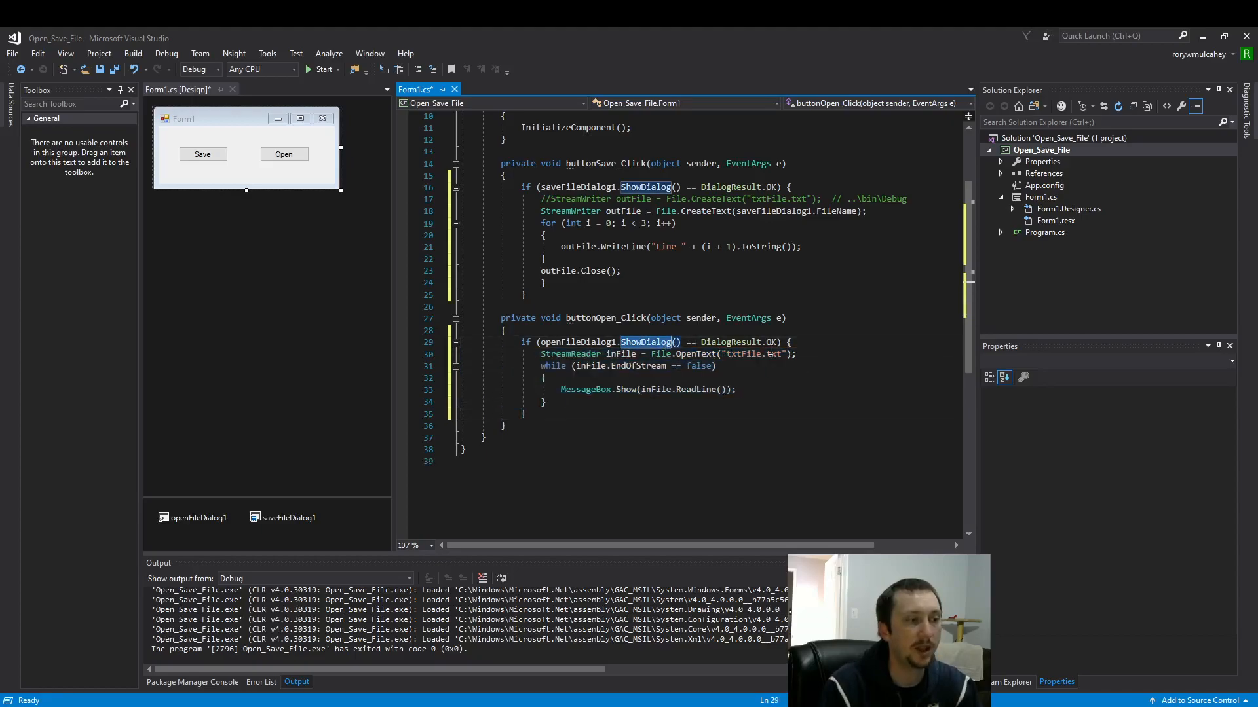
mouse_move(770, 343)
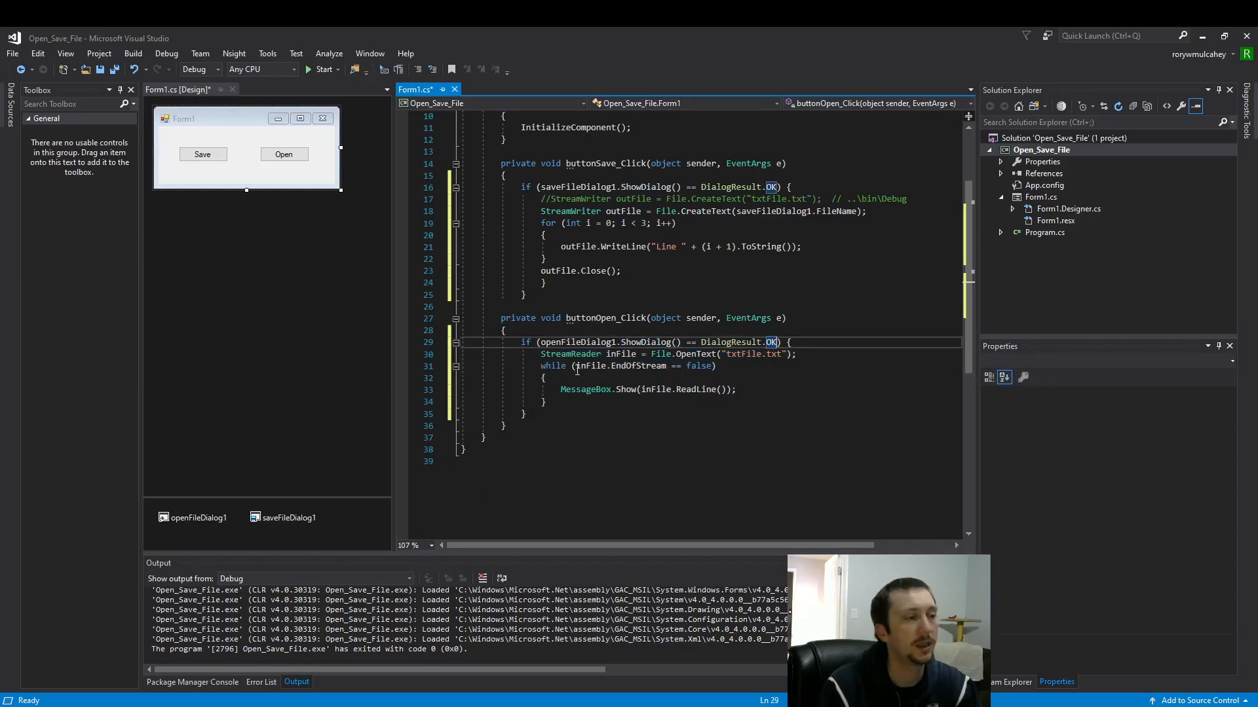
mouse_move(589, 389)
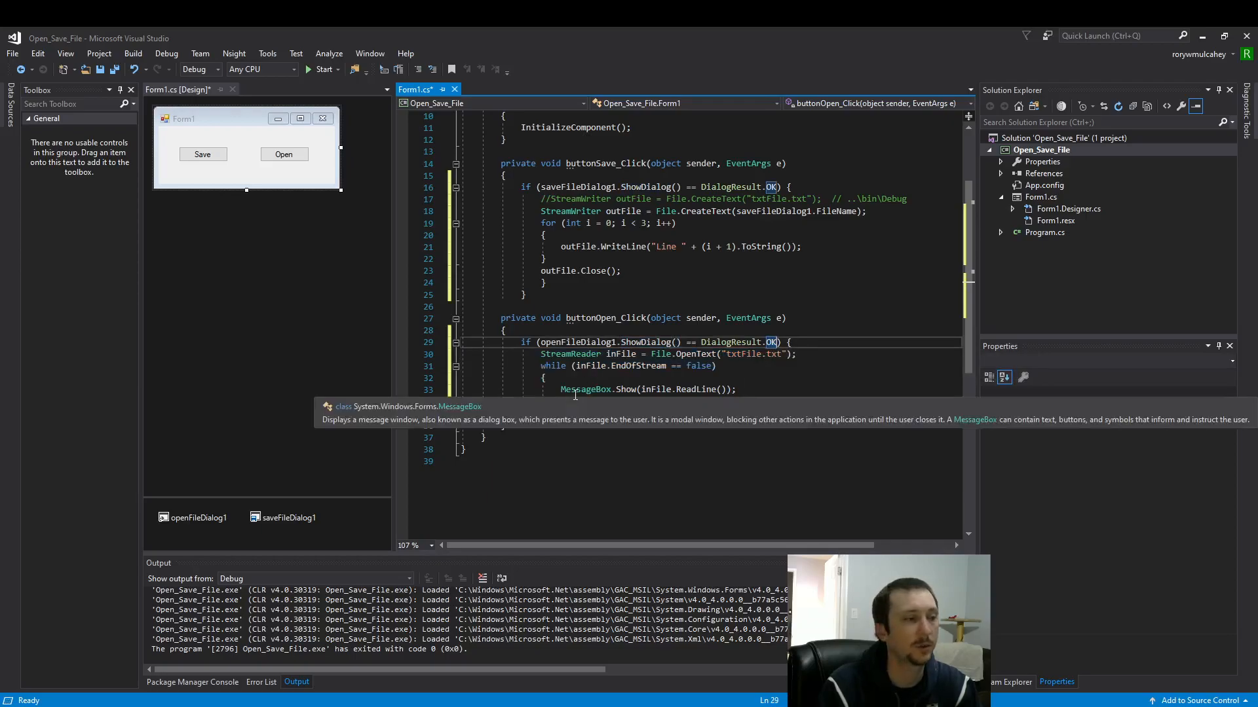
Step: Add a copy of StreamReader inFile = File.OpenText("txtFile.txt") and start replacing txtFile.txt with openFileDialog1
double_click(570, 353)
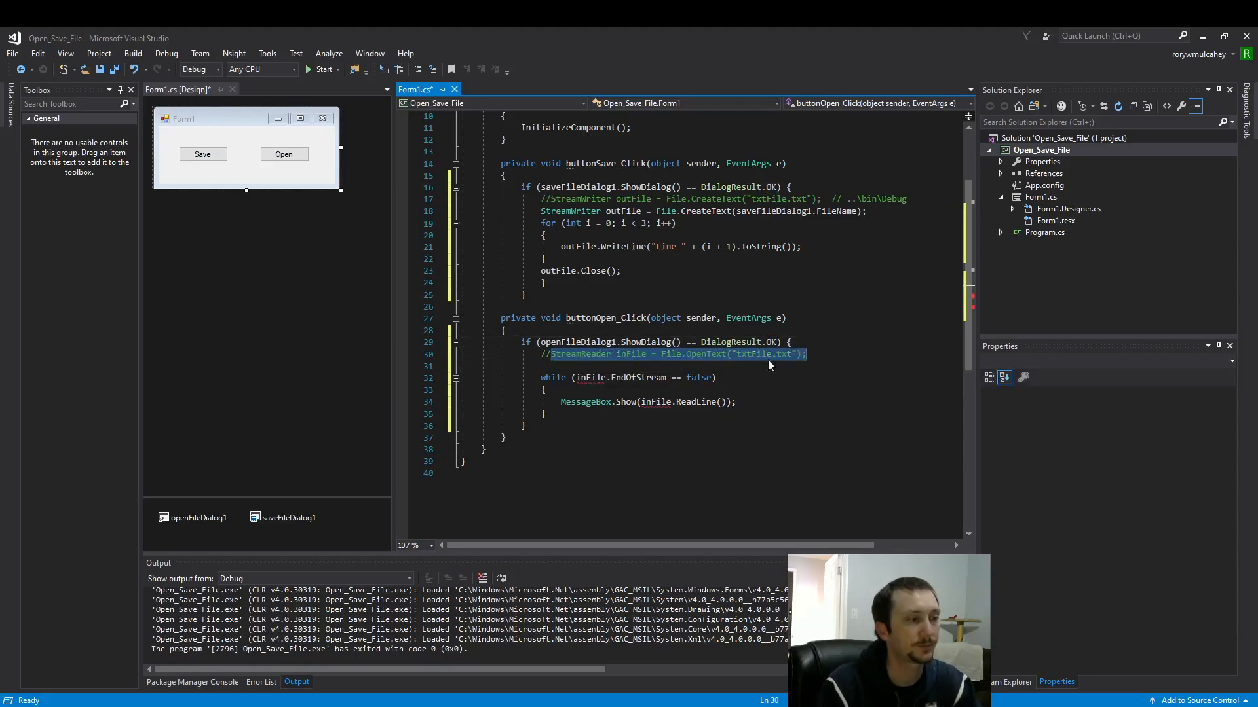
type("StreamReader inFile = File.OpenText(\"txtFile.txt\");")
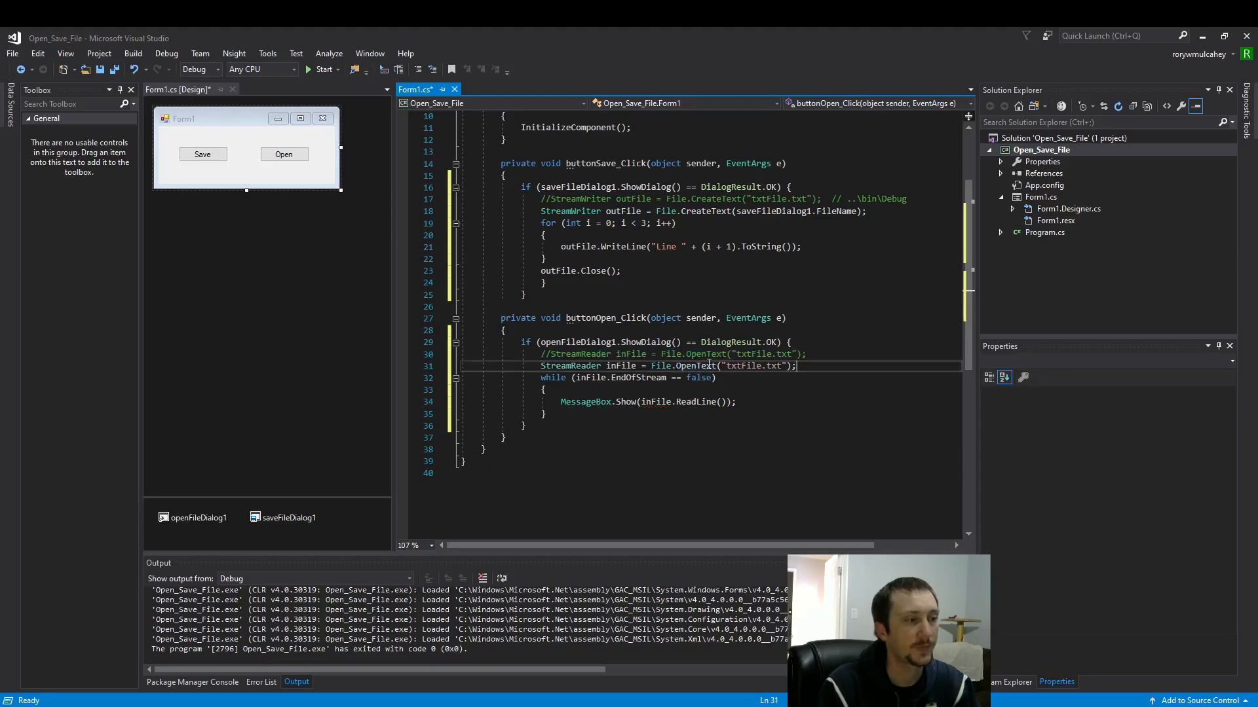
double_click(752, 366)
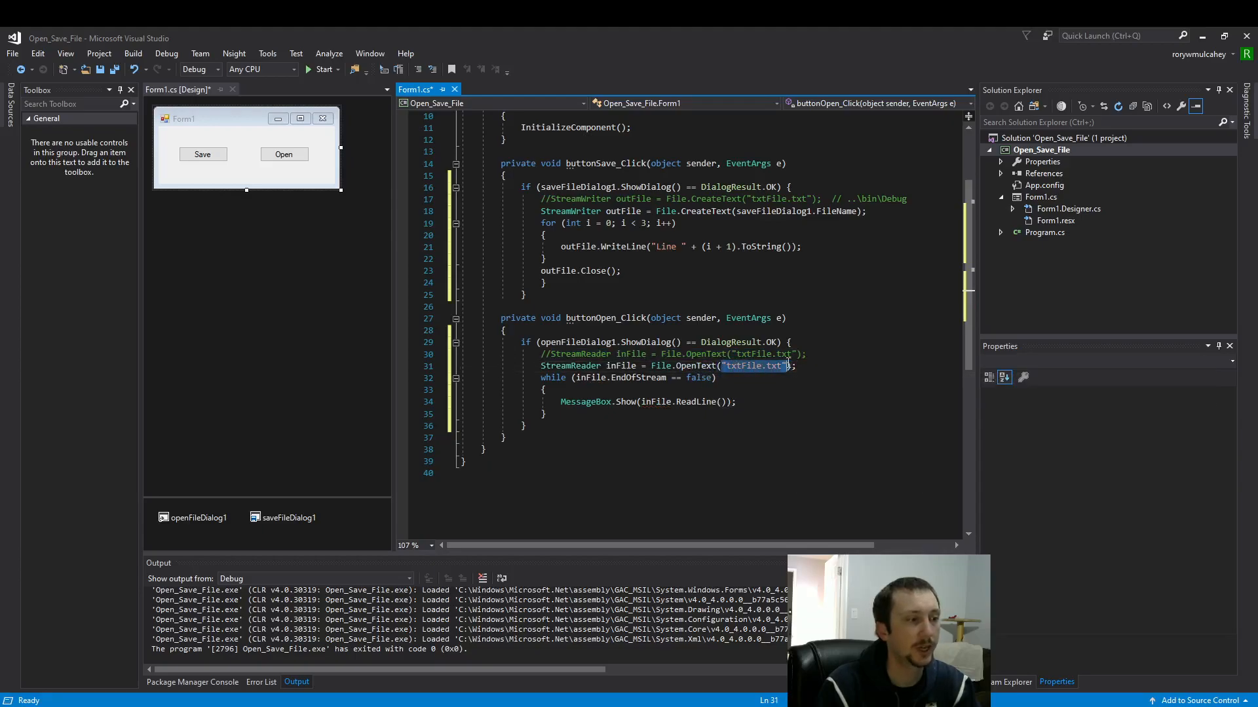
type("open")
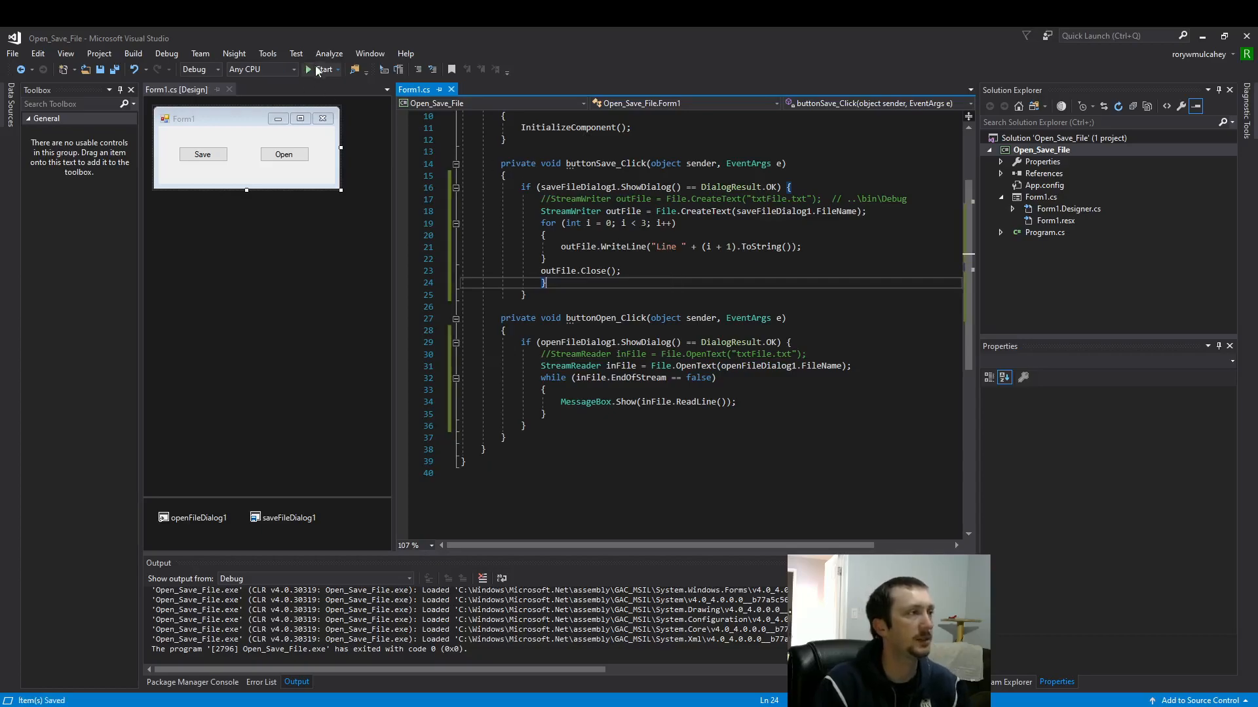
Step: Run the app, save a new file as txtFile2.txt, then open the app's Open dialog
left_click(309, 69)
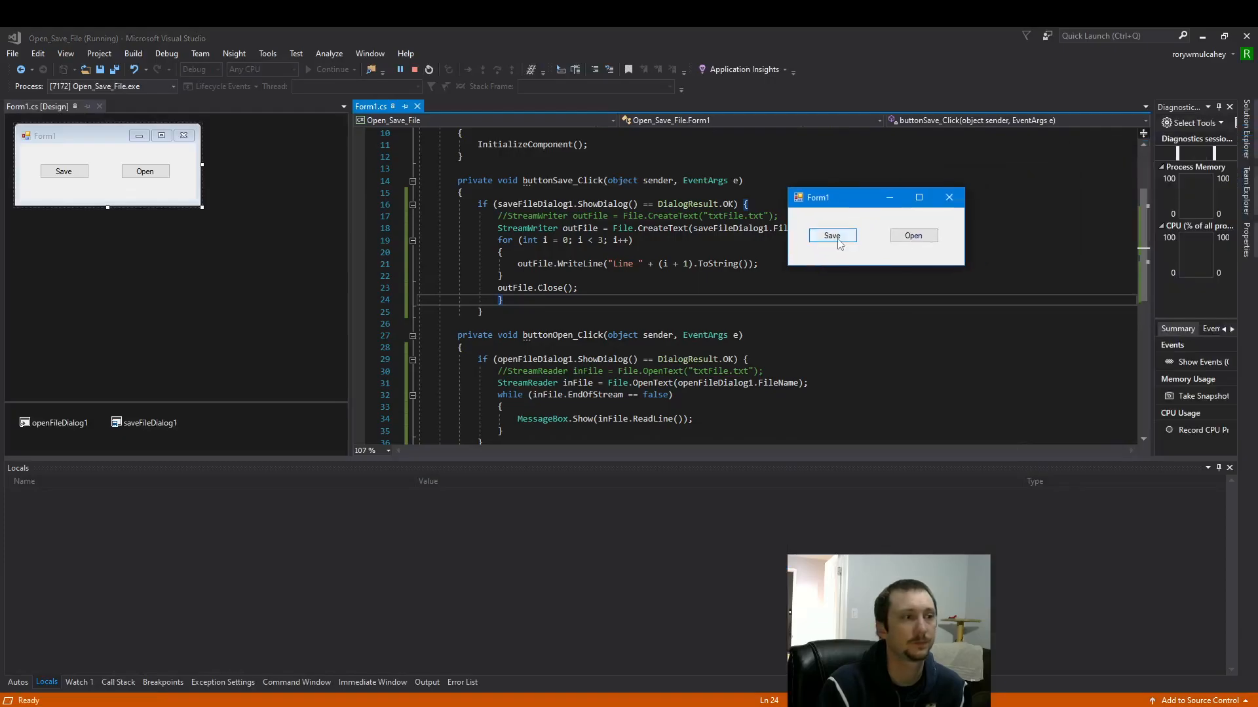
left_click(832, 235)
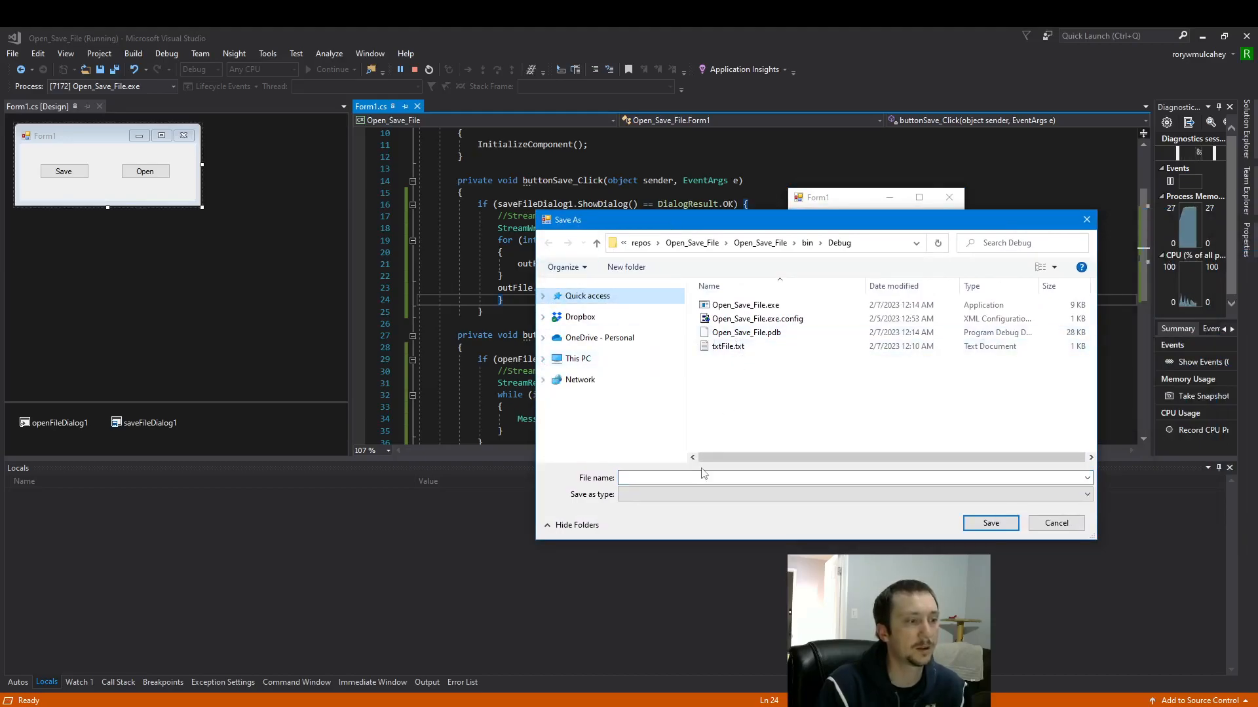
left_click(728, 346)
type("txtFile2.txt")
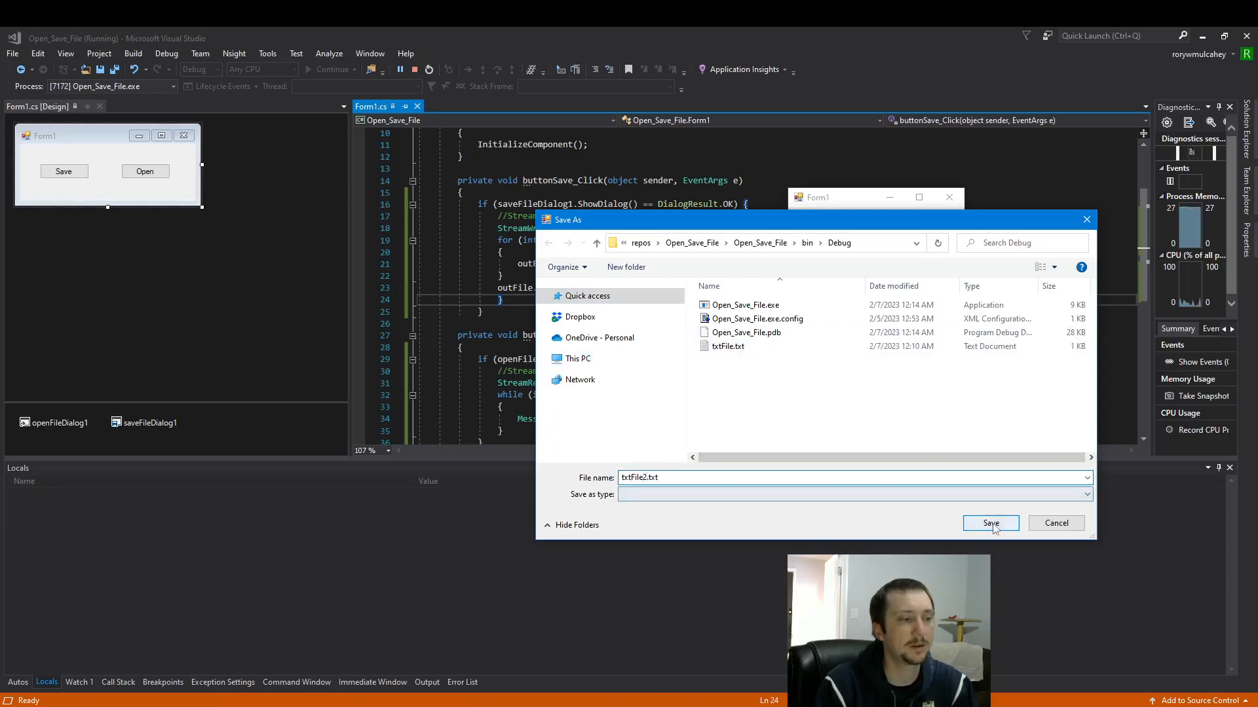
left_click(989, 523)
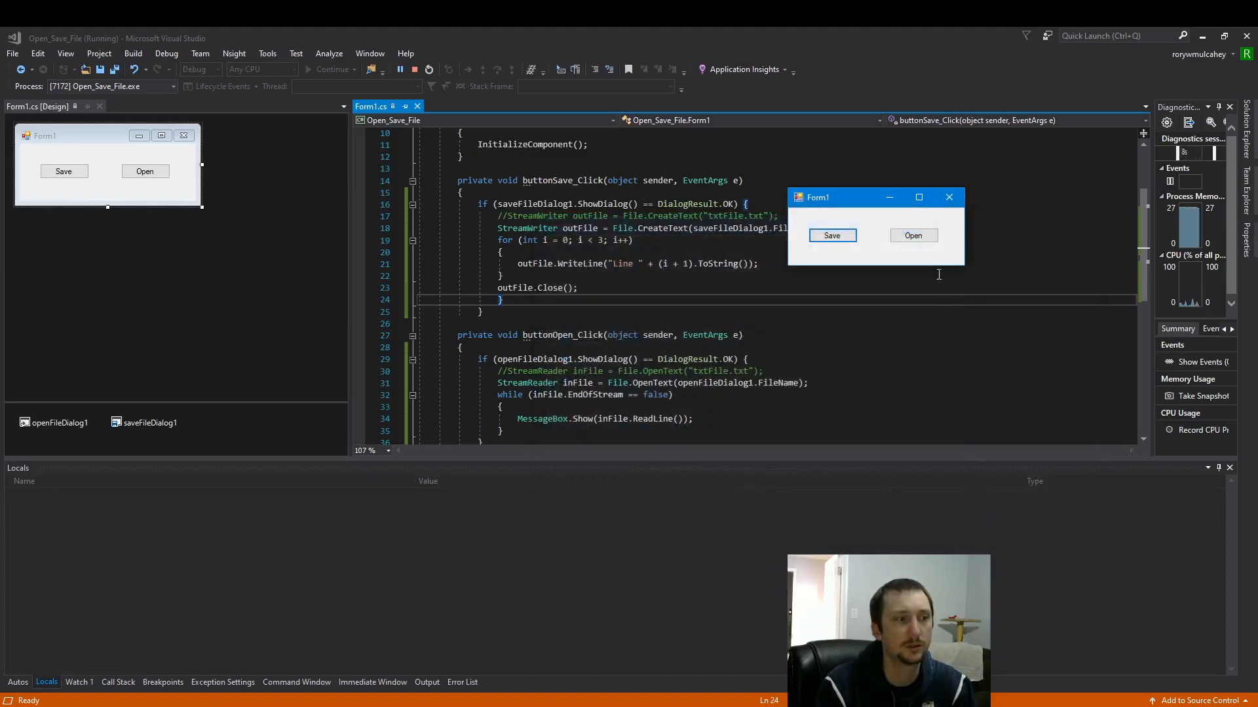
left_click(912, 235)
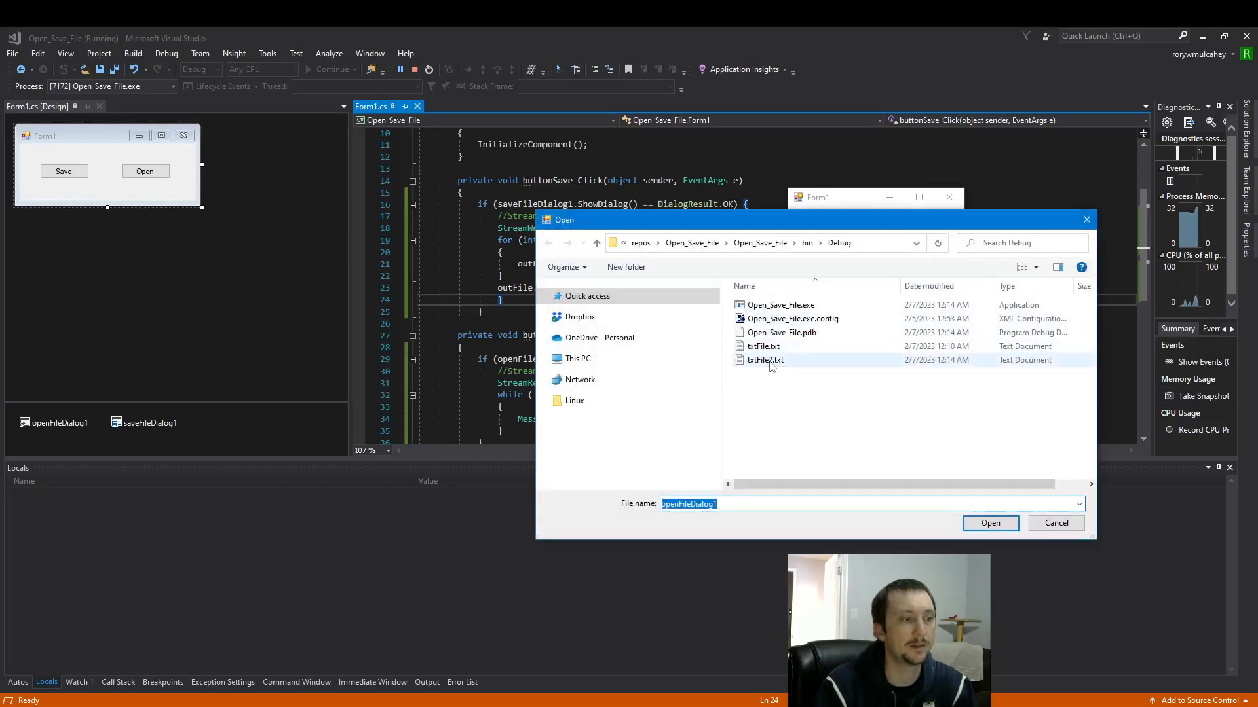
Step: Open txtFile2.txt and dismiss each line's message box
left_click(990, 522)
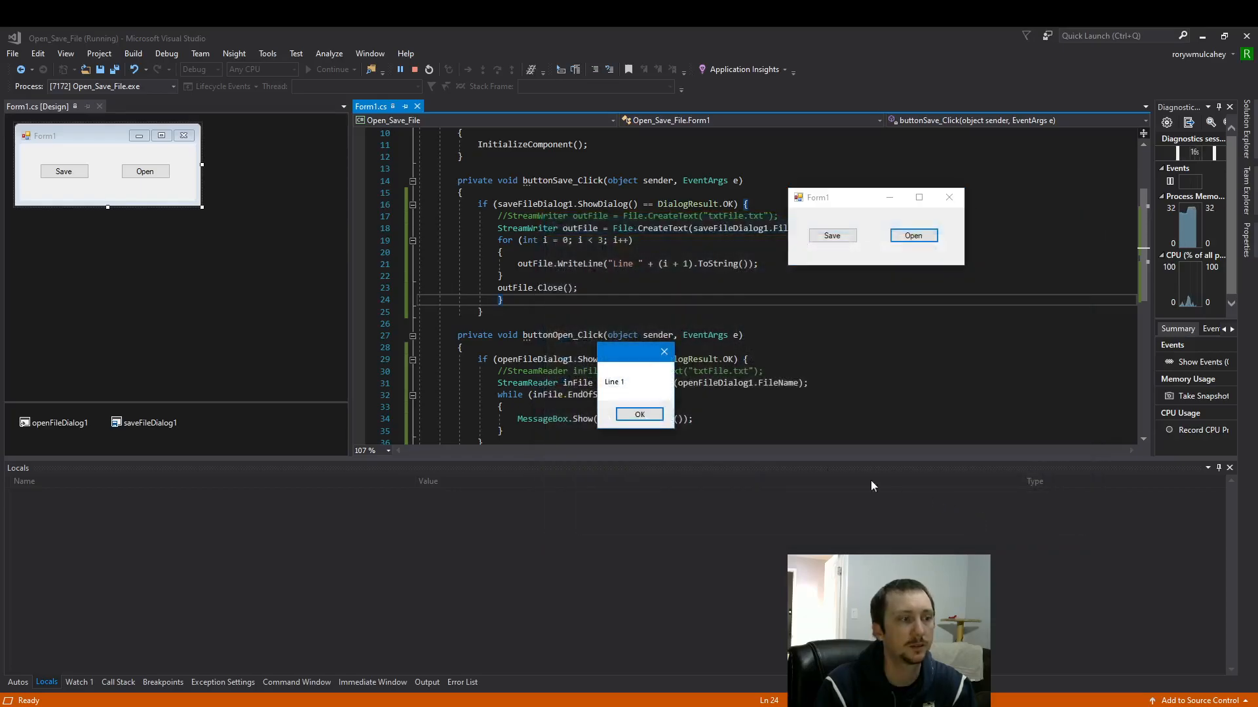
left_click(639, 414)
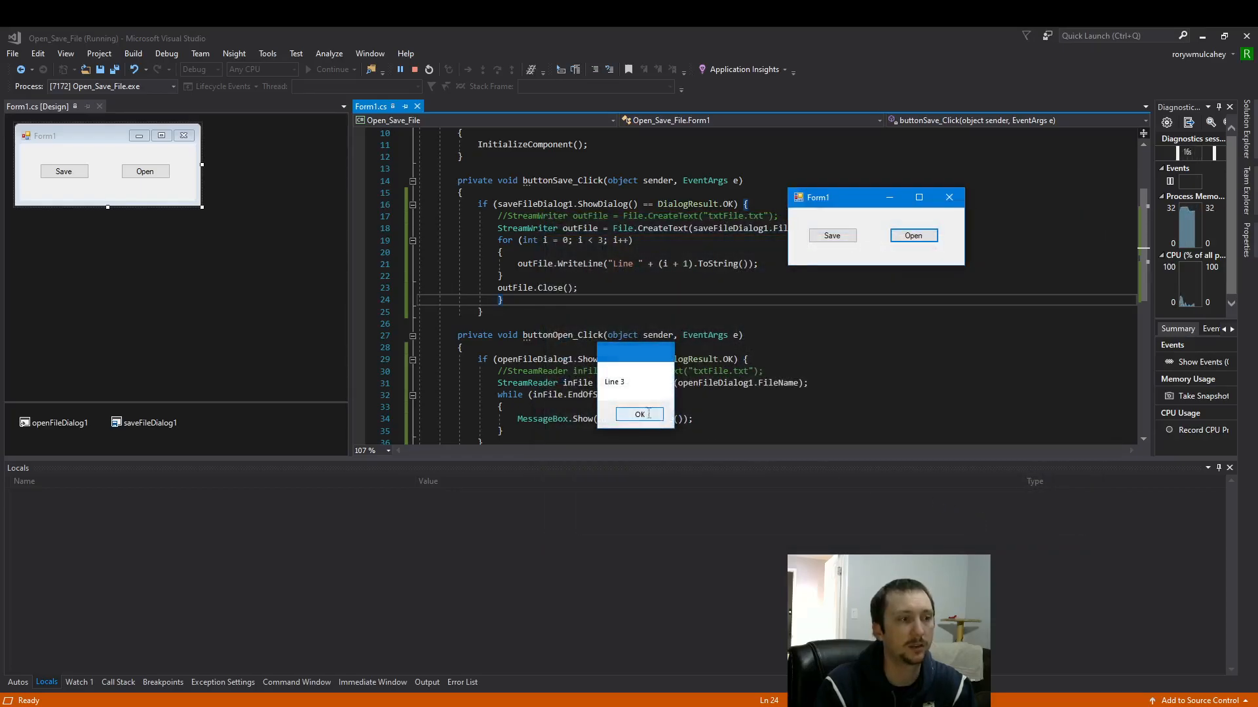
left_click(639, 414)
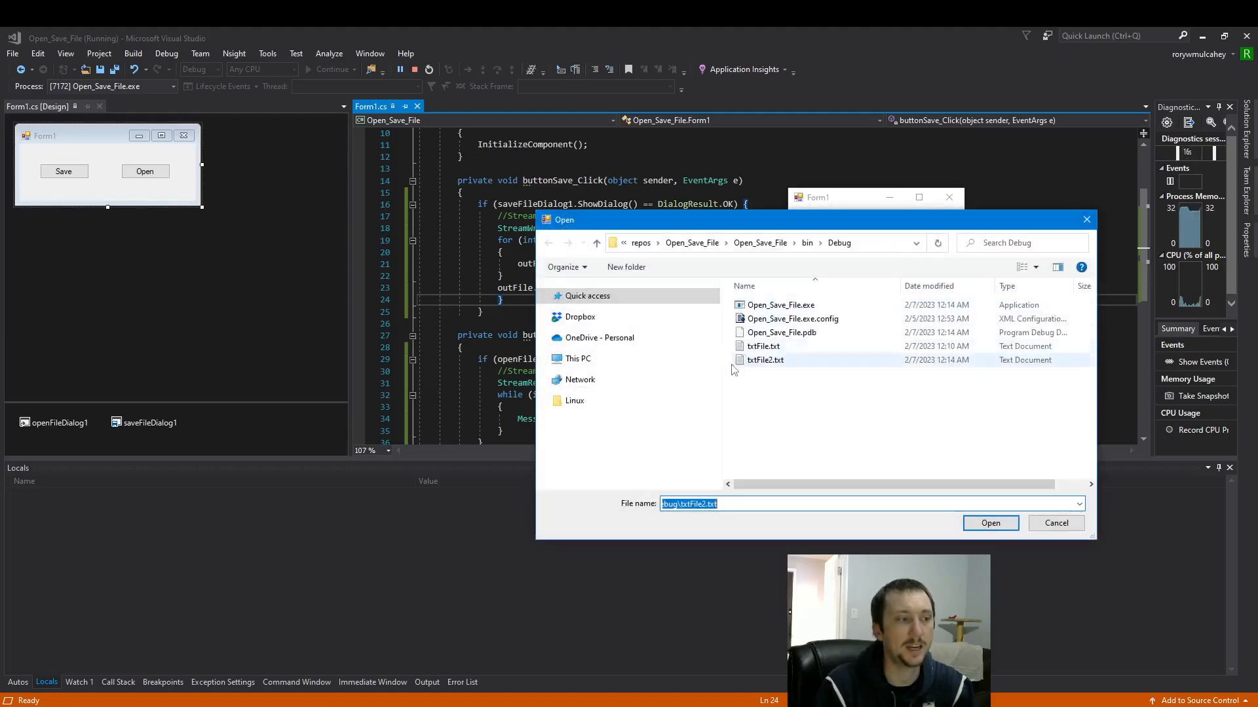
Step: Open the original txtFile.txt and dismiss its line messages
left_click(762, 346)
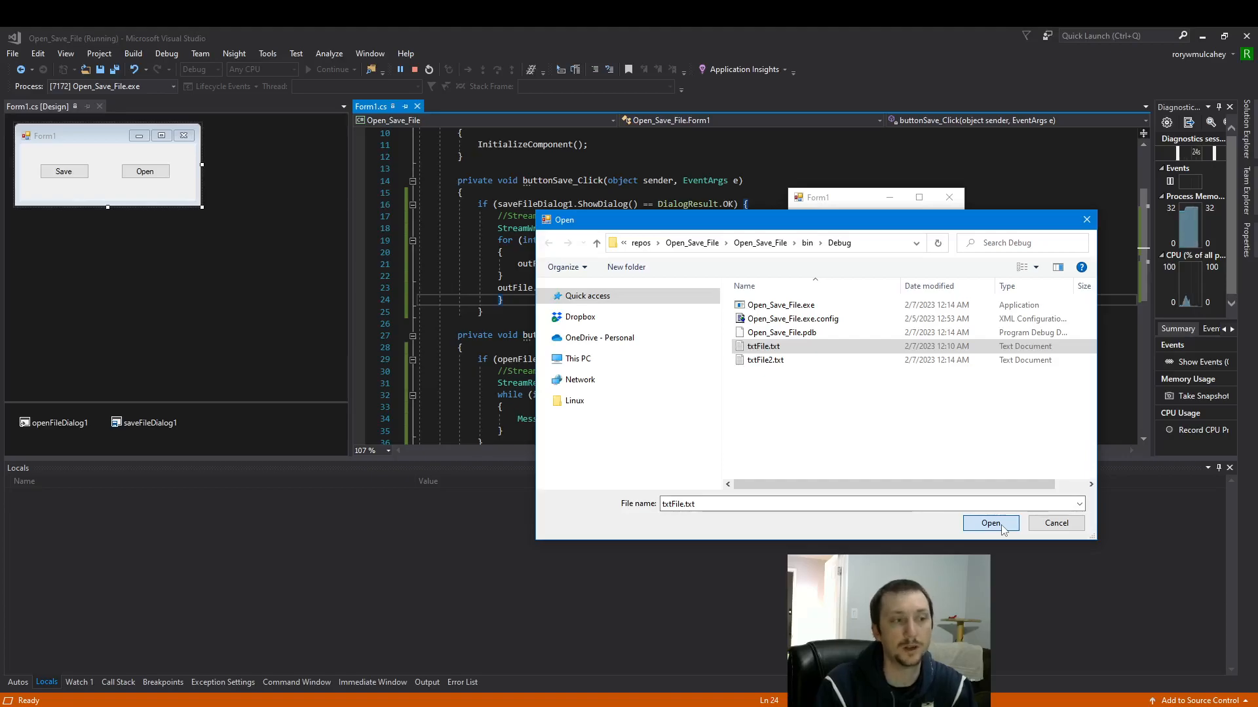
left_click(990, 522)
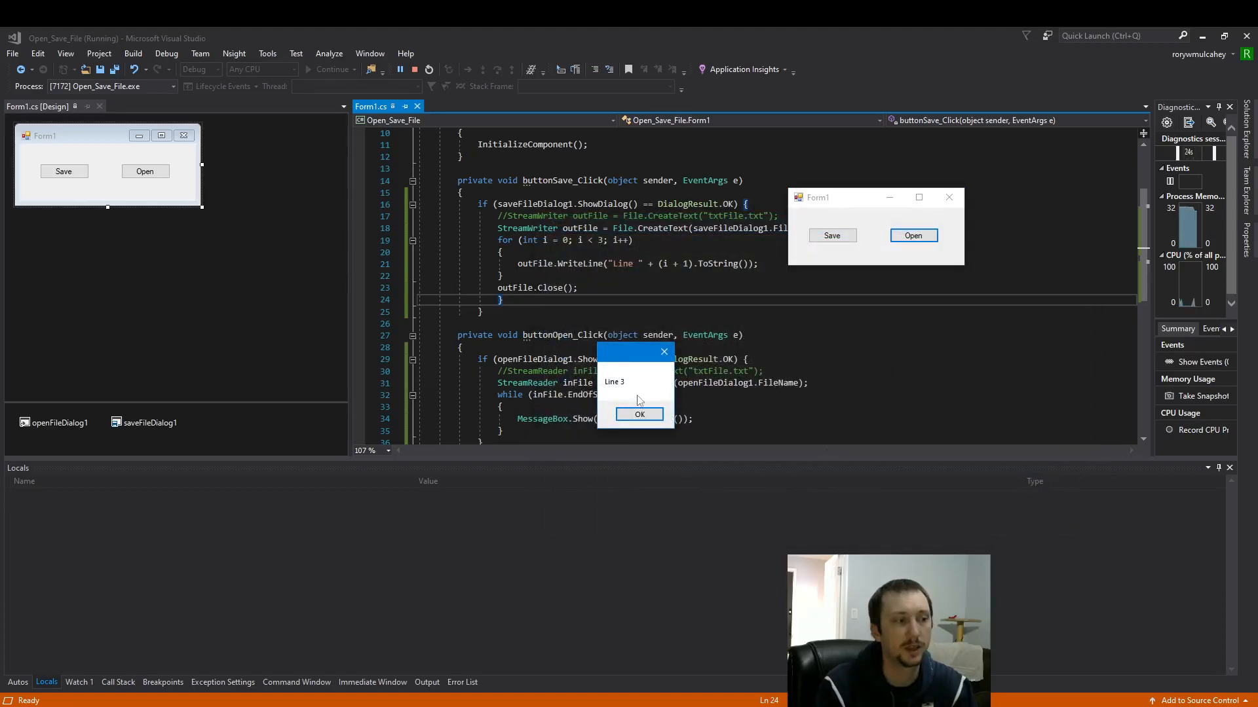
left_click(640, 414)
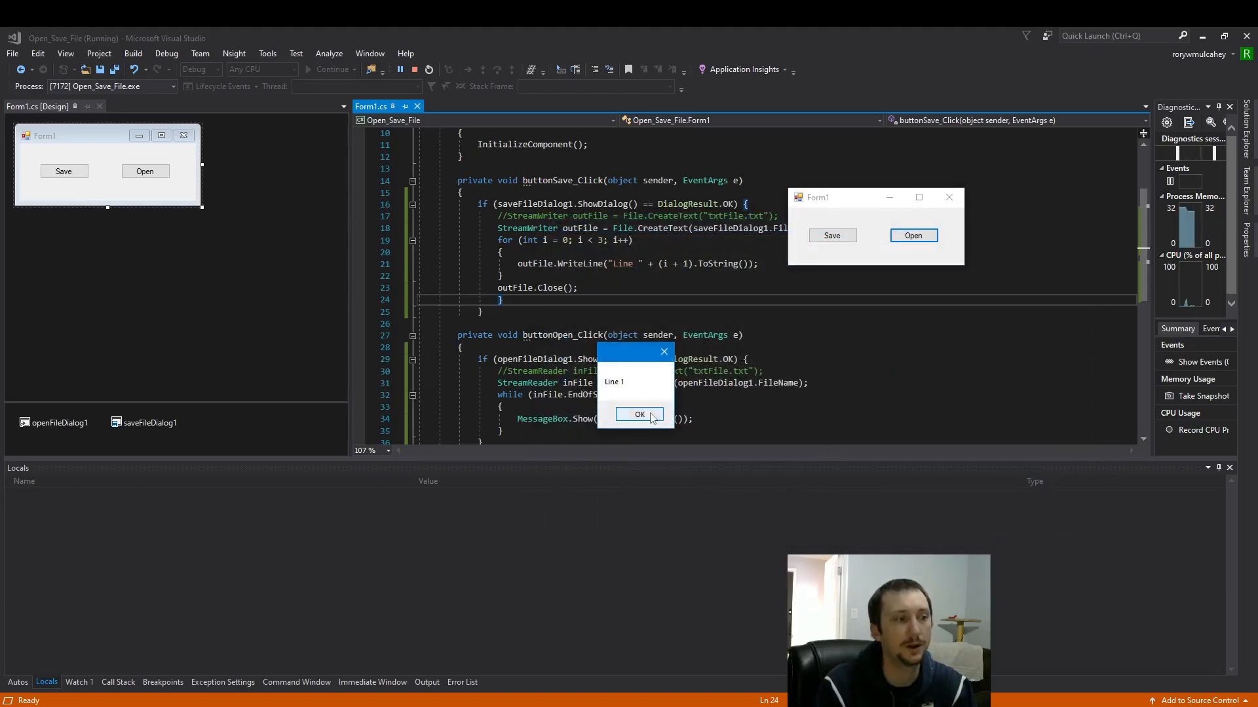
left_click(639, 414)
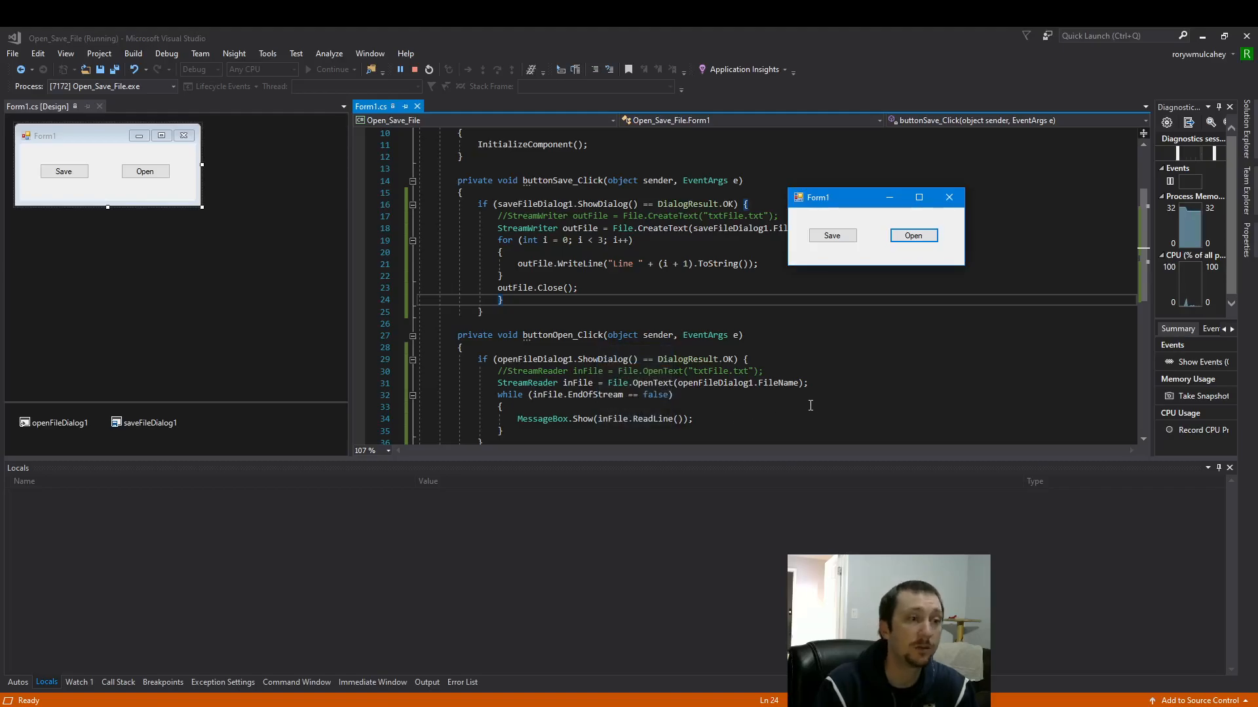